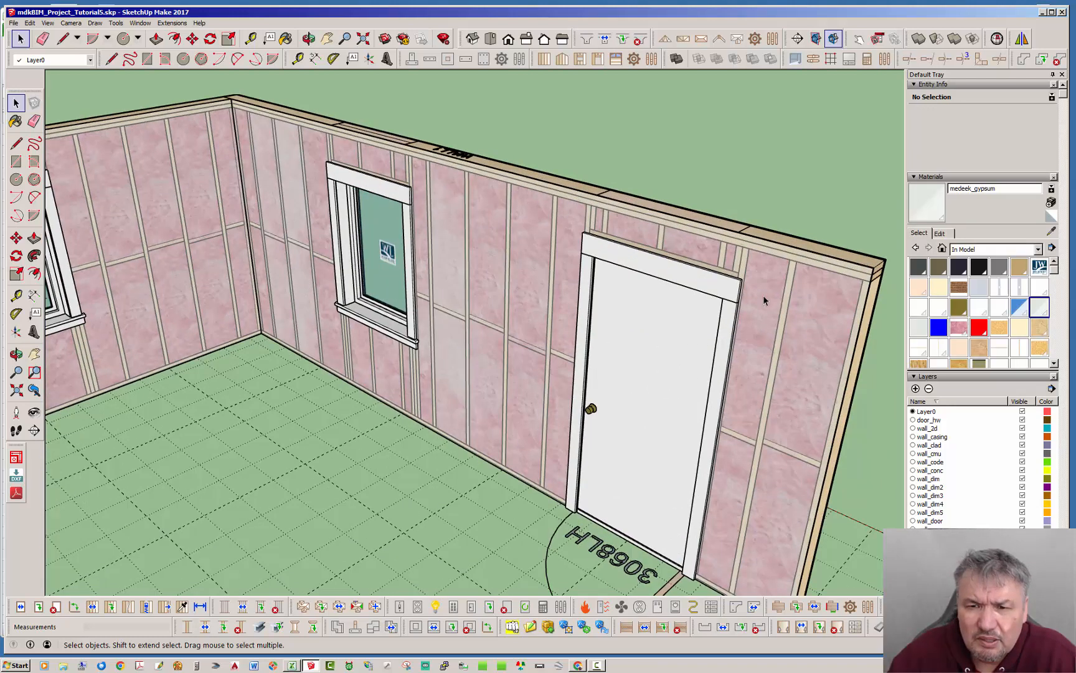
{"action": "mouse_move", "coordinate": [557, 267]}
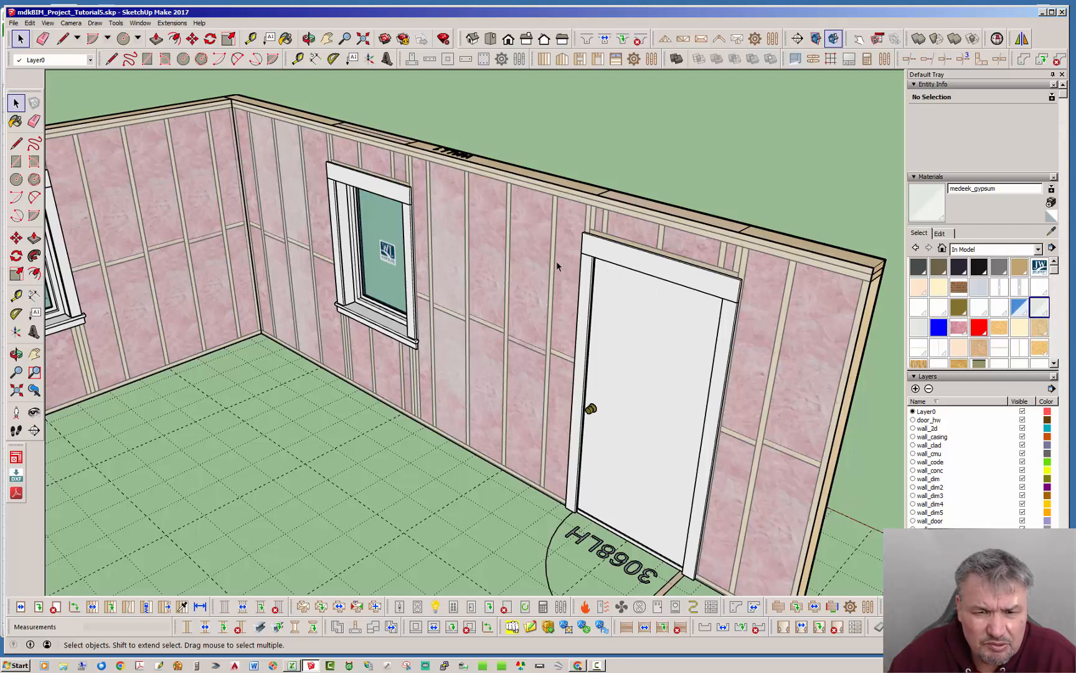
{"action": "mouse_move", "coordinate": [684, 341]}
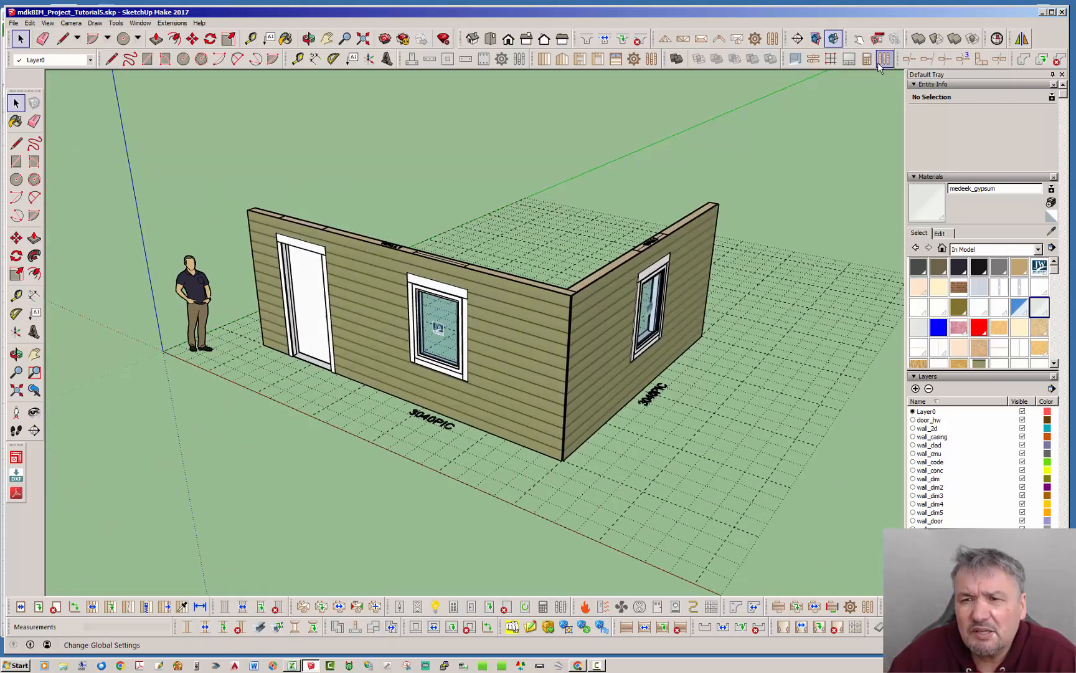
{"action": "mouse_move", "coordinate": [867, 58]}
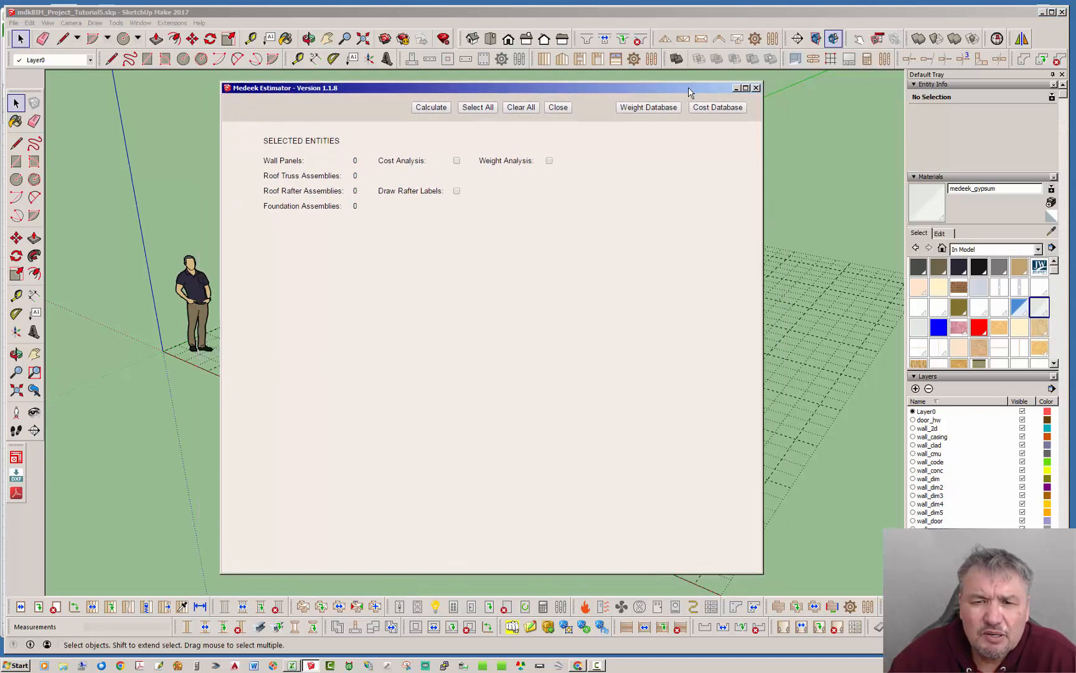
{"action": "mouse_move", "coordinate": [695, 308]}
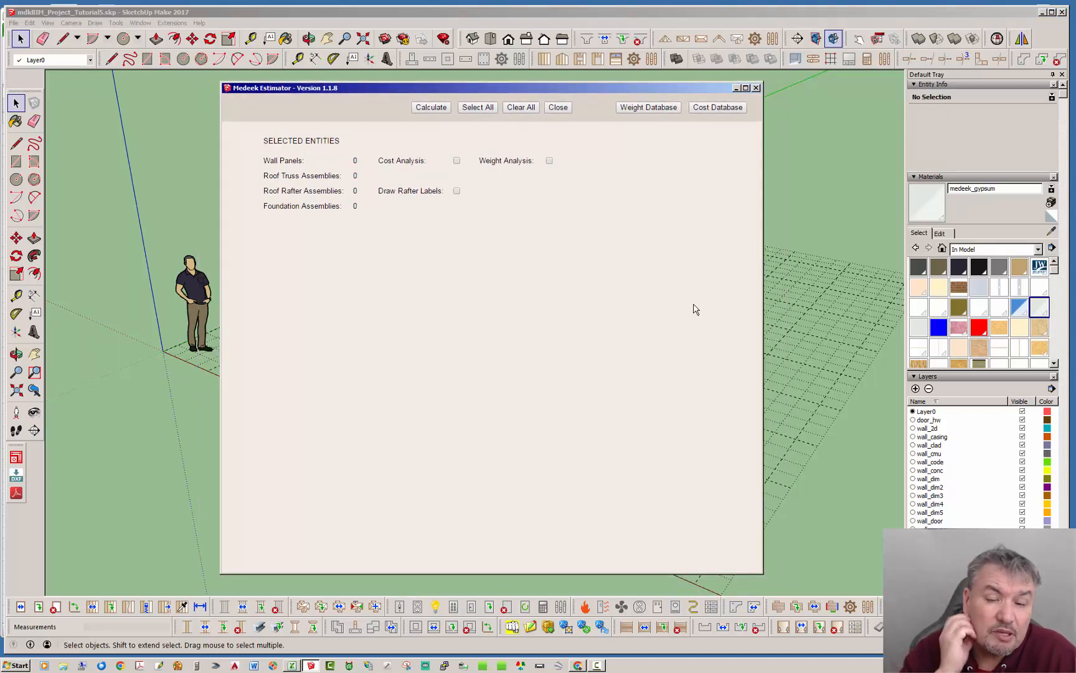
{"action": "mouse_move", "coordinate": [693, 228]}
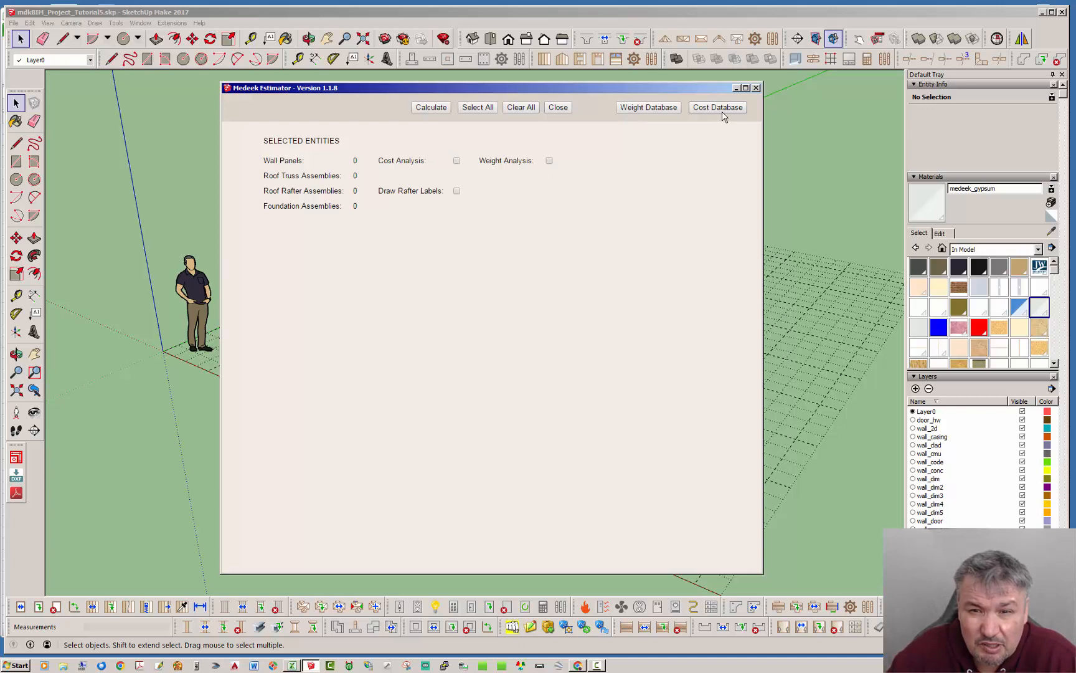
{"action": "mouse_move", "coordinate": [648, 107]}
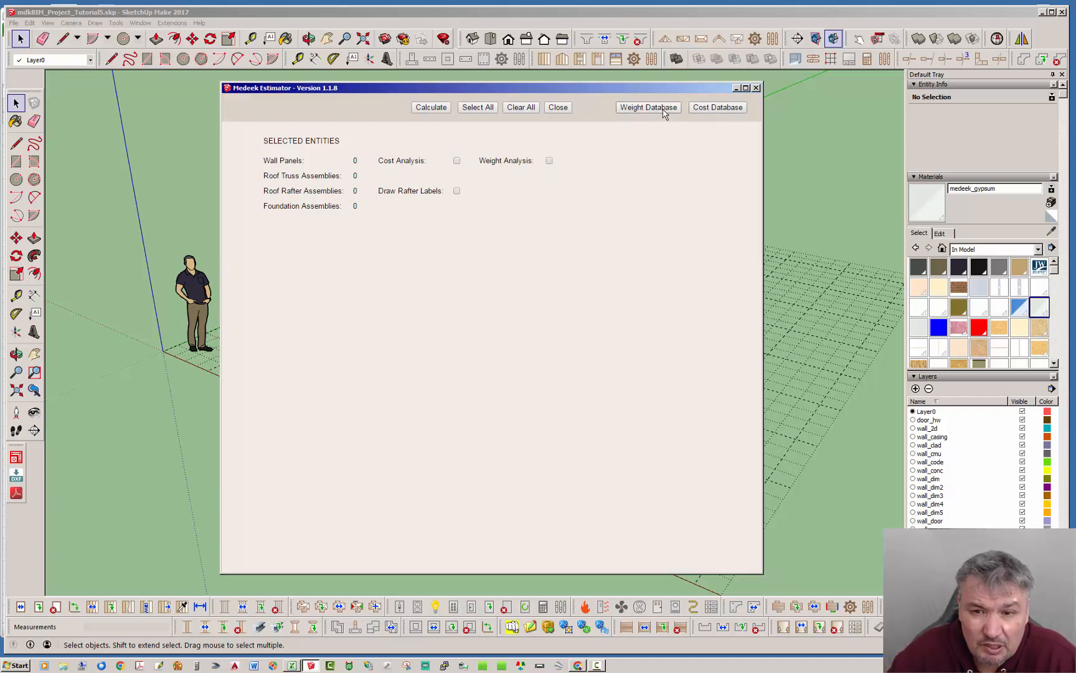
{"action": "mouse_move", "coordinate": [684, 163]}
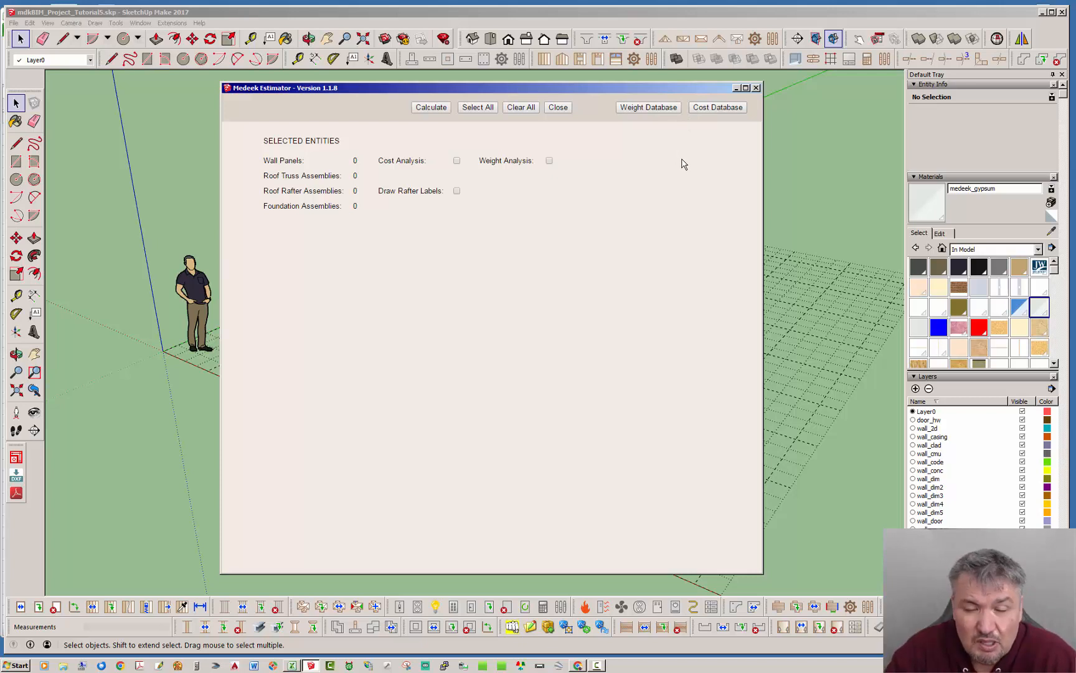
{"action": "mouse_move", "coordinate": [682, 163]}
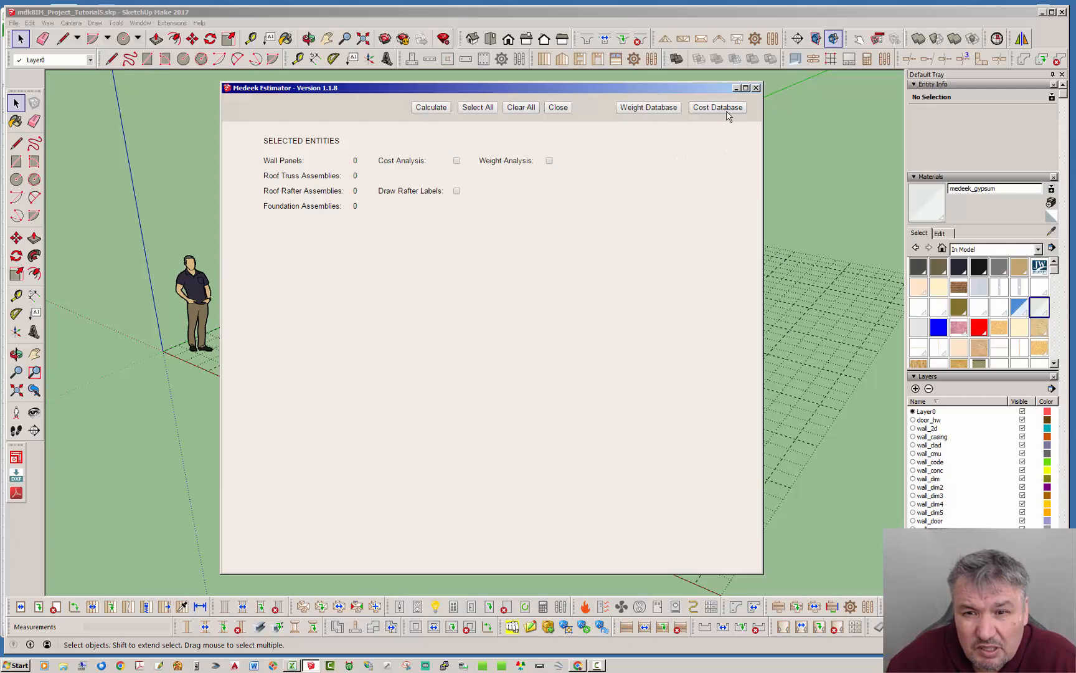
Open the Medeek cost database showing framing, sheathing, header and $368 Jeld-Wen window costs
{"action": "left_click", "coordinate": [716, 107]}
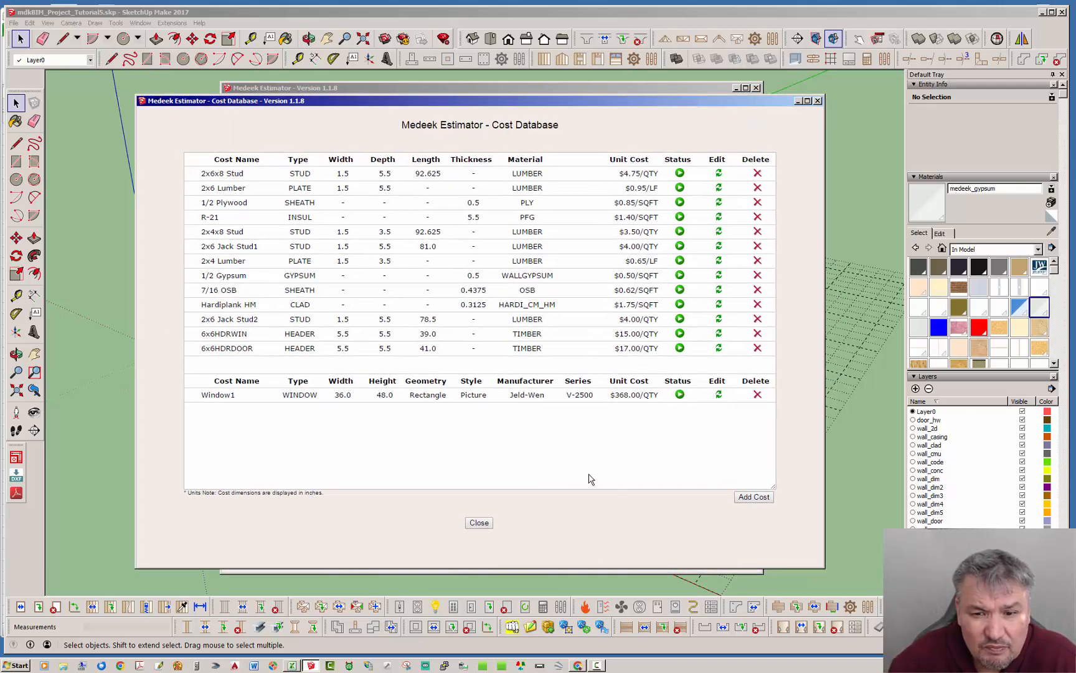
{"action": "mouse_move", "coordinate": [707, 381]}
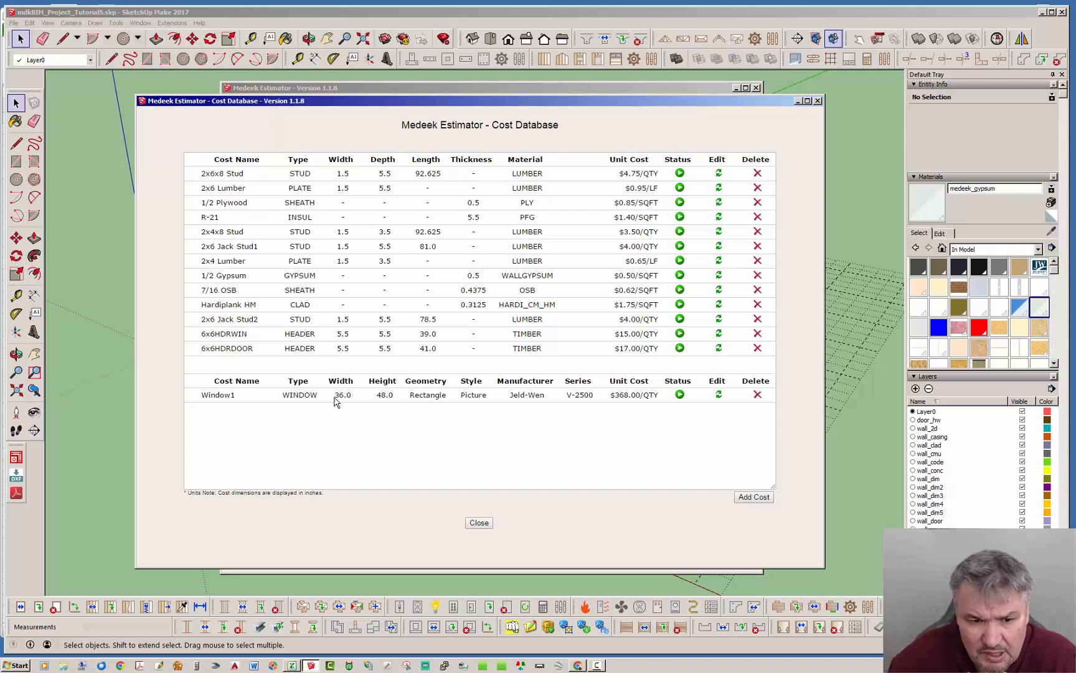
{"action": "mouse_move", "coordinate": [332, 404]}
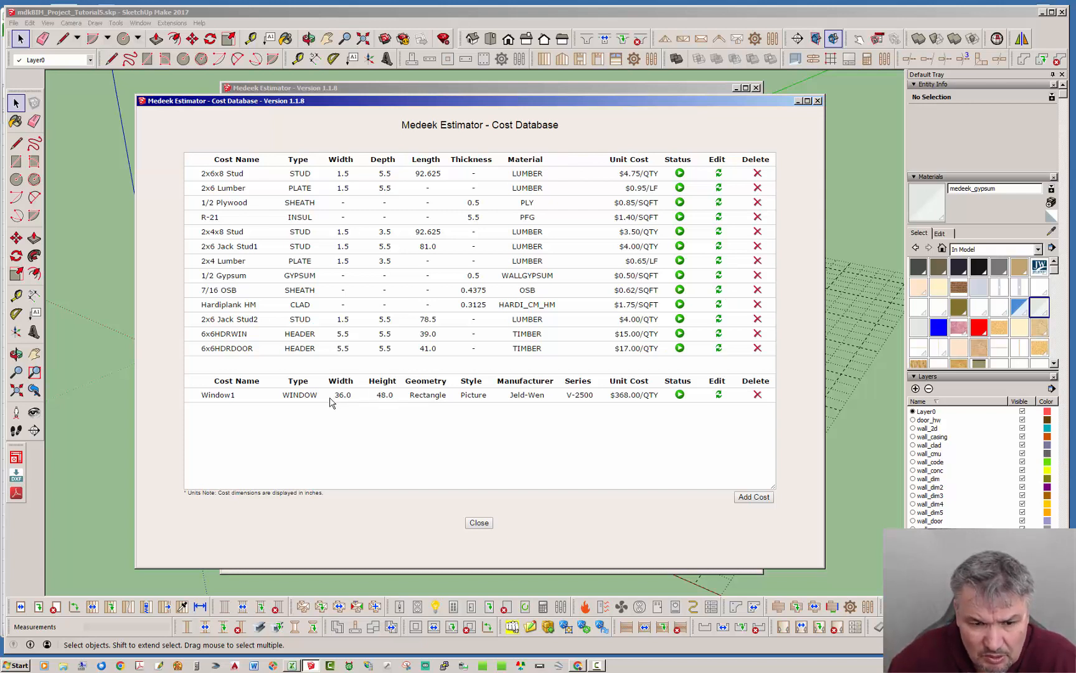
{"action": "mouse_move", "coordinate": [481, 452]}
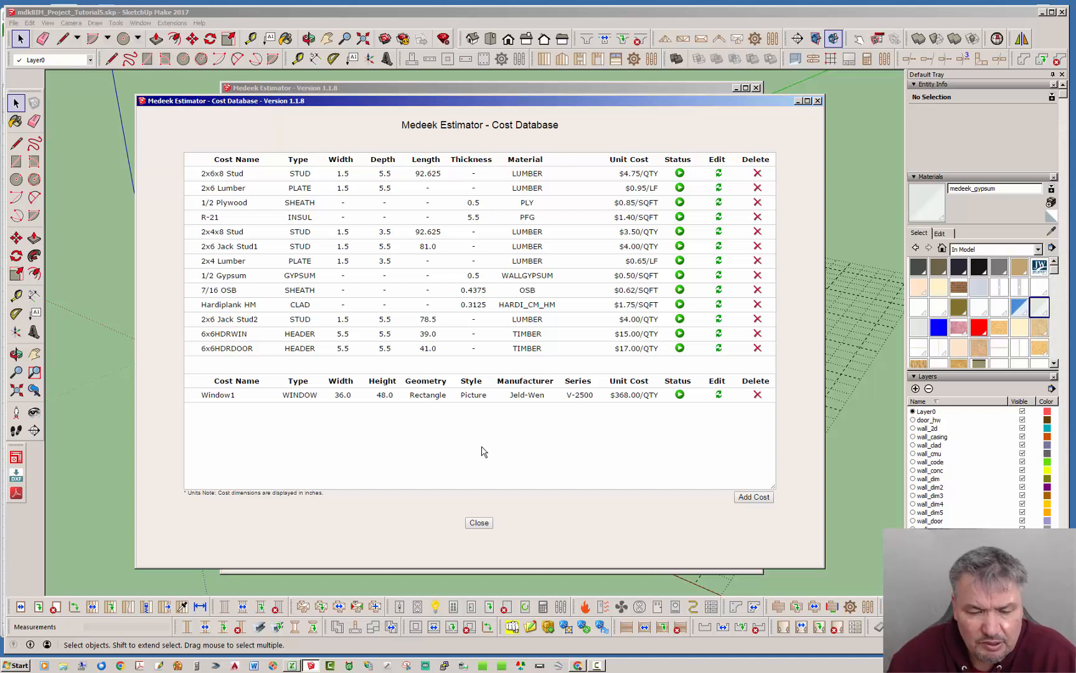
{"action": "mouse_move", "coordinate": [640, 448]}
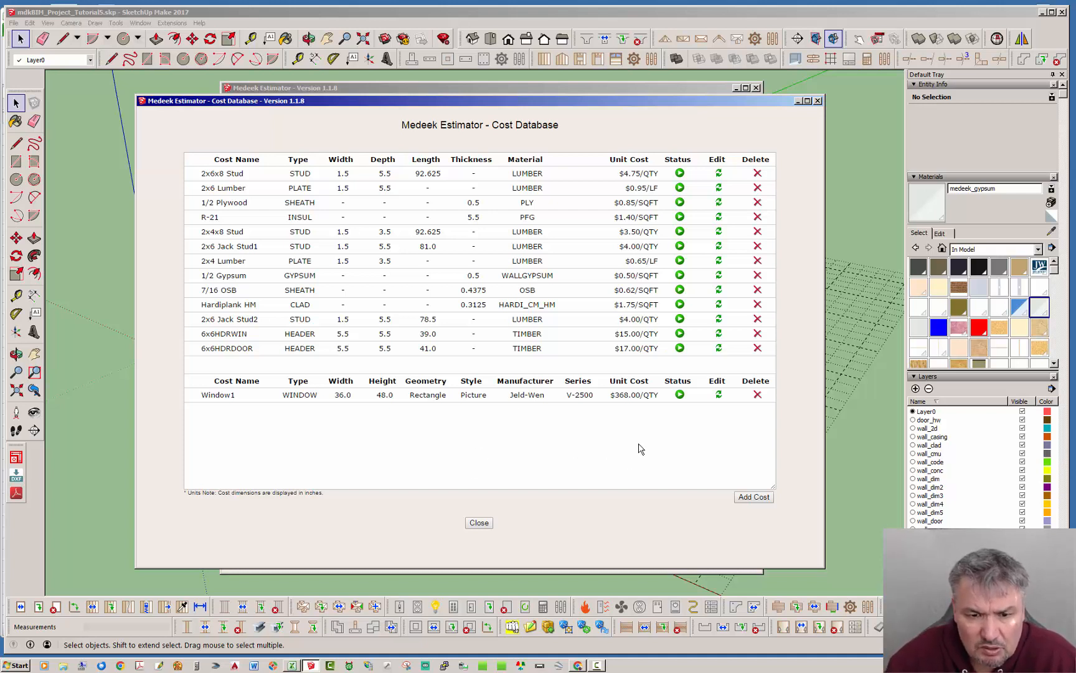
{"action": "mouse_move", "coordinate": [716, 405]}
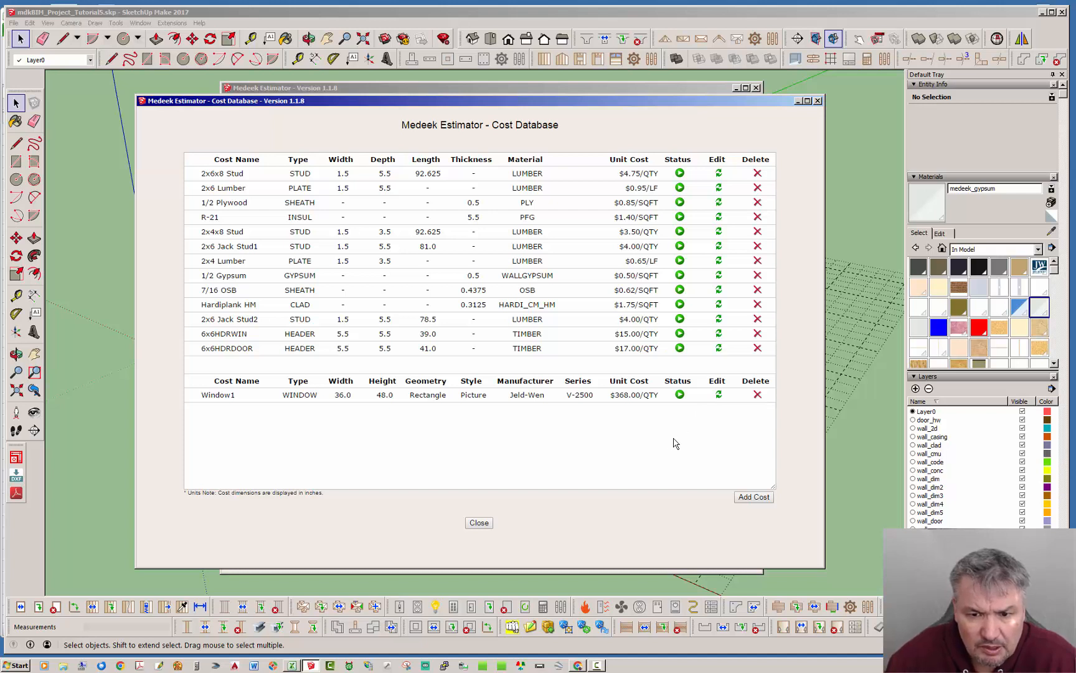
{"action": "left_click", "coordinate": [718, 394]}
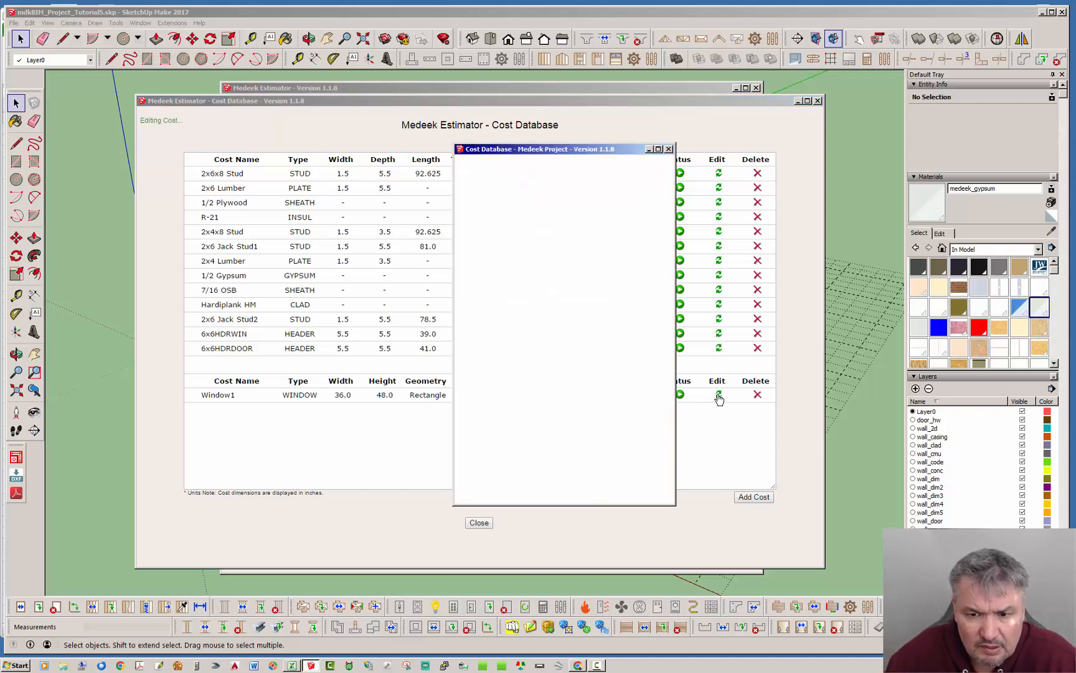
{"action": "left_click", "coordinate": [717, 394]}
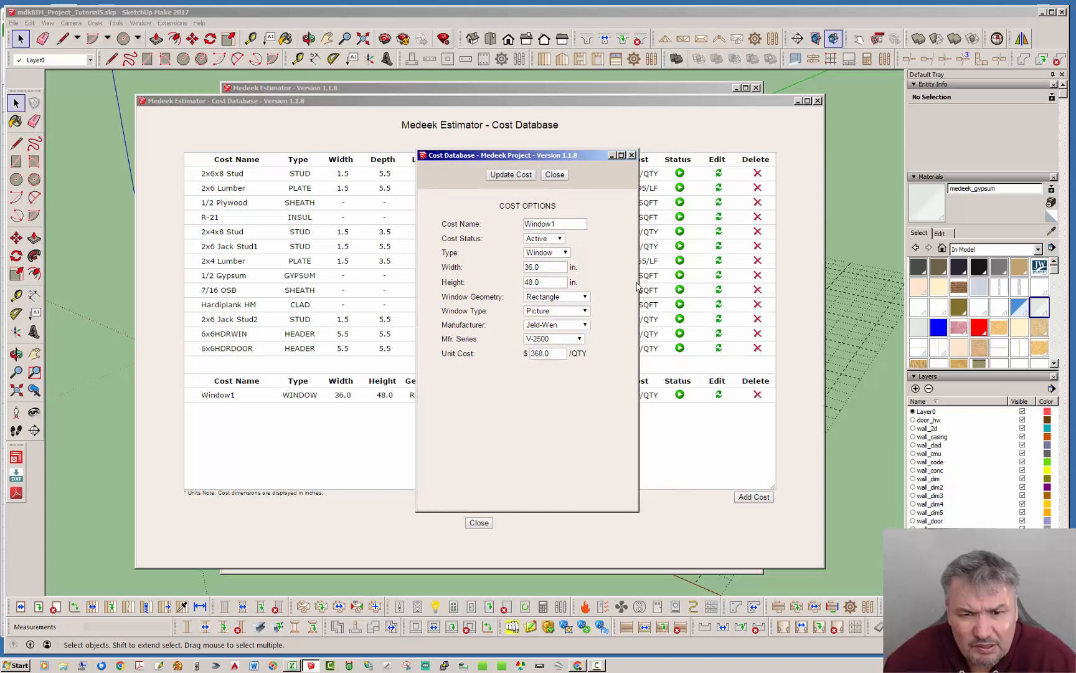
{"action": "mouse_move", "coordinate": [624, 290]}
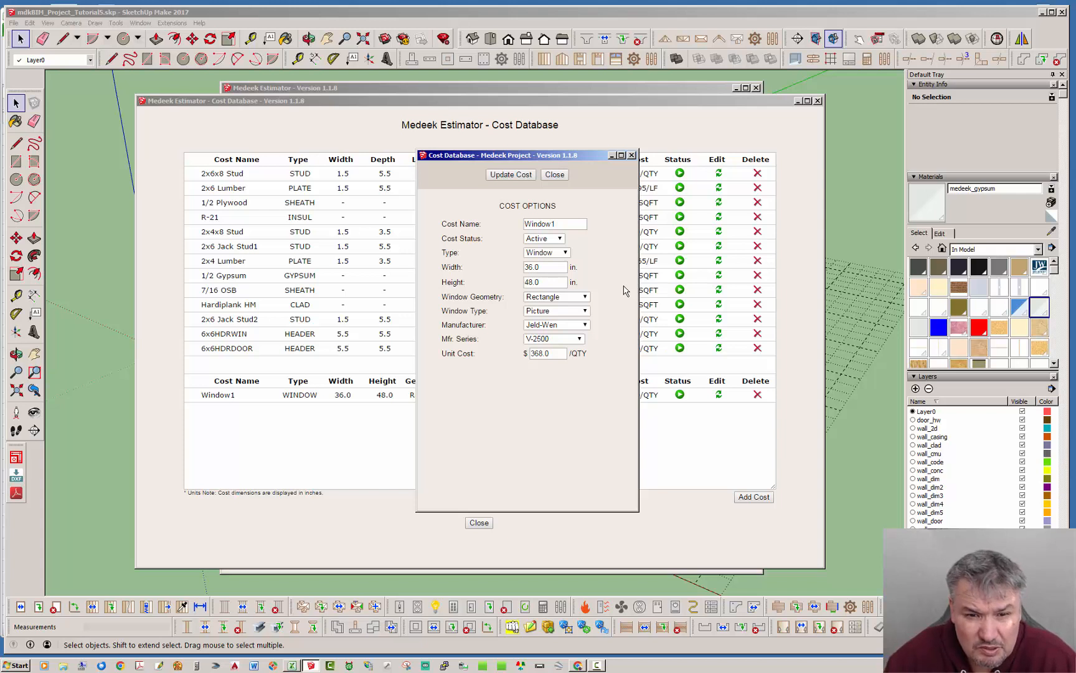
{"action": "mouse_move", "coordinate": [632, 297]}
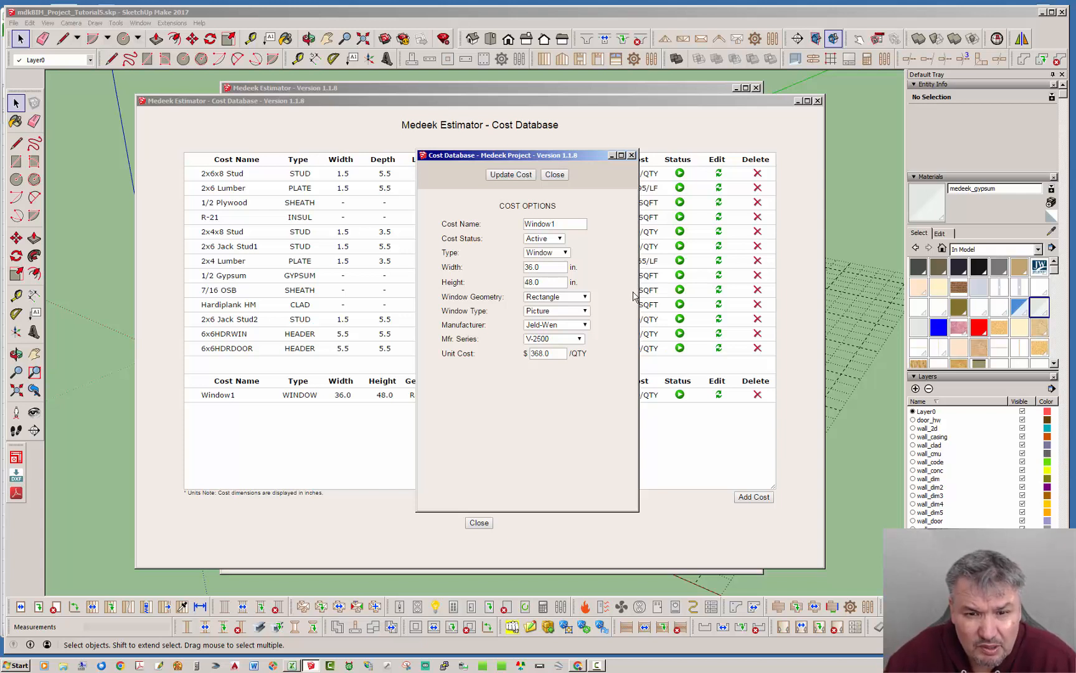
{"action": "mouse_move", "coordinate": [597, 280]}
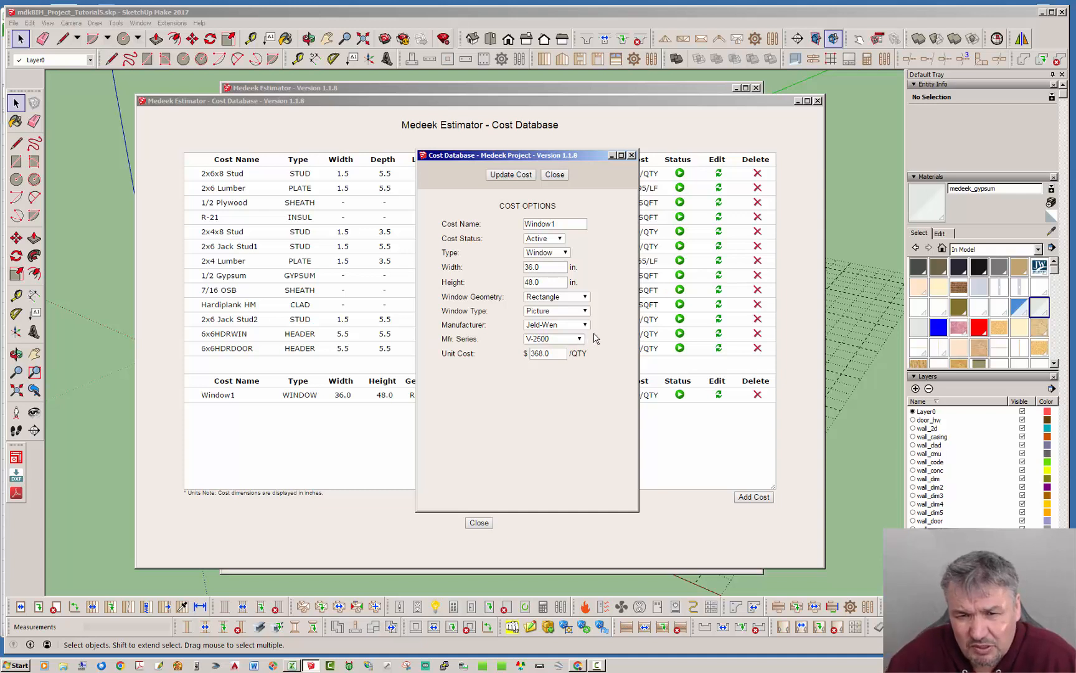
{"action": "mouse_move", "coordinate": [592, 333]}
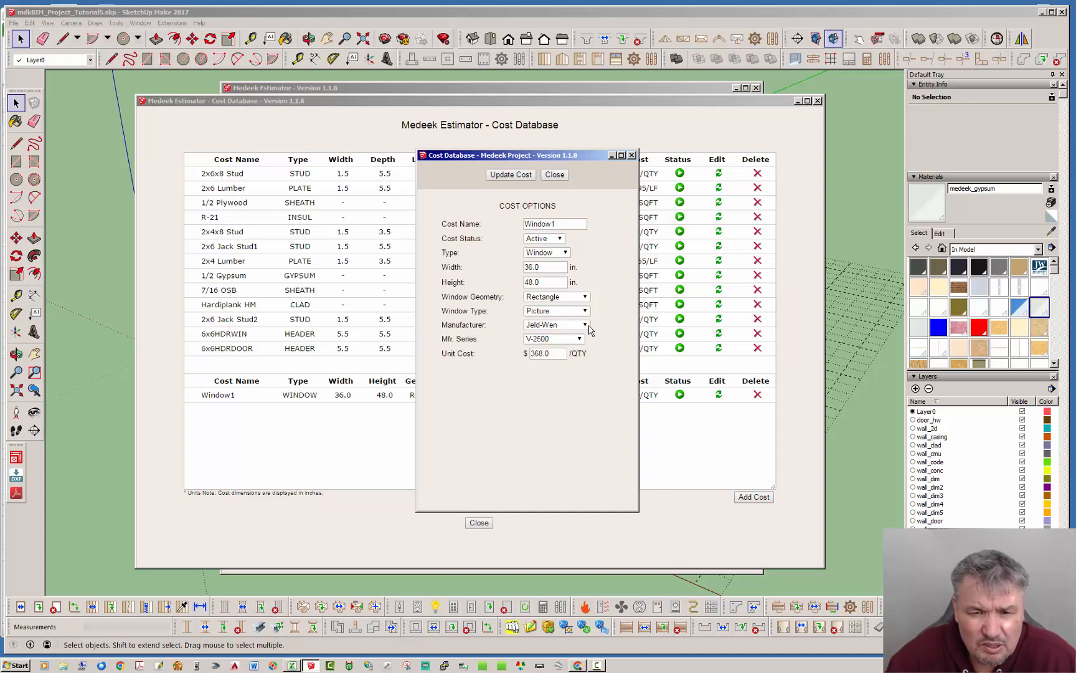
{"action": "left_click", "coordinate": [583, 325]}
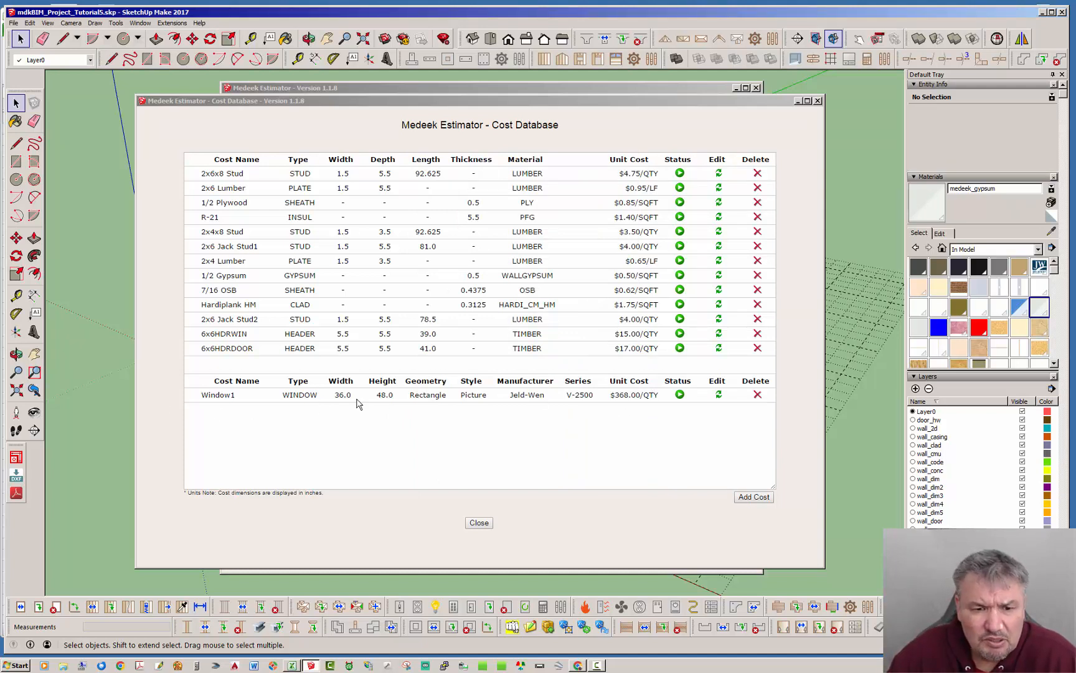
{"action": "mouse_move", "coordinate": [575, 442]}
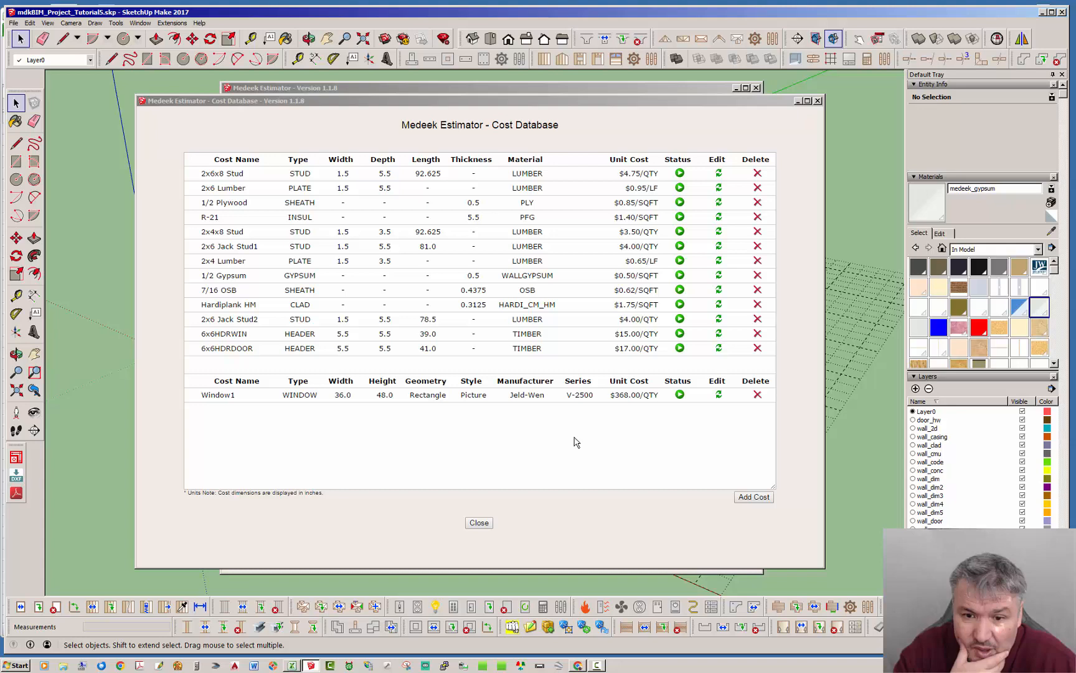
{"action": "mouse_move", "coordinate": [512, 287]}
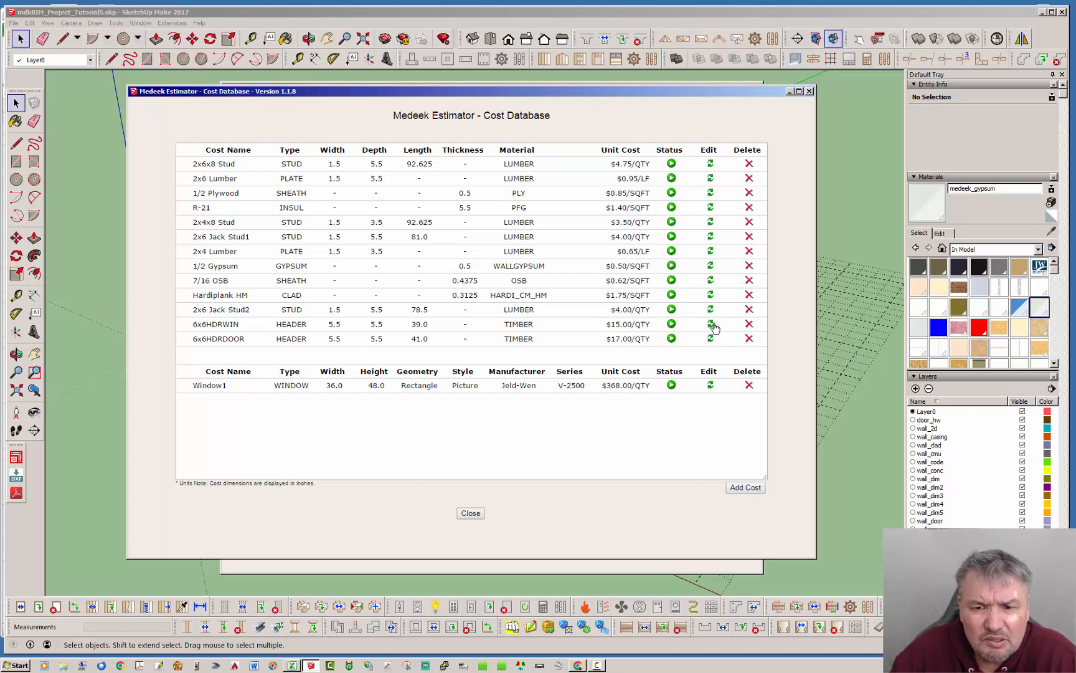
{"action": "left_click", "coordinate": [710, 324]}
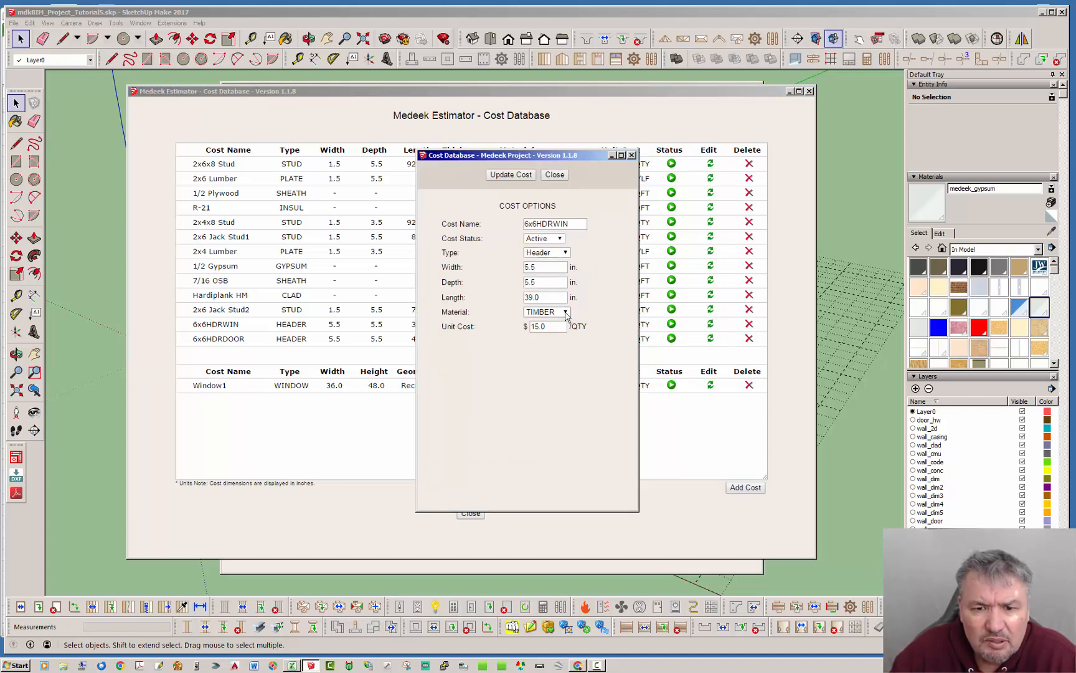
{"action": "left_click", "coordinate": [564, 312]}
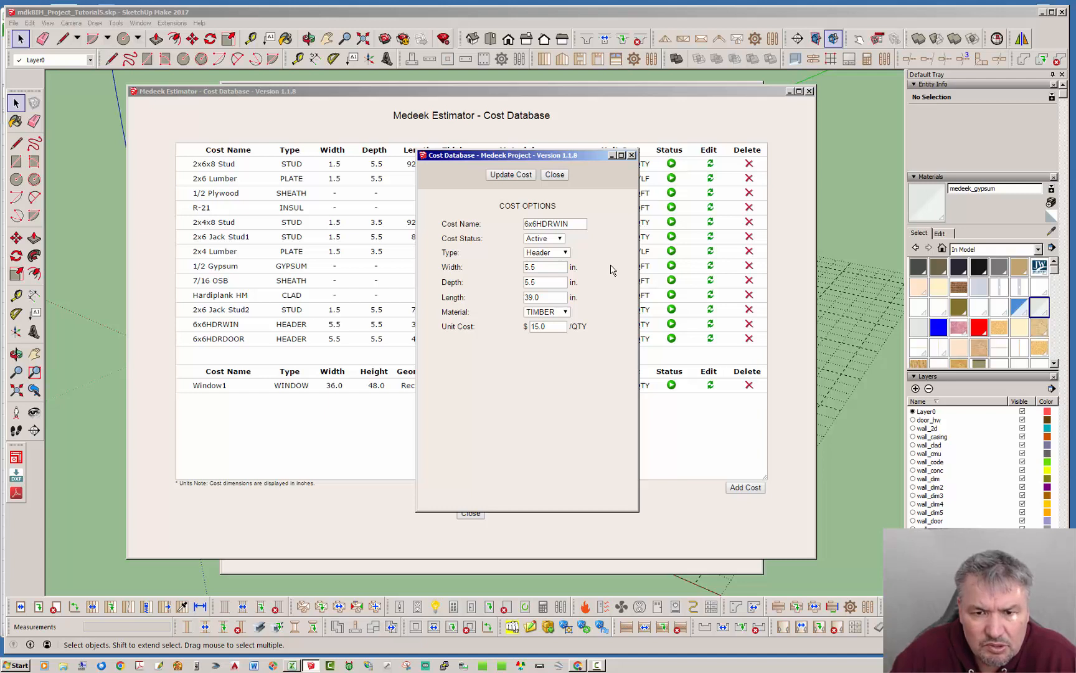
{"action": "left_click", "coordinate": [564, 252]}
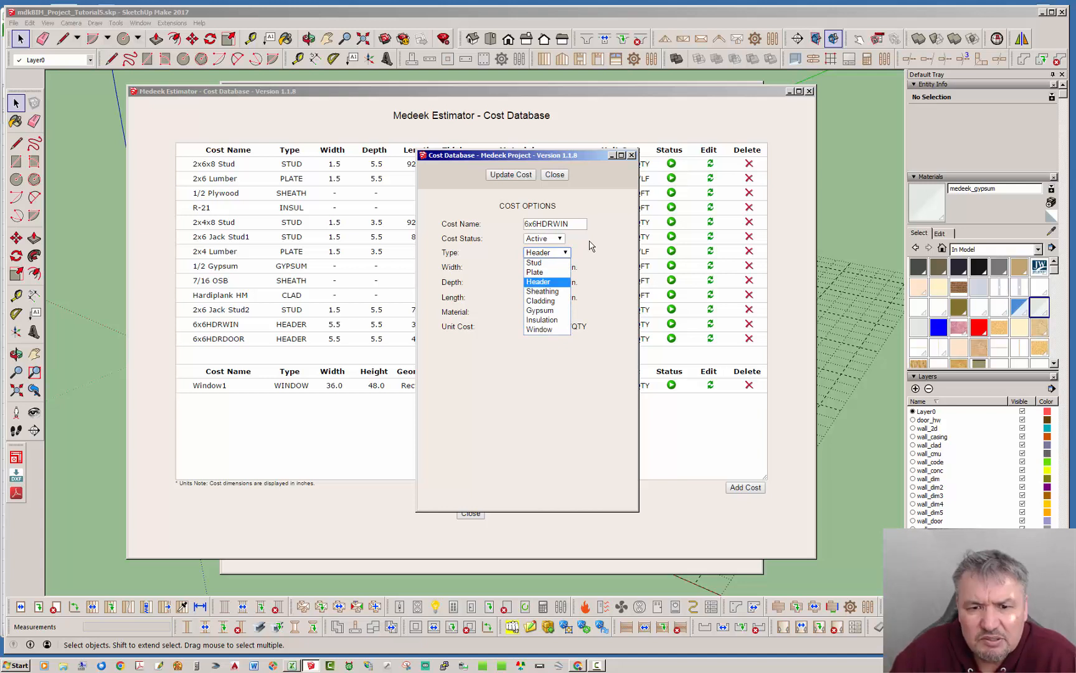
{"action": "left_click", "coordinate": [538, 281]}
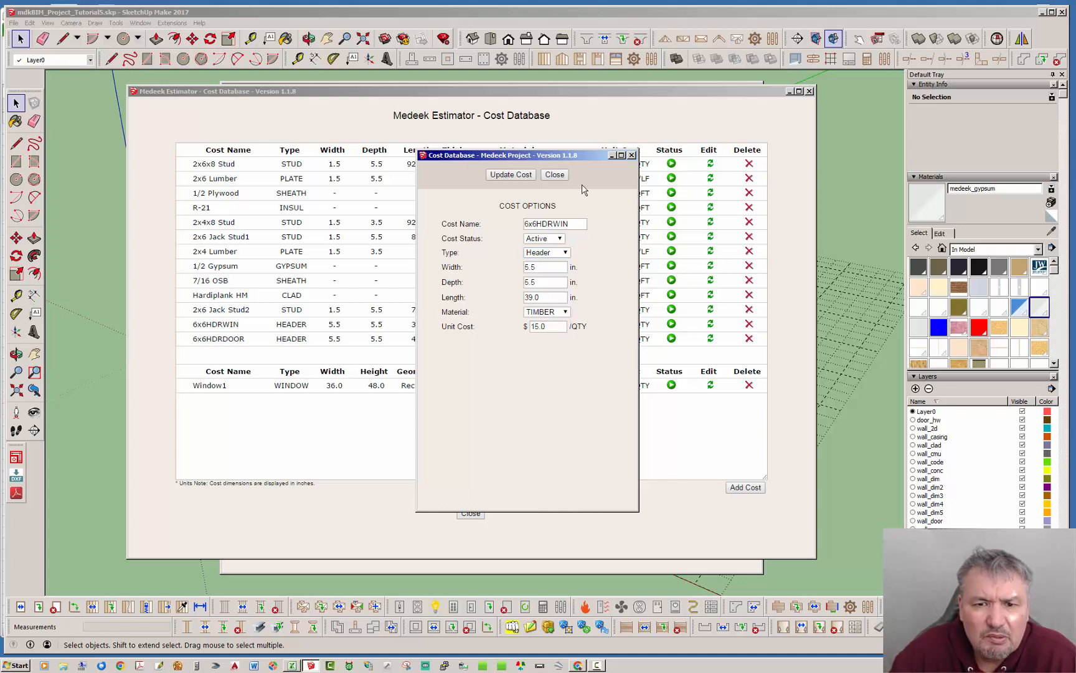
{"action": "left_click", "coordinate": [553, 174]}
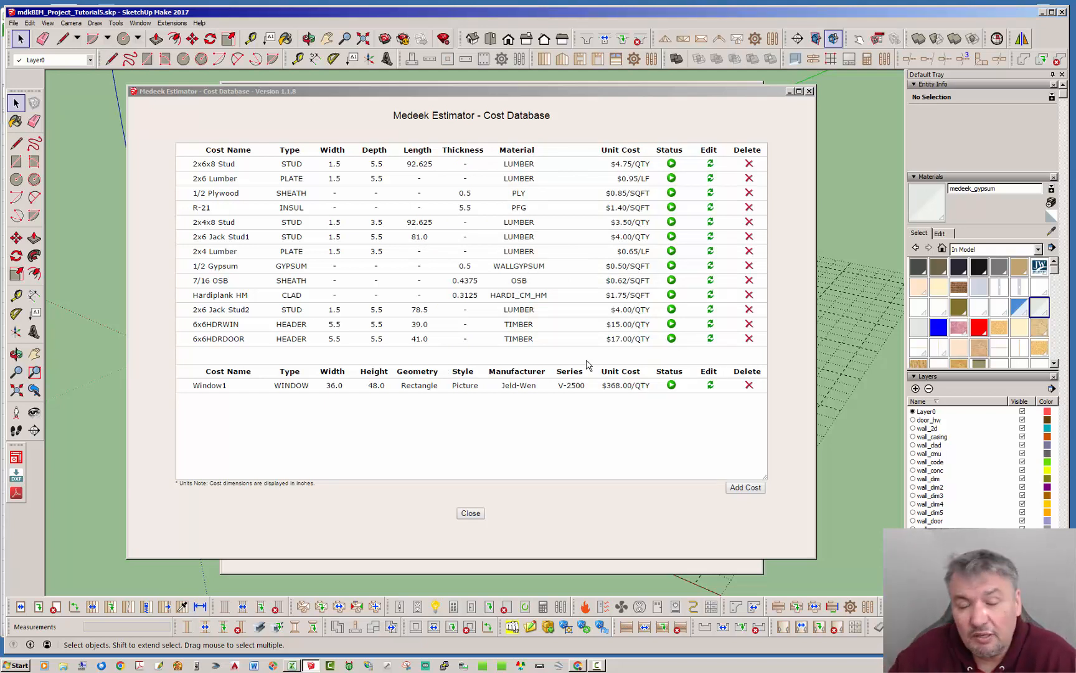
{"action": "mouse_move", "coordinate": [710, 499]}
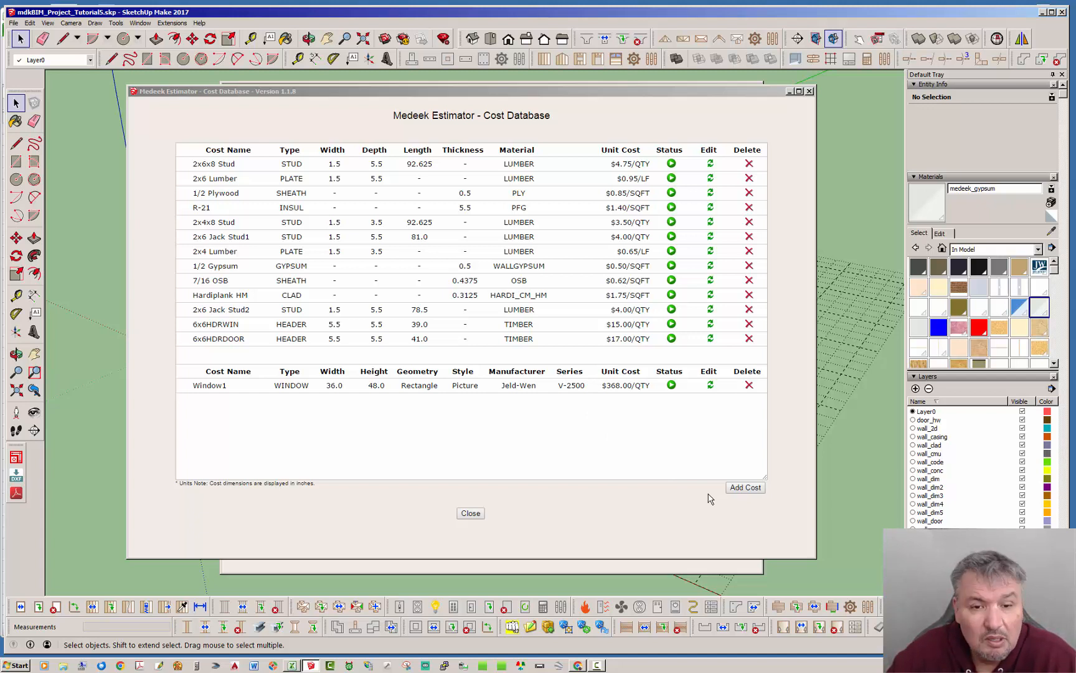
Close the cost database and bring up the weight database of material densities
{"action": "left_click", "coordinate": [469, 513]}
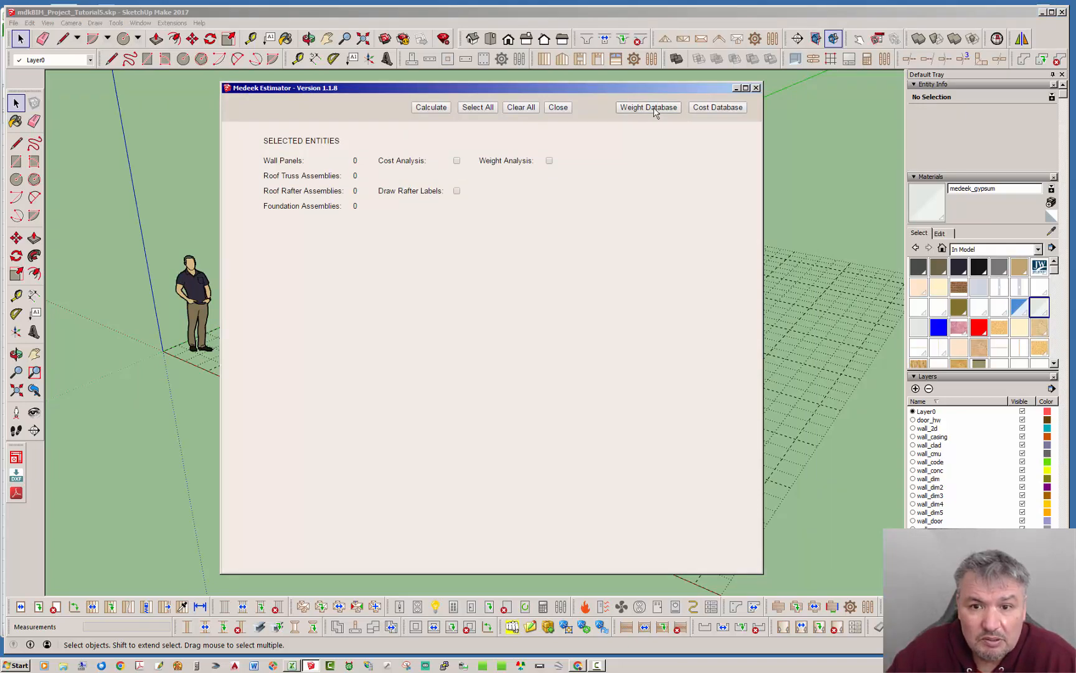
{"action": "left_click", "coordinate": [646, 107]}
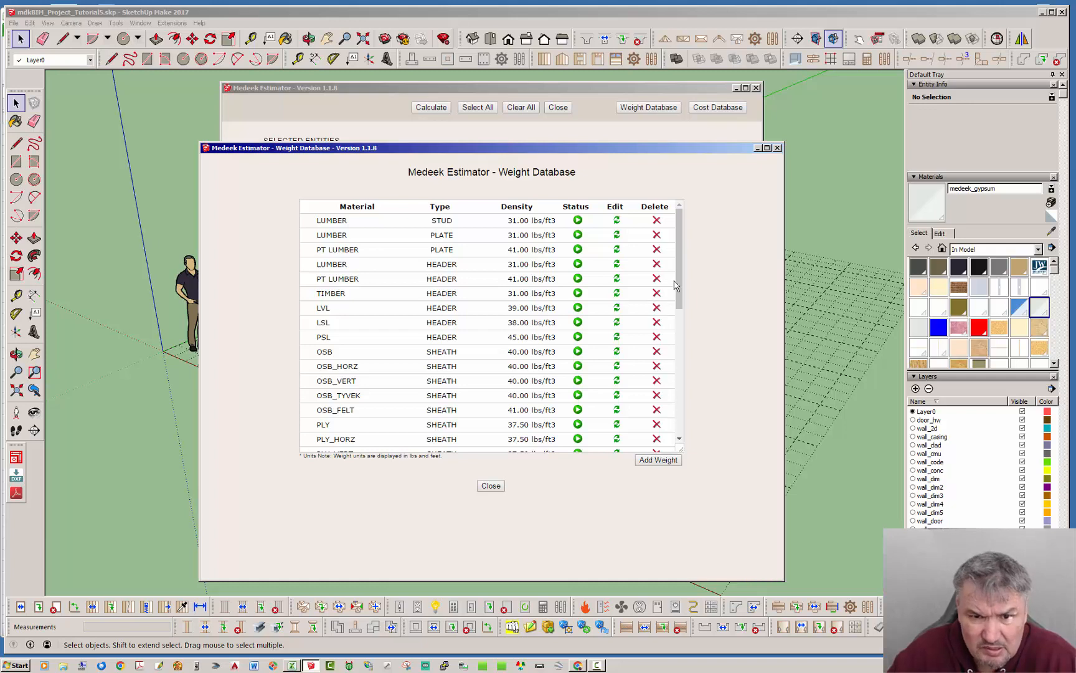
{"action": "scroll", "scroll_direction": "down", "scroll_amount": 3}
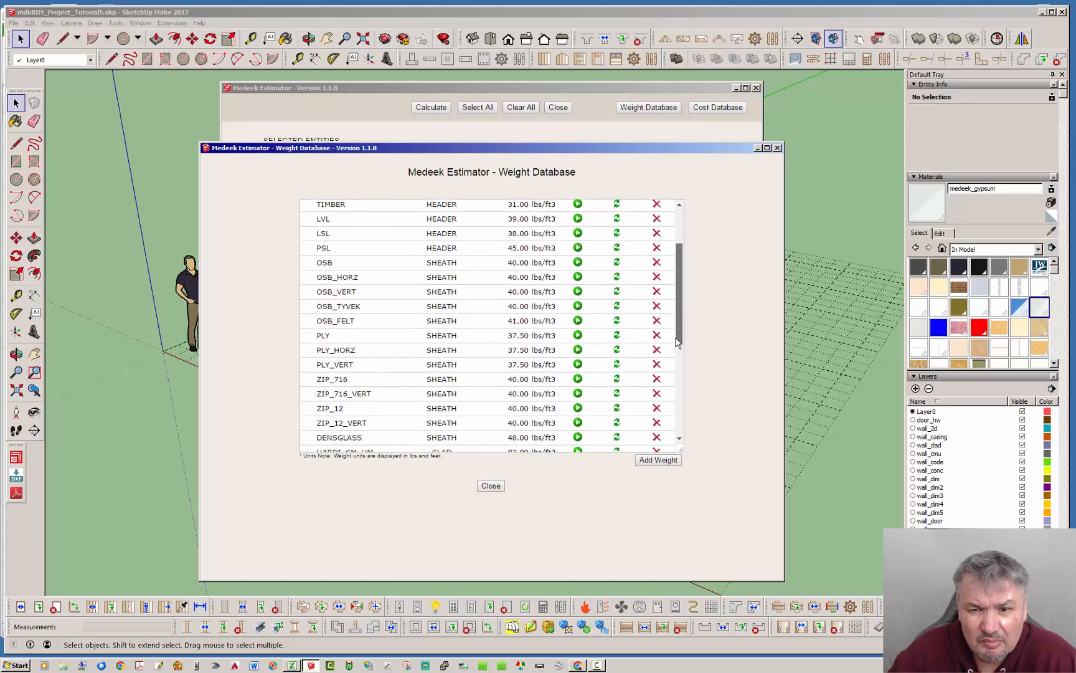
{"action": "scroll", "scroll_direction": "down", "scroll_amount": 3}
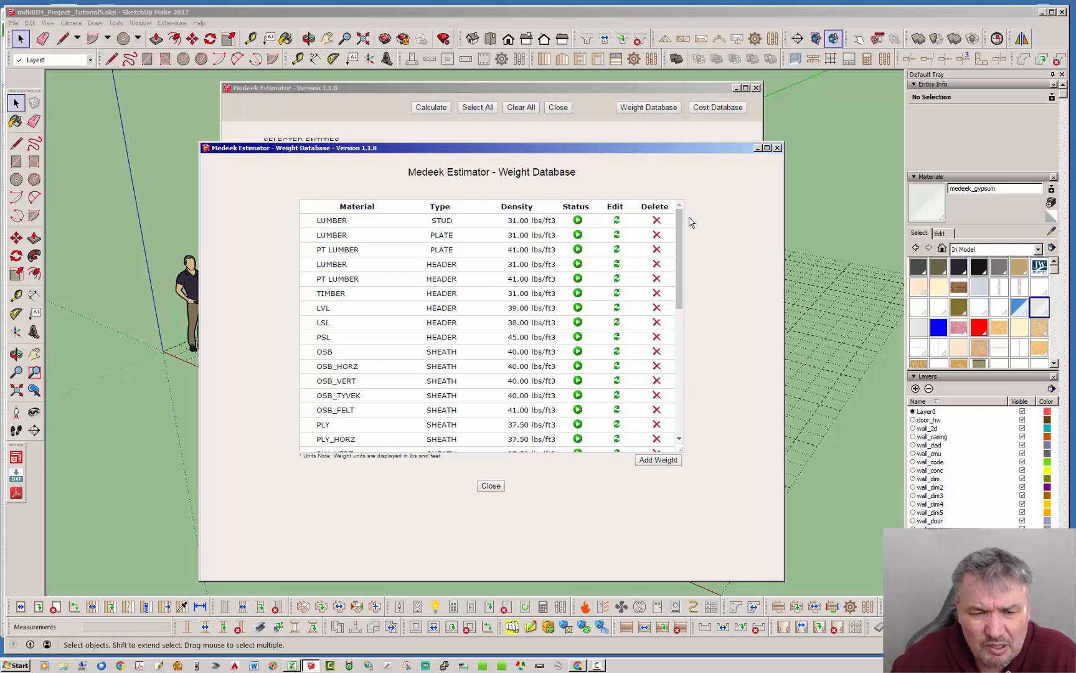
{"action": "scroll", "scroll_direction": "down", "scroll_amount": 3}
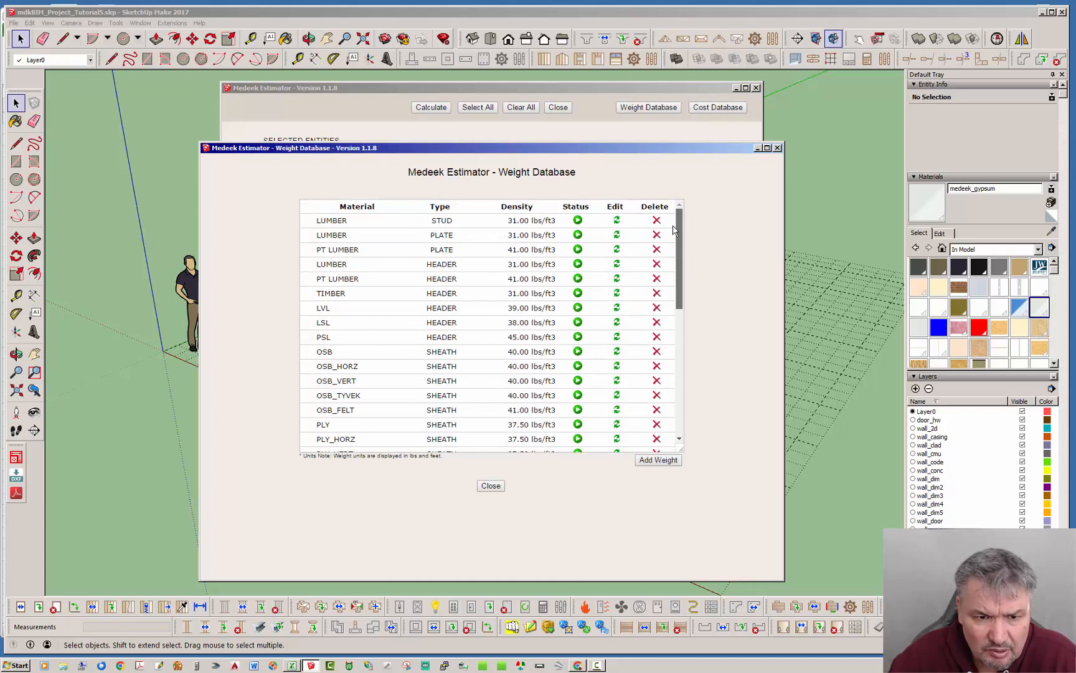
{"action": "scroll", "scroll_direction": "down", "scroll_amount": 3}
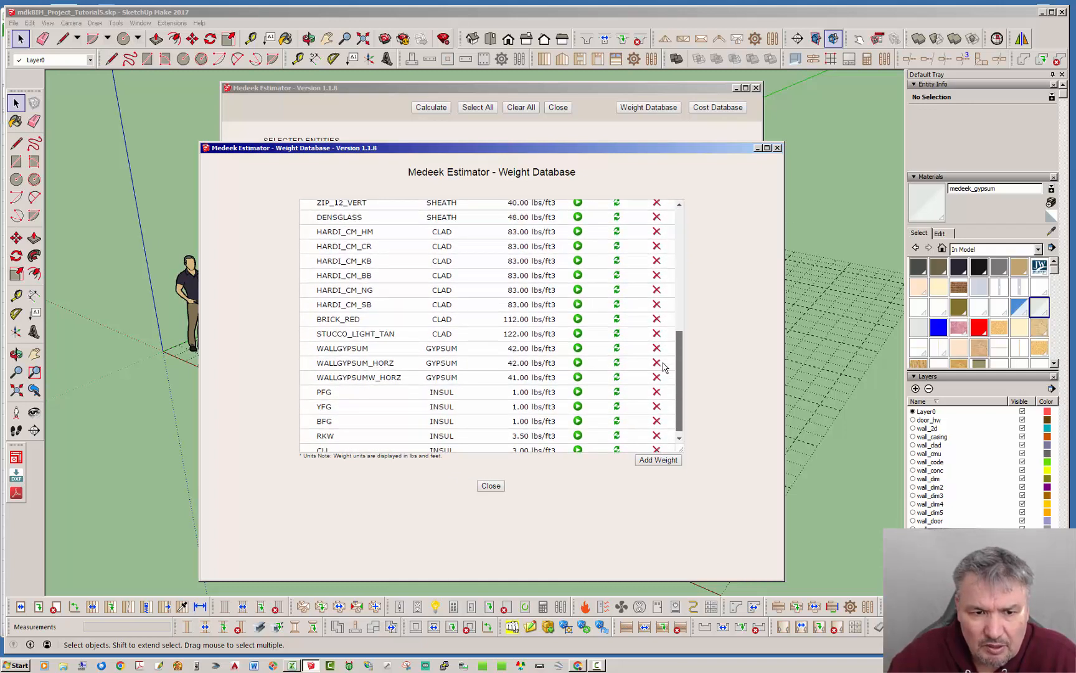
{"action": "scroll", "scroll_direction": "down", "scroll_amount": 3}
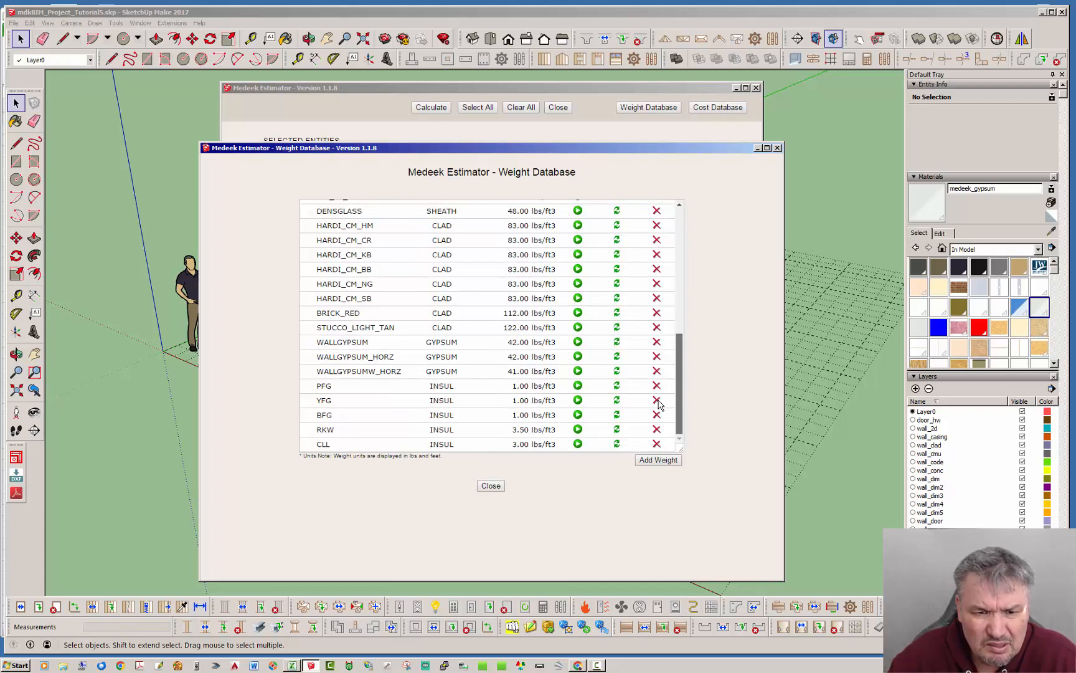
{"action": "mouse_move", "coordinate": [646, 374]}
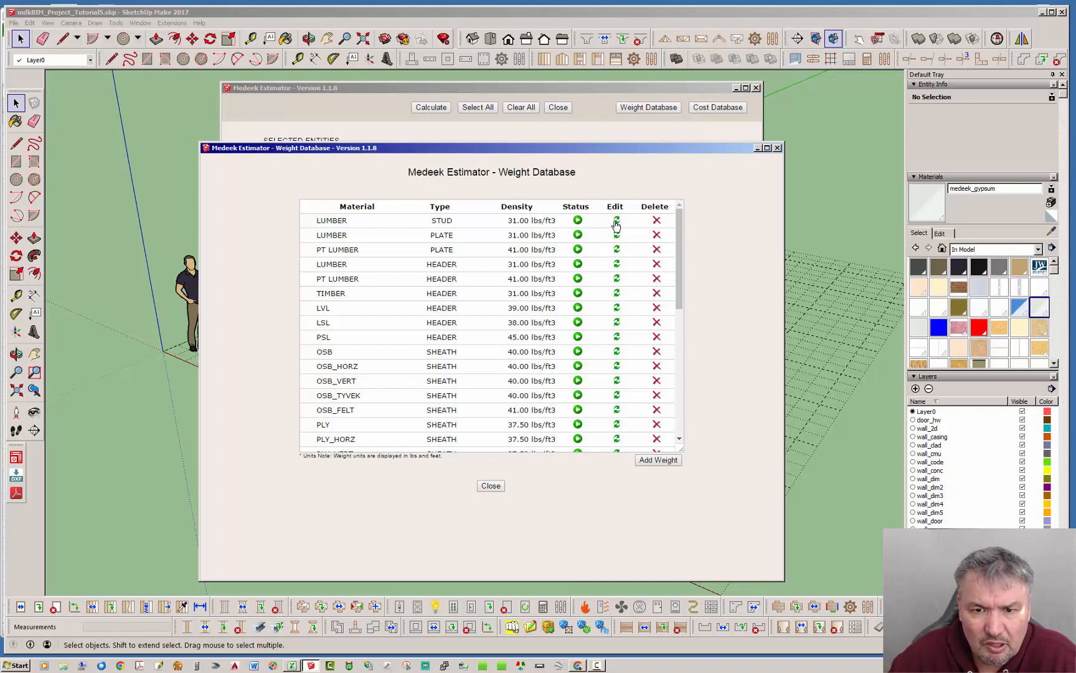
{"action": "left_click", "coordinate": [616, 220]}
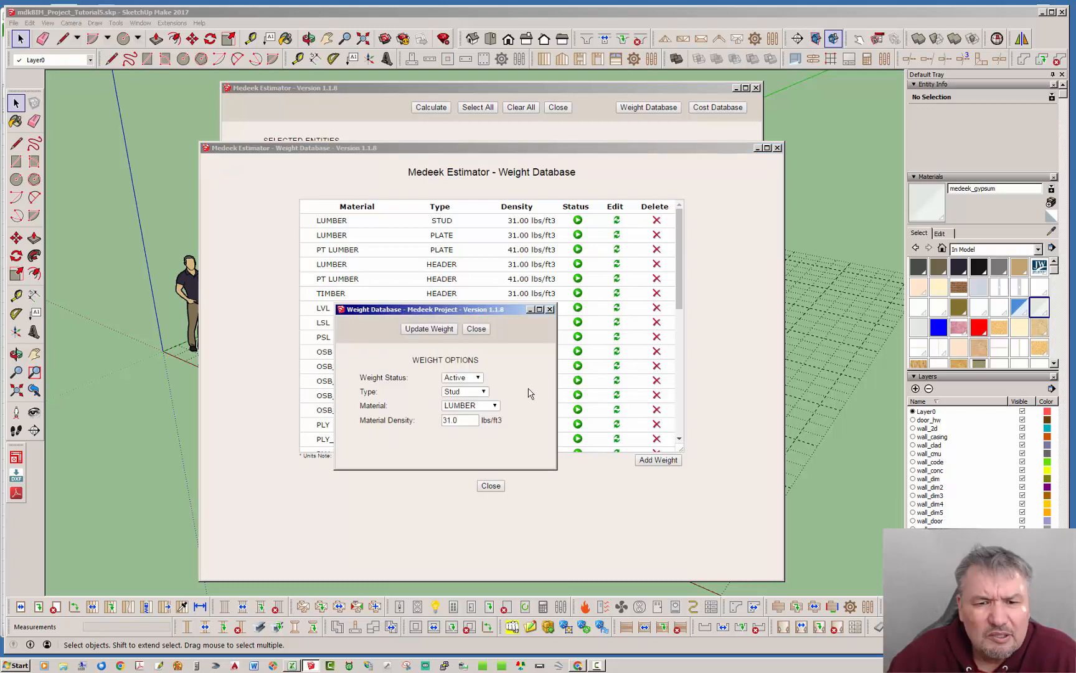
{"action": "mouse_move", "coordinate": [512, 391]}
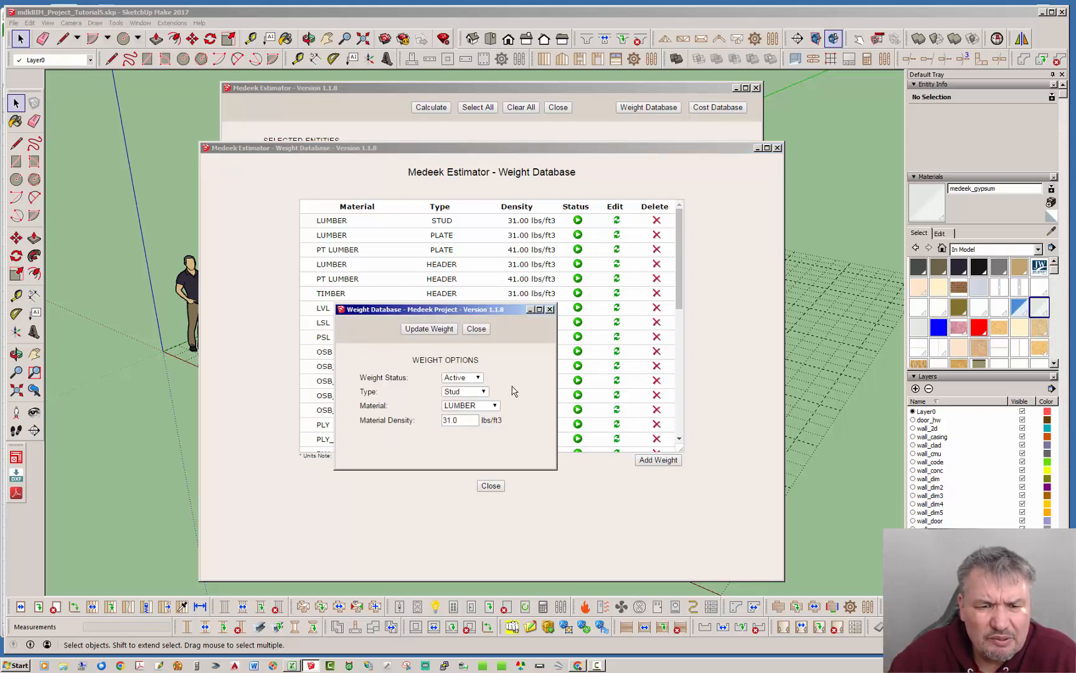
{"action": "left_click", "coordinate": [483, 391]}
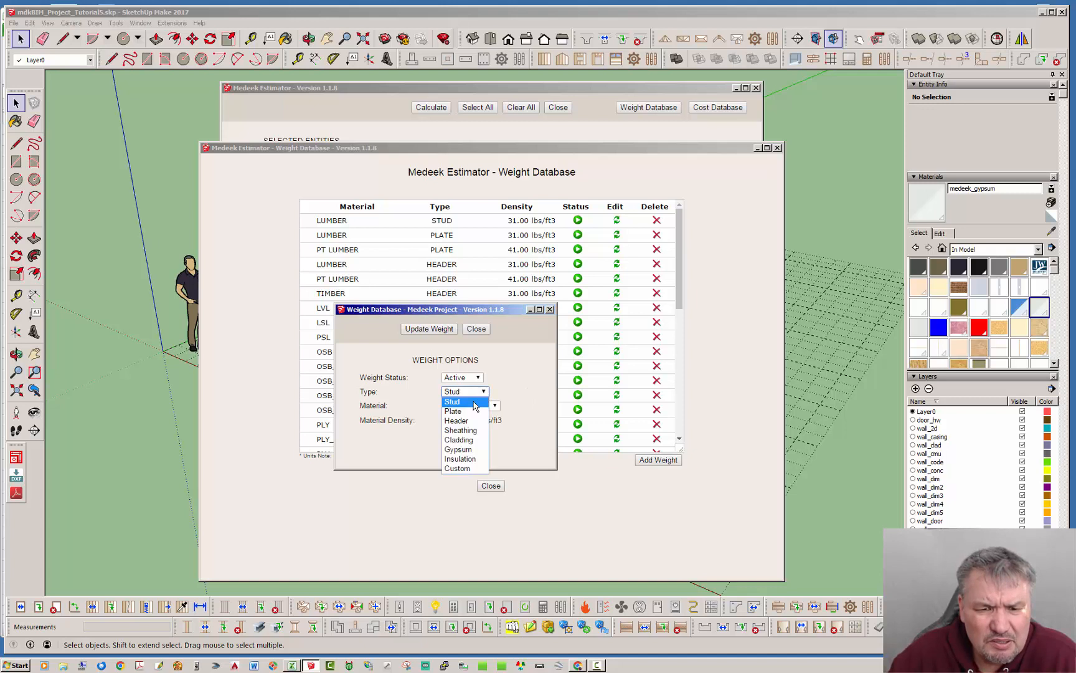
{"action": "mouse_move", "coordinate": [453, 411]}
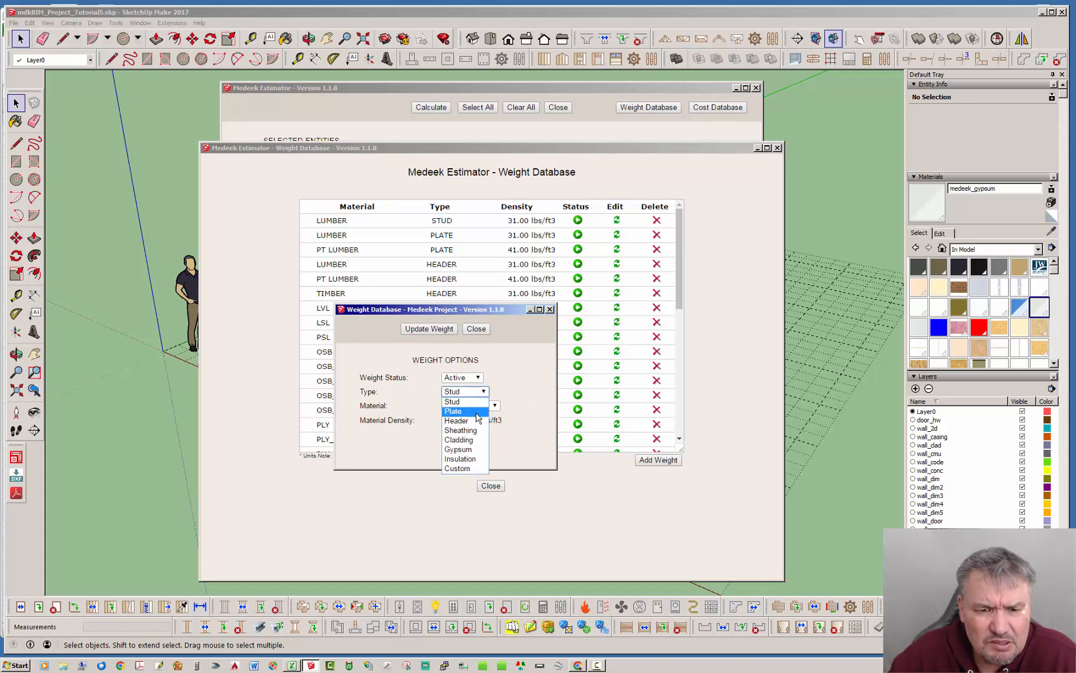
{"action": "mouse_move", "coordinate": [458, 439]}
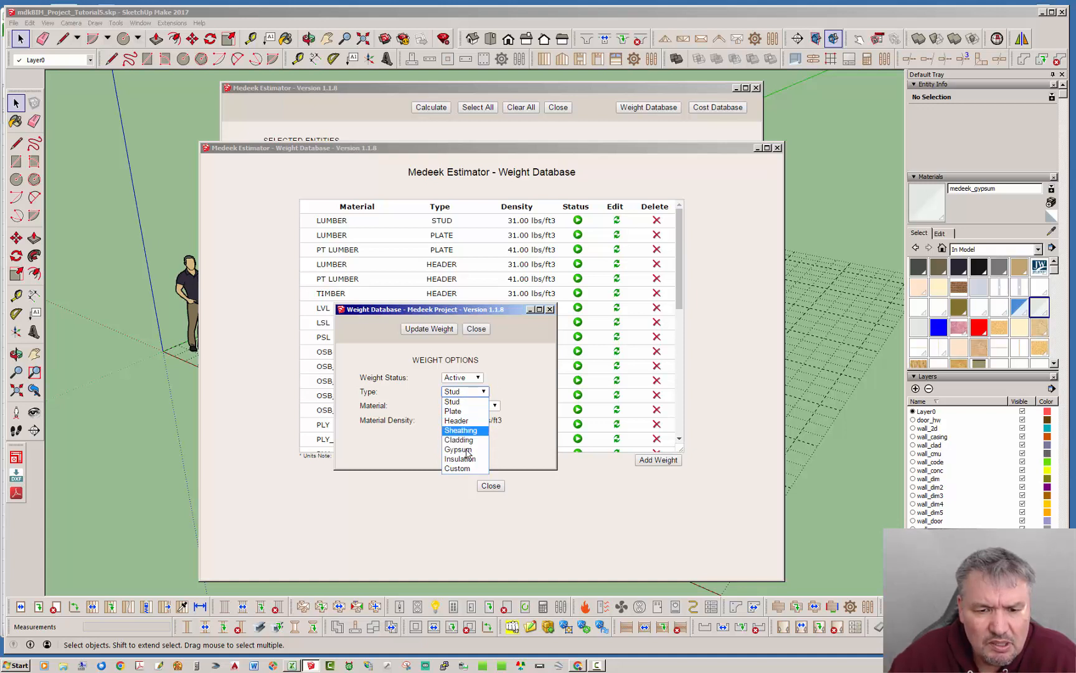
{"action": "left_click", "coordinate": [465, 391]}
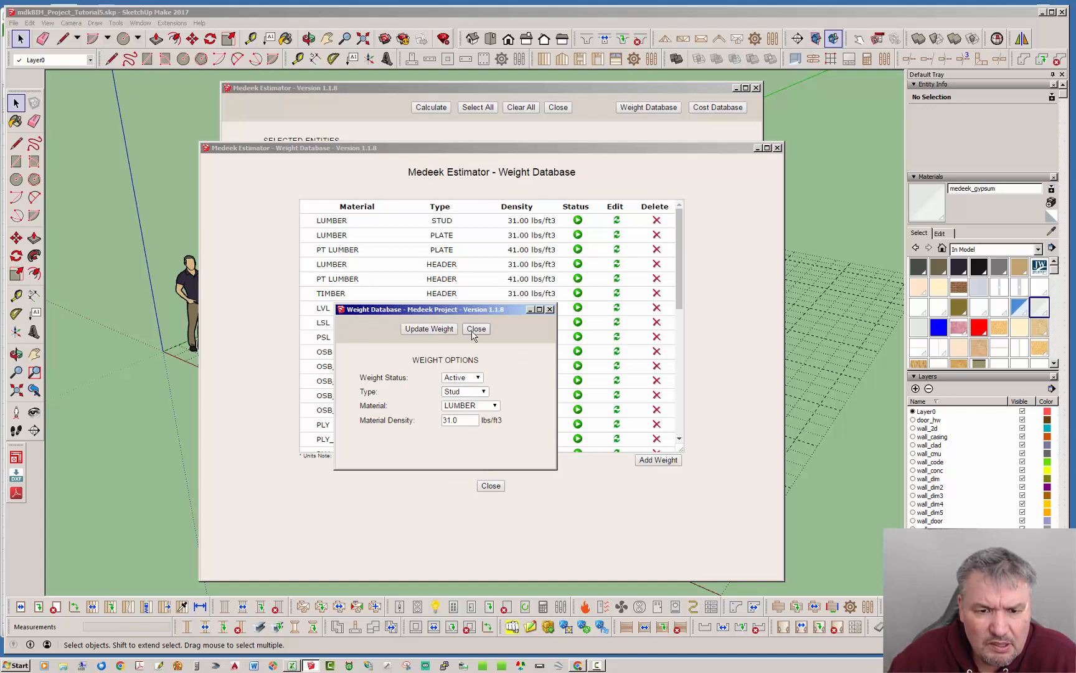
{"action": "left_click", "coordinate": [476, 327]}
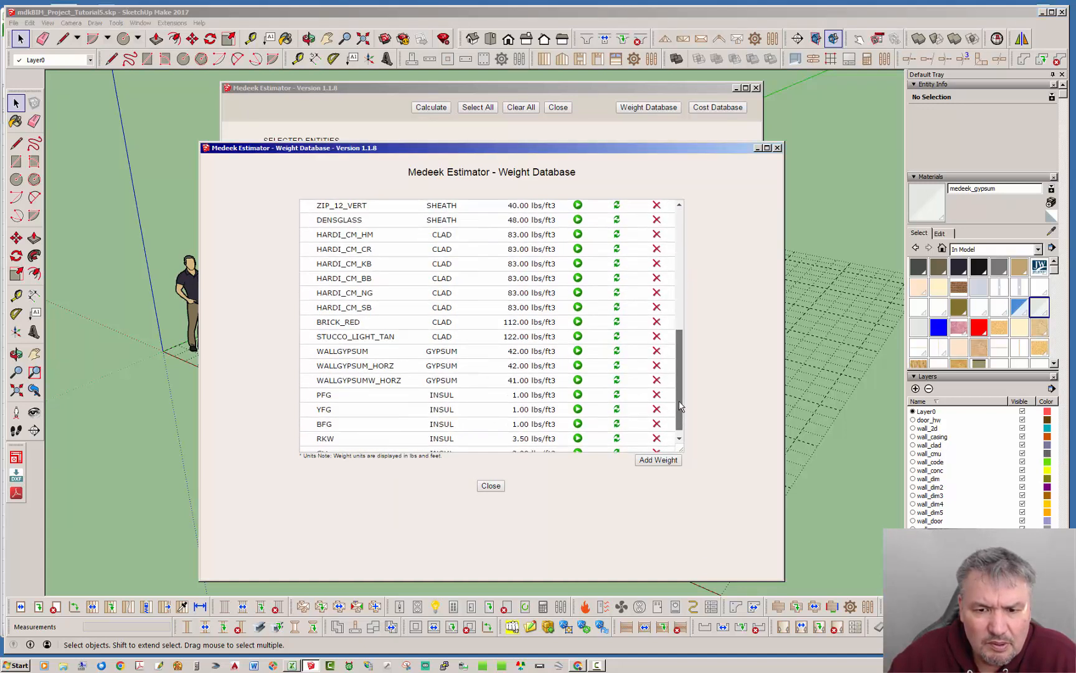
{"action": "scroll", "scroll_direction": "down", "scroll_amount": 3}
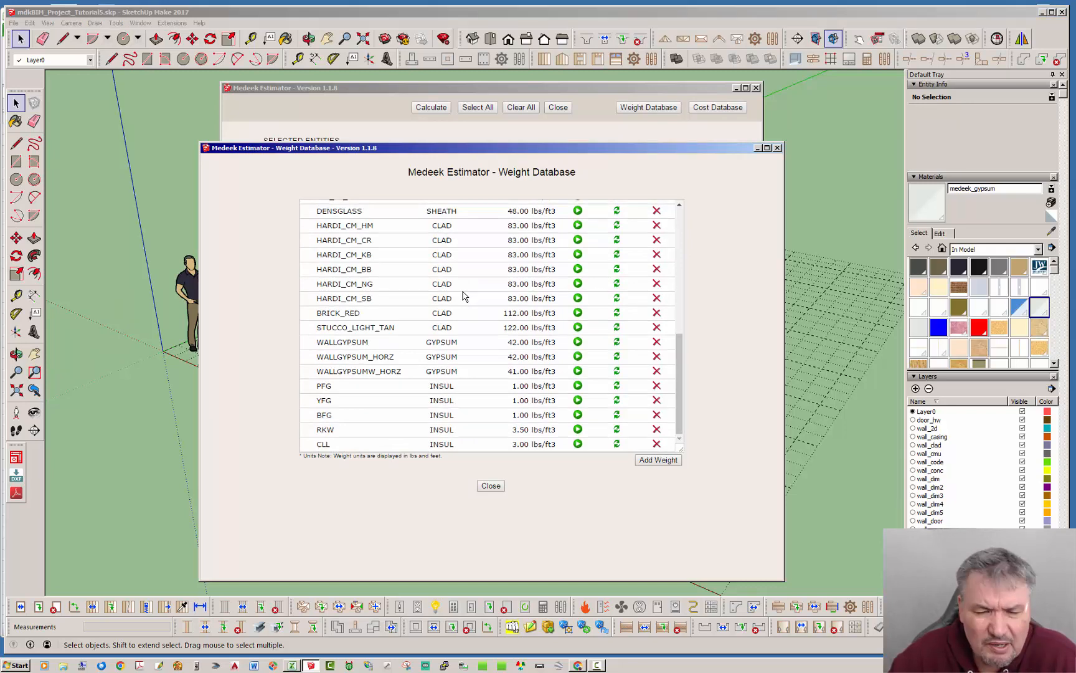
{"action": "mouse_move", "coordinate": [473, 415]}
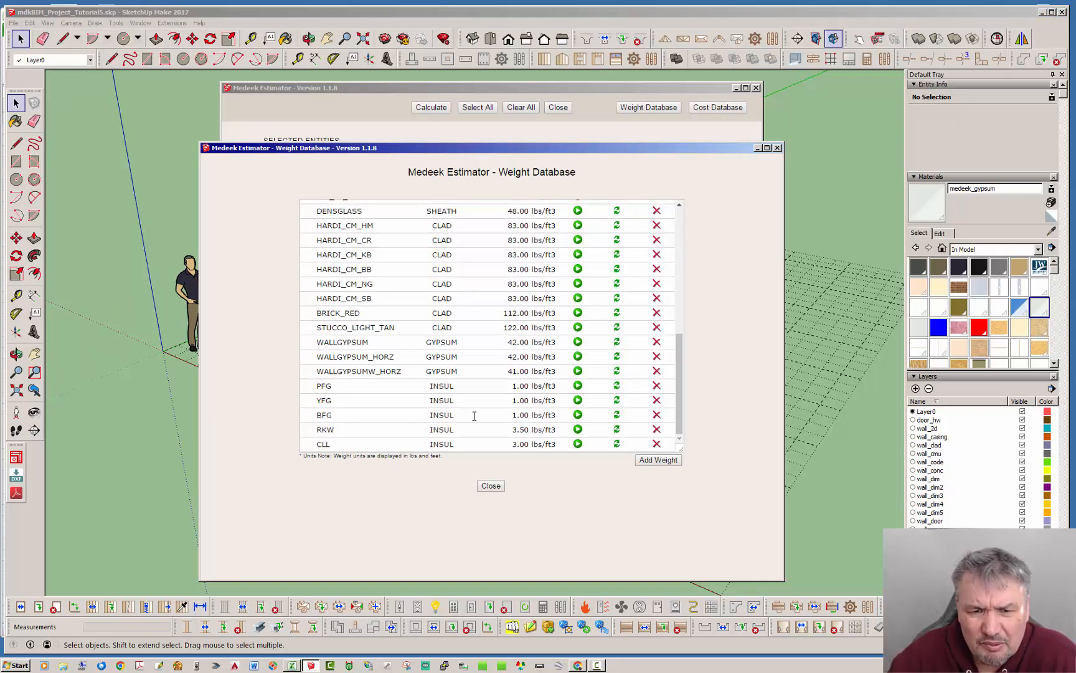
{"action": "left_click", "coordinate": [657, 459]}
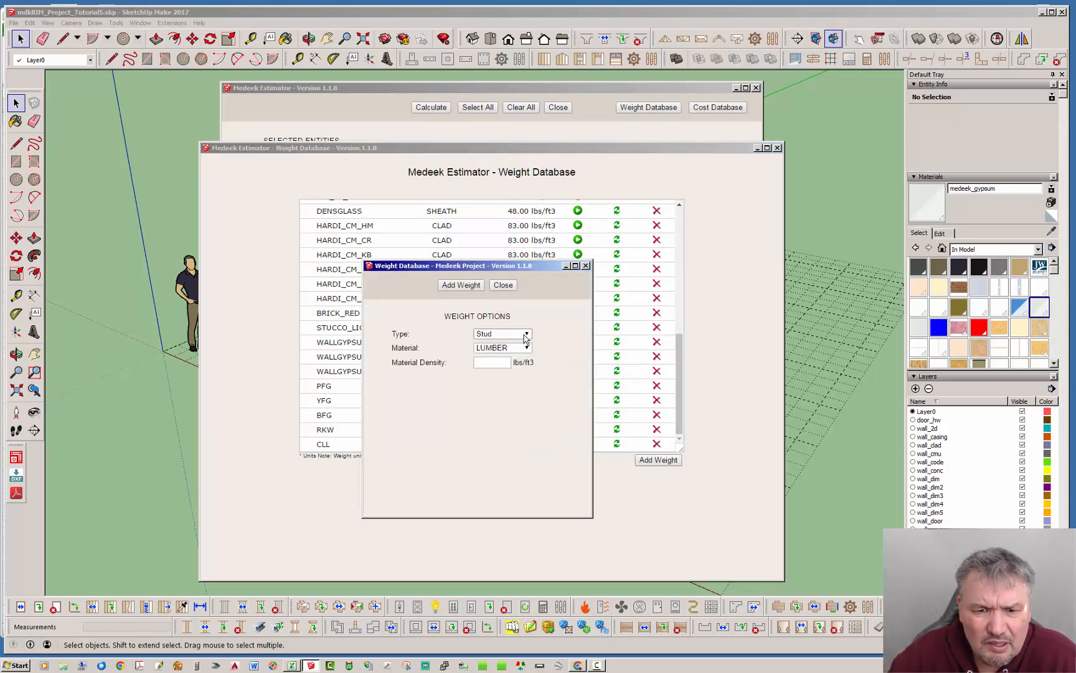
{"action": "left_click", "coordinate": [526, 334]}
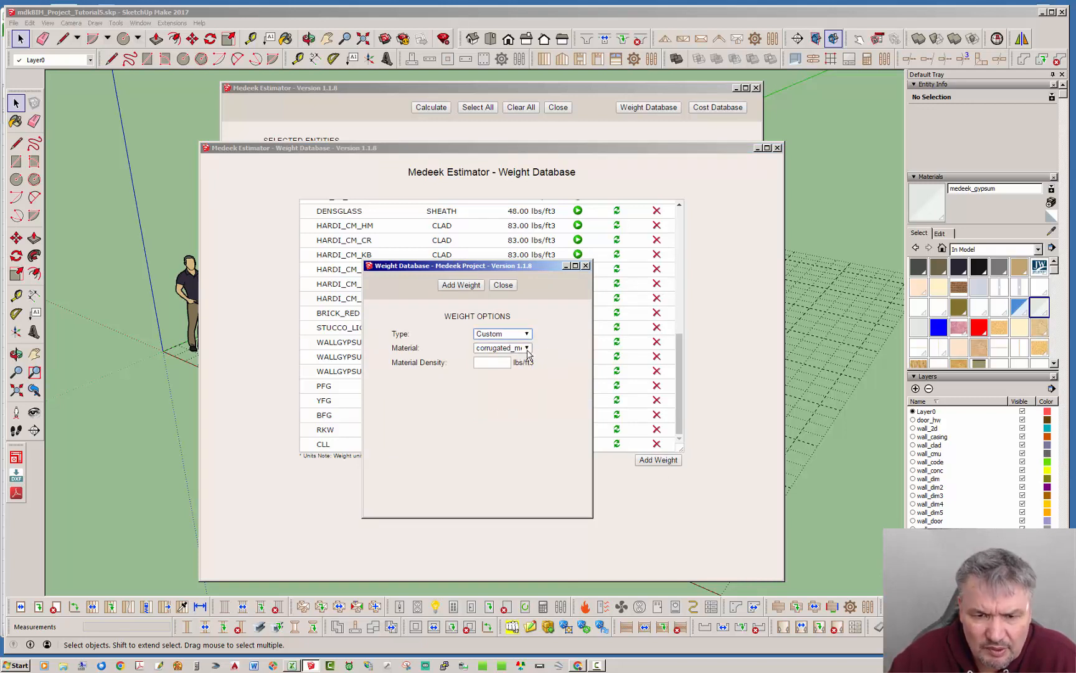
{"action": "left_click", "coordinate": [526, 348]}
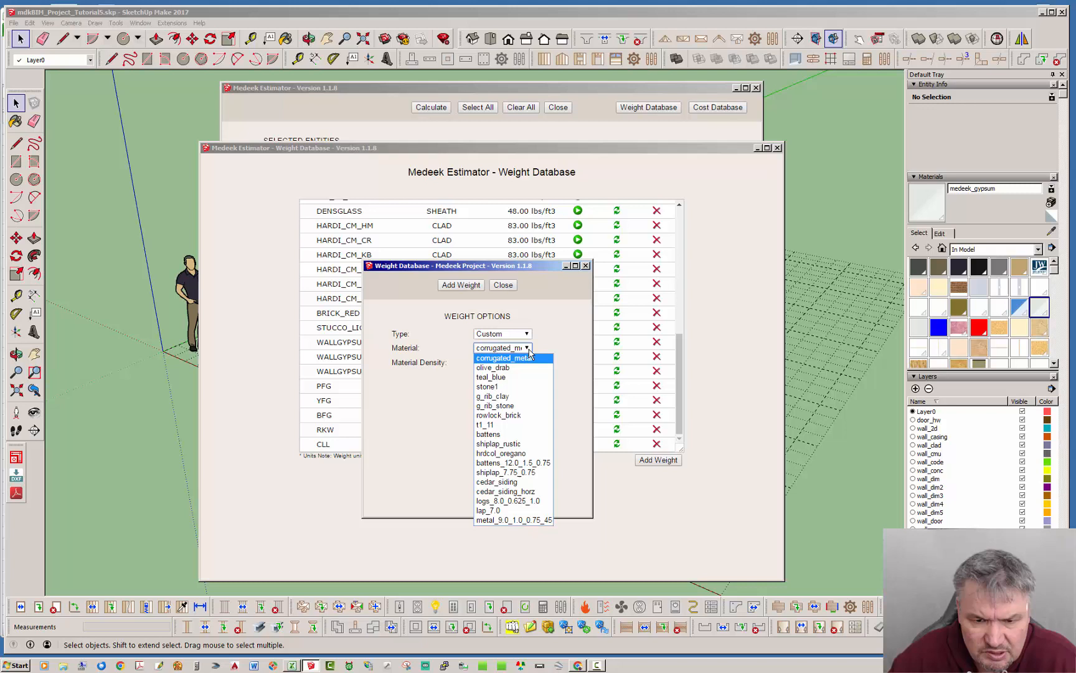
{"action": "mouse_move", "coordinate": [488, 434]}
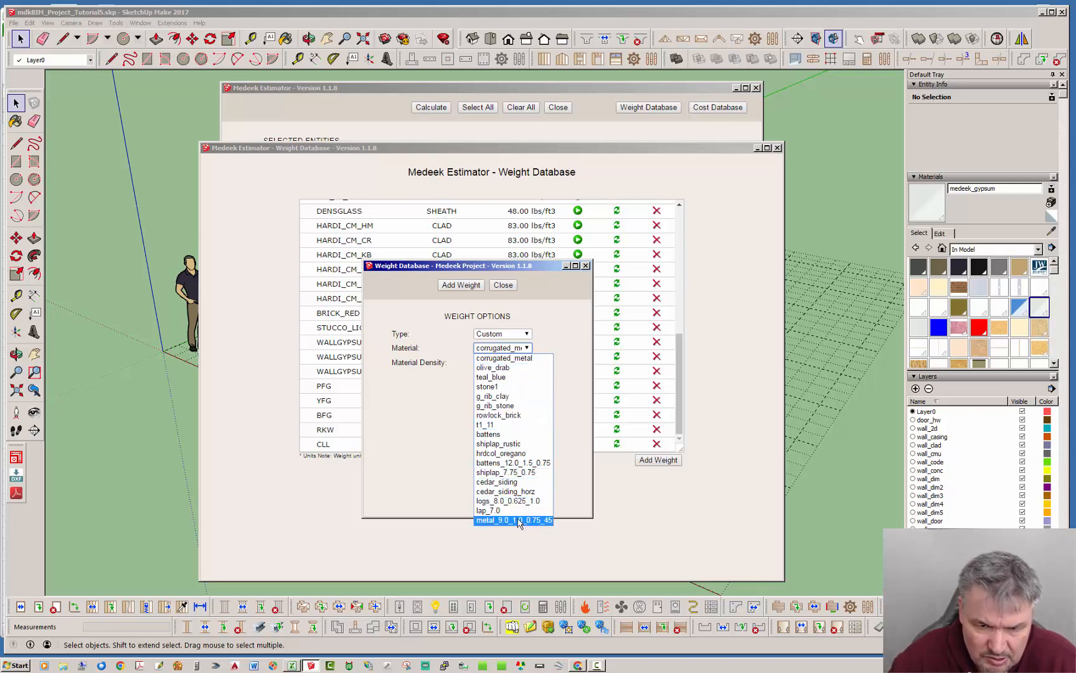
{"action": "mouse_move", "coordinate": [489, 434]}
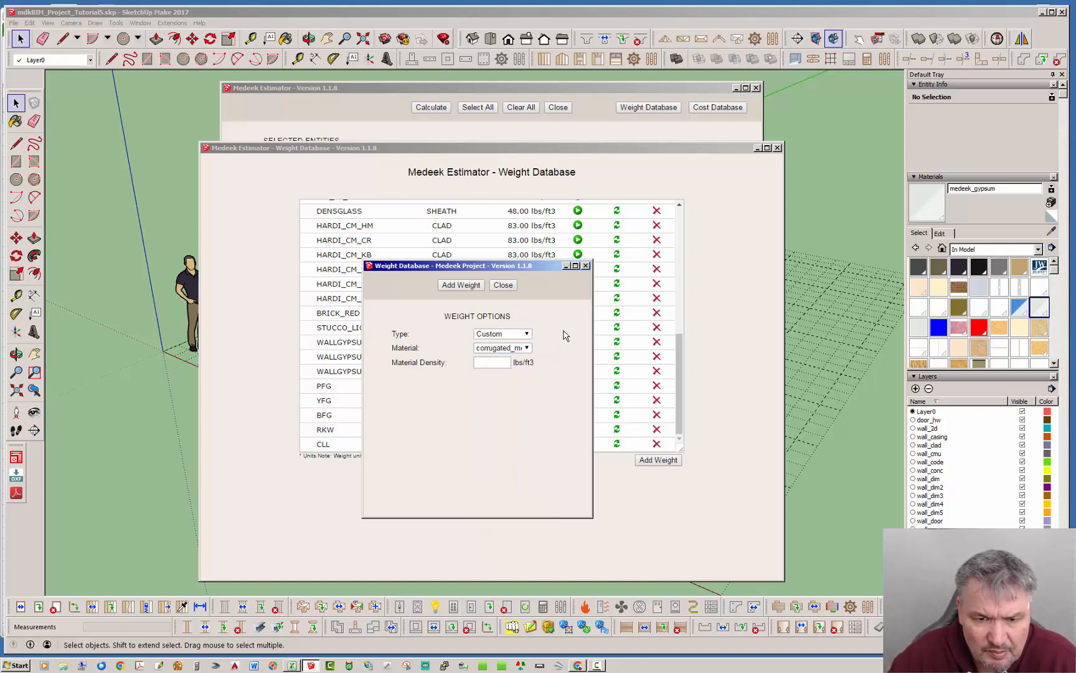
{"action": "left_click", "coordinate": [502, 285]}
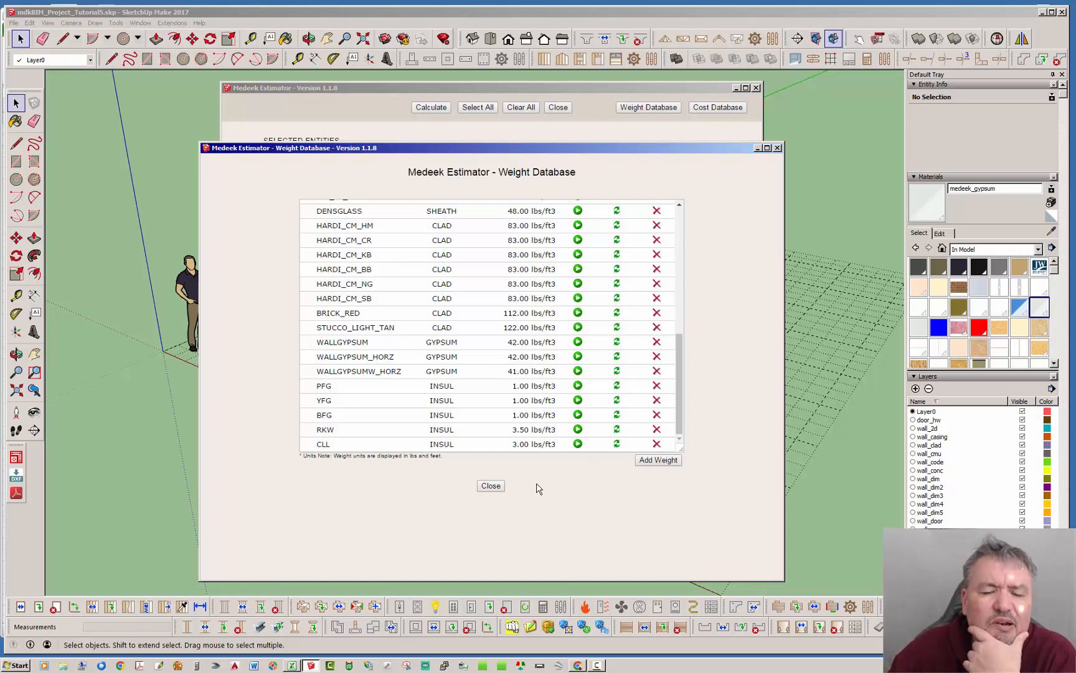
{"action": "mouse_move", "coordinate": [523, 492]}
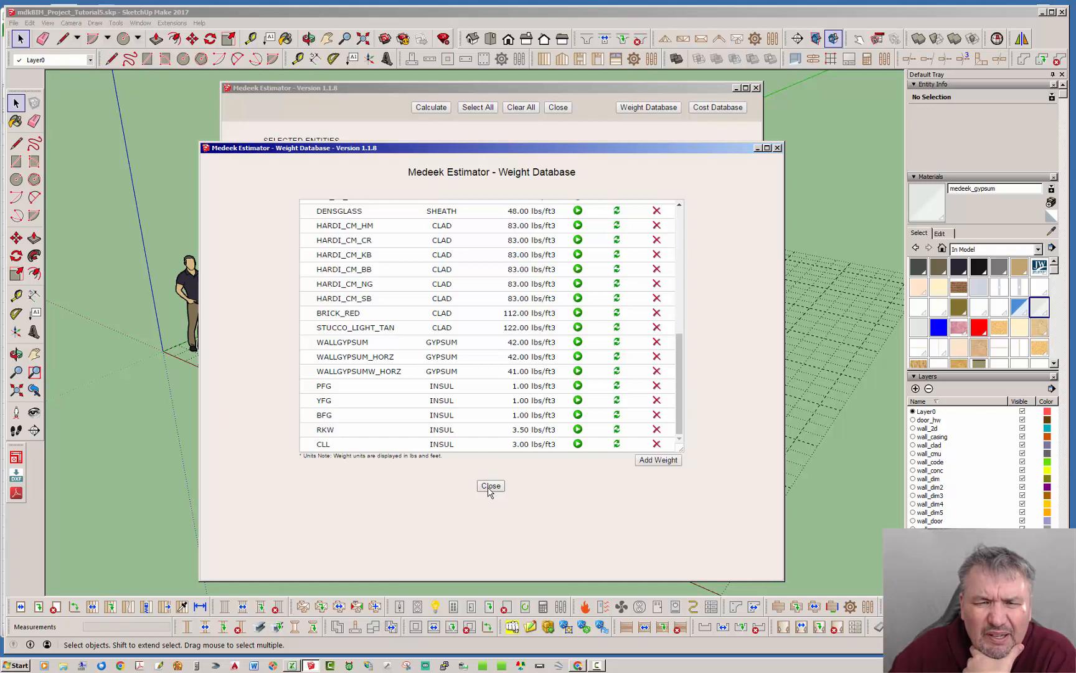
Close the weight database and shift the Estimator window to reveal the walls
{"action": "left_click", "coordinate": [490, 485]}
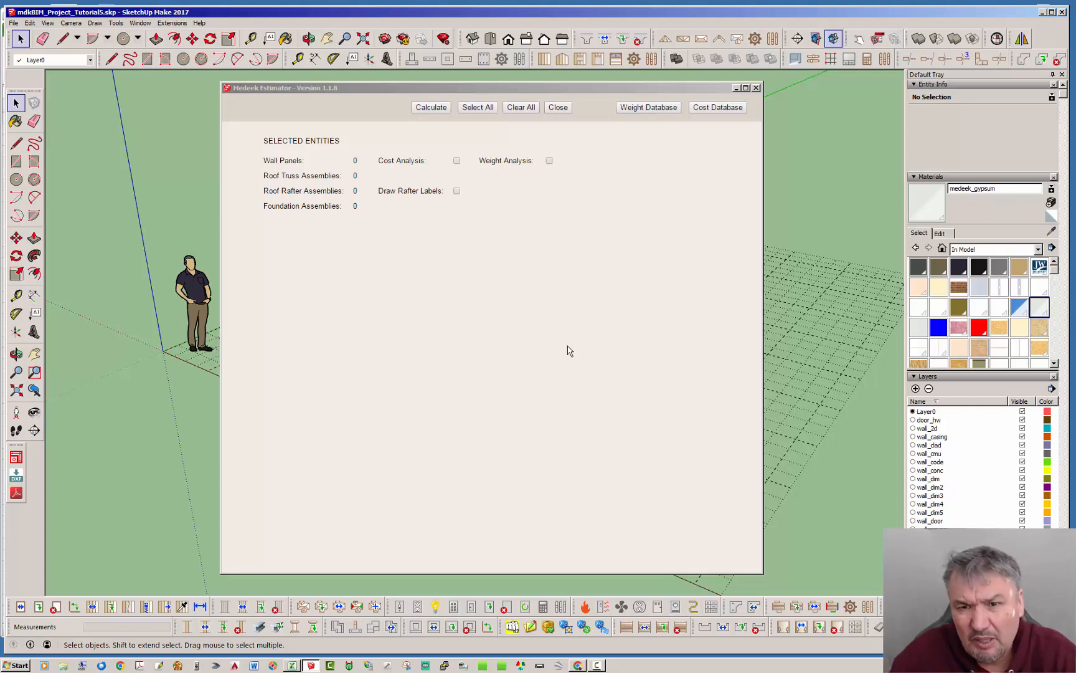
{"action": "mouse_move", "coordinate": [680, 97]}
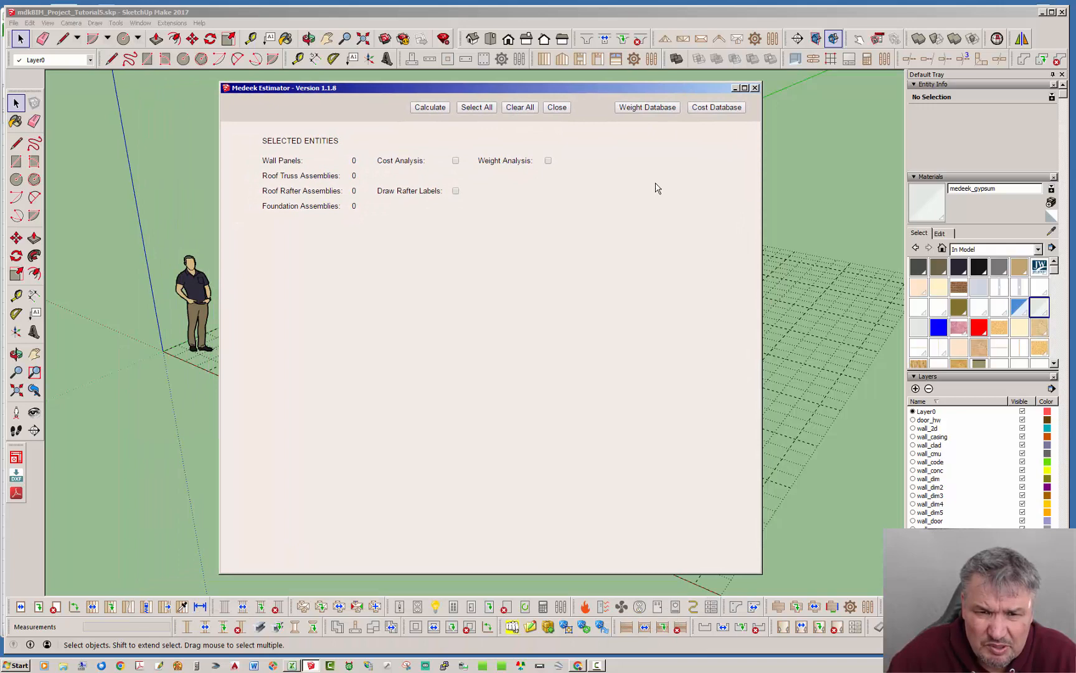
{"action": "left_click_drag", "start_coordinate": [481, 87], "coordinate": [489, 90]}
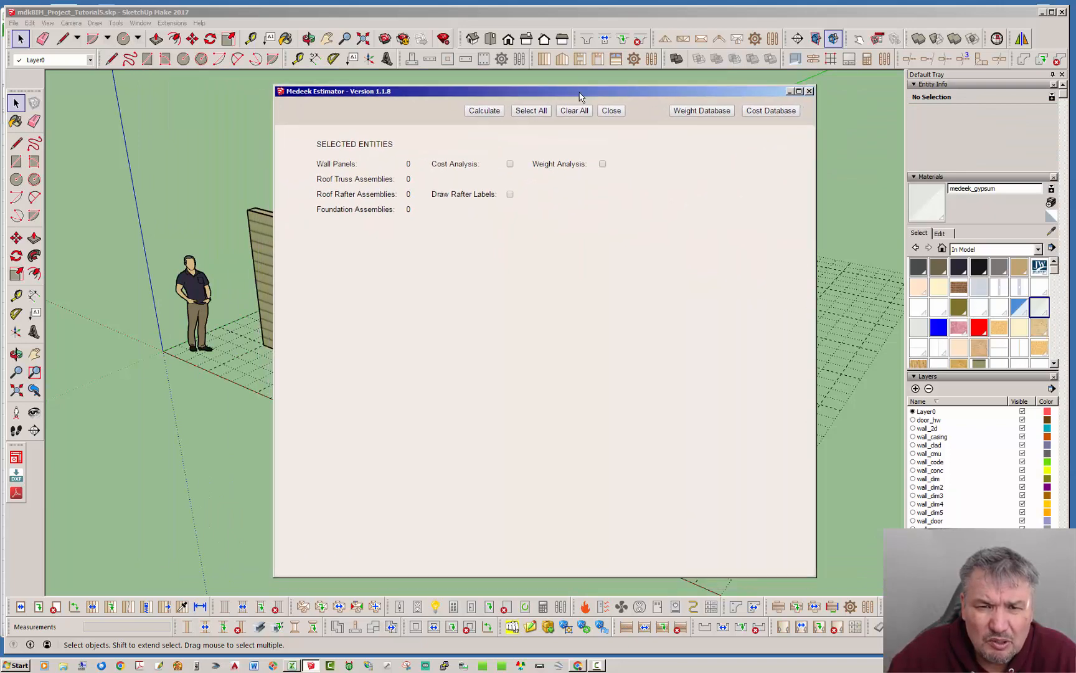
Select the two framed wall panels and move the Estimator window back over the model
{"action": "left_click", "coordinate": [530, 111]}
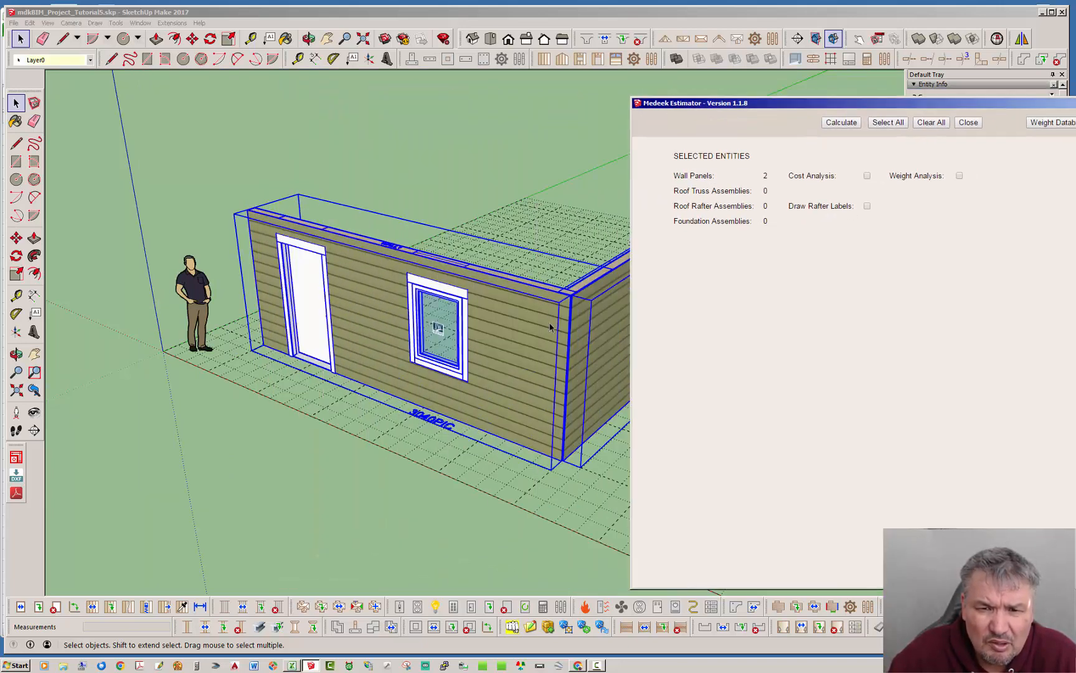
{"action": "left_click", "coordinate": [586, 311]}
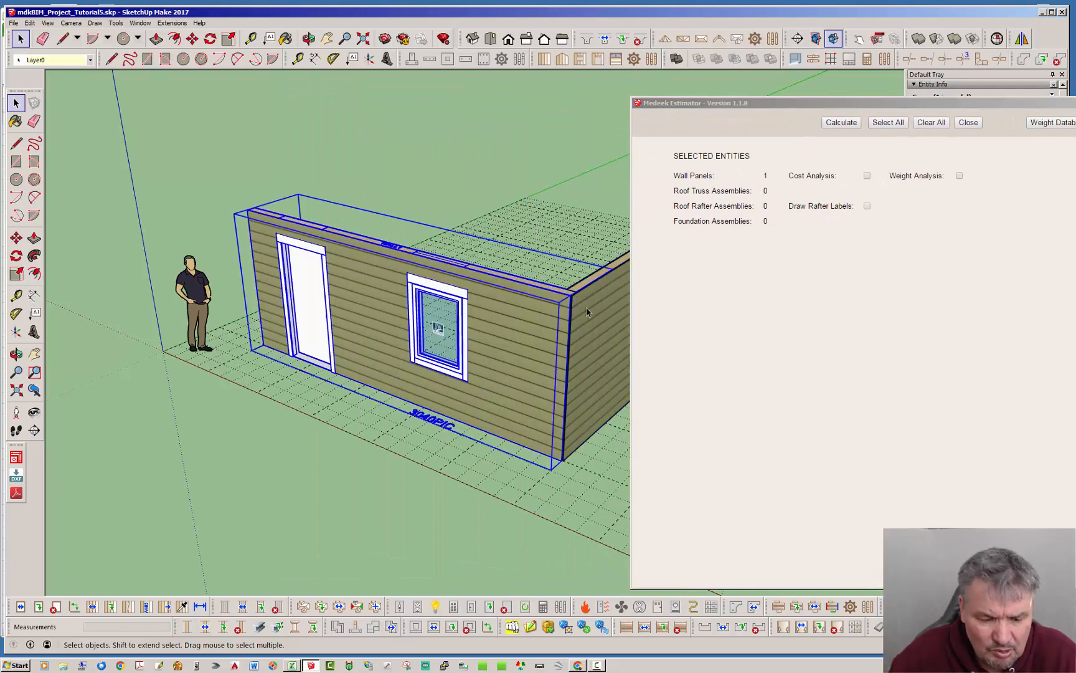
{"action": "mouse_move", "coordinate": [609, 329]}
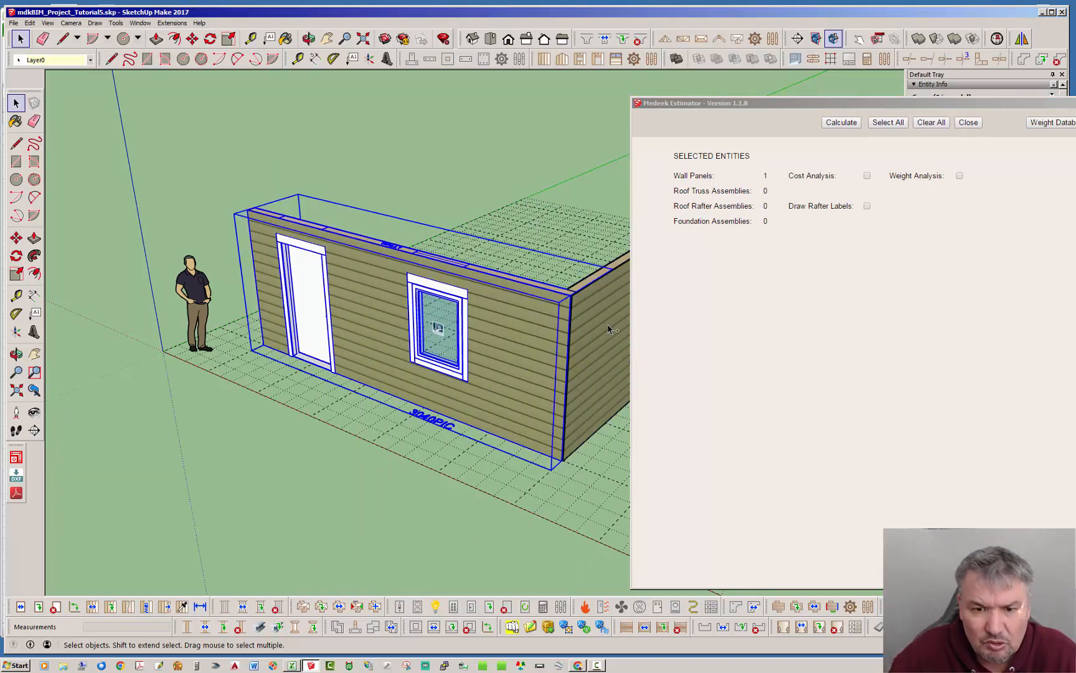
{"action": "left_click_drag", "start_coordinate": [691, 102], "coordinate": [624, 99]}
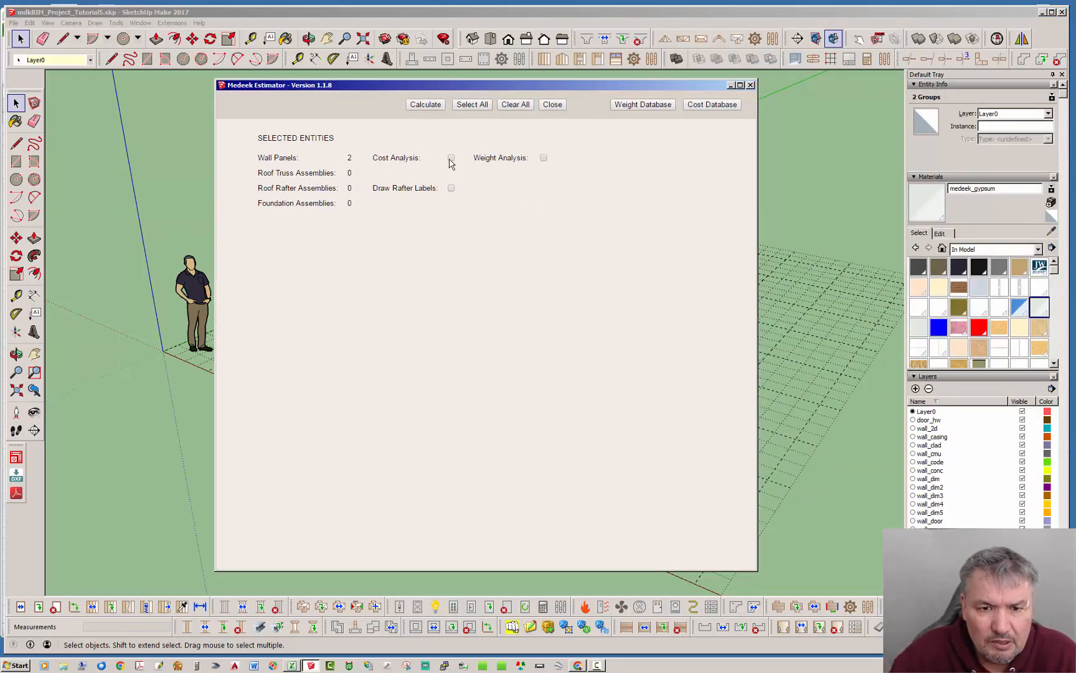
Enable cost analysis and calculate both walls, reaching the $2055.72 total cost and 2183.89 lbs weight
{"action": "left_click", "coordinate": [451, 157]}
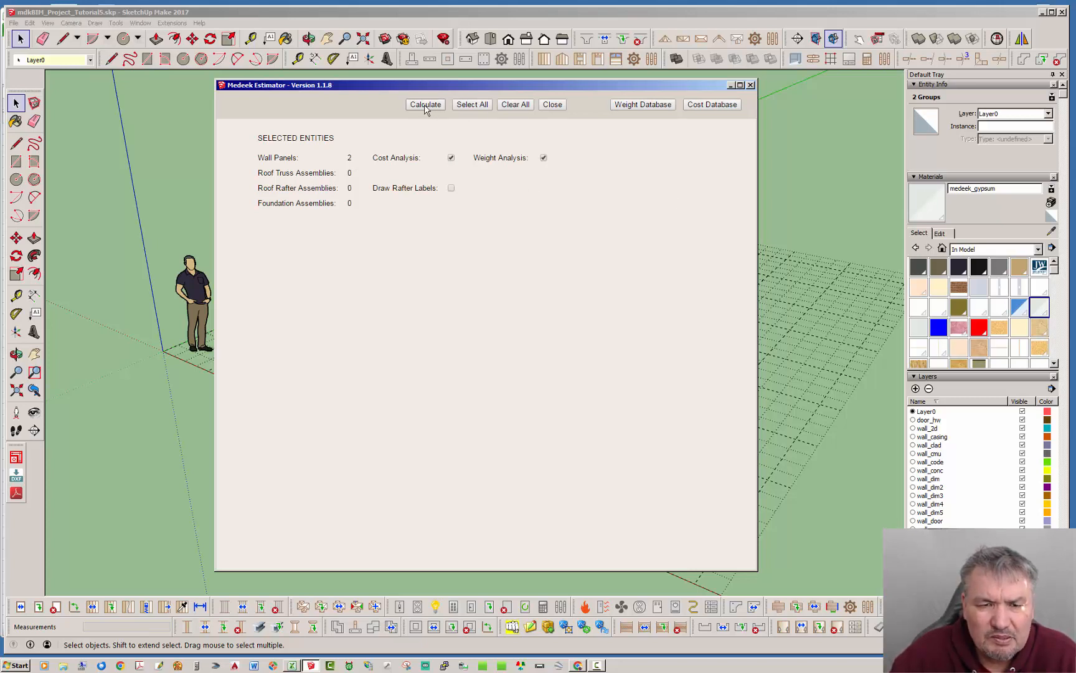
{"action": "left_click", "coordinate": [425, 104]}
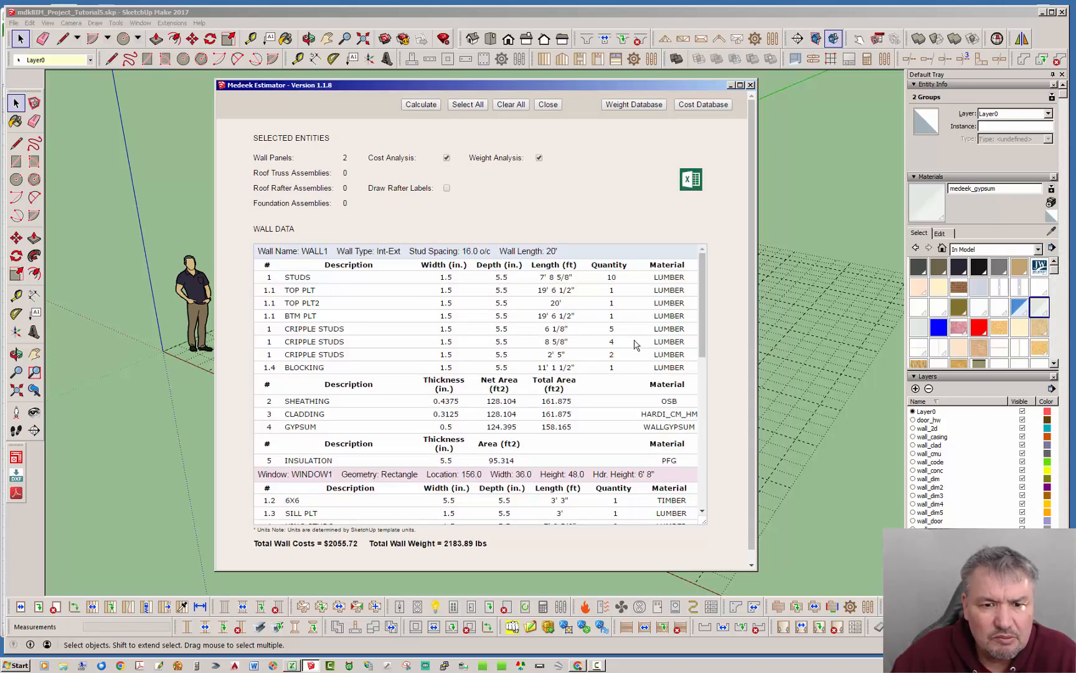
{"action": "mouse_move", "coordinate": [759, 310]}
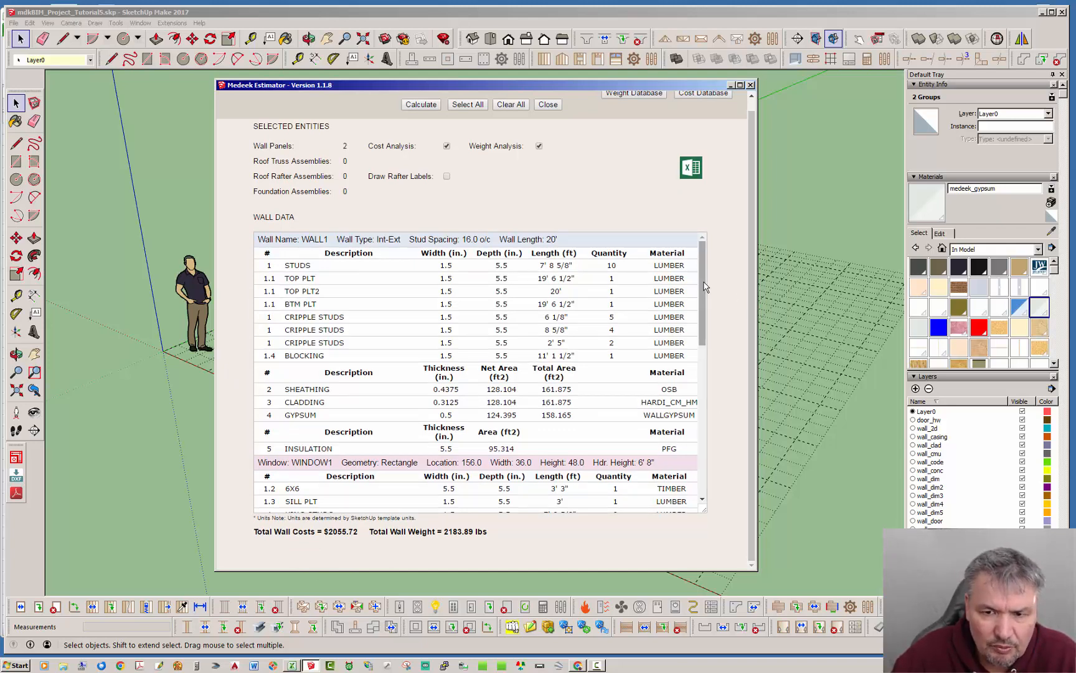
{"action": "scroll", "scroll_direction": "down", "scroll_amount": 3}
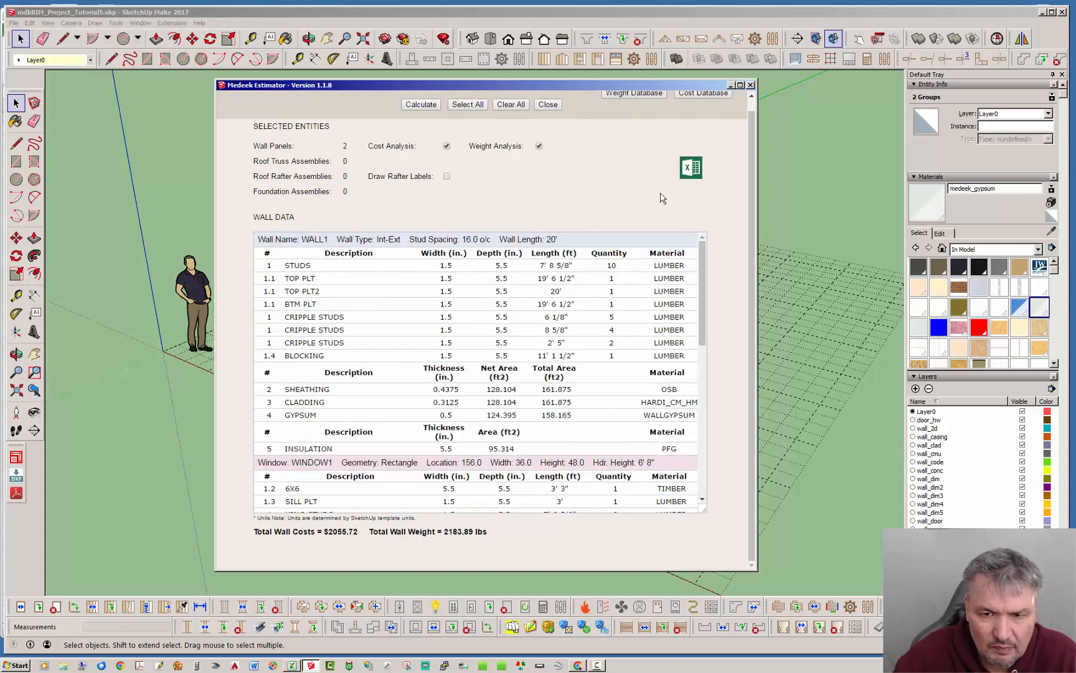
{"action": "mouse_move", "coordinate": [335, 546]}
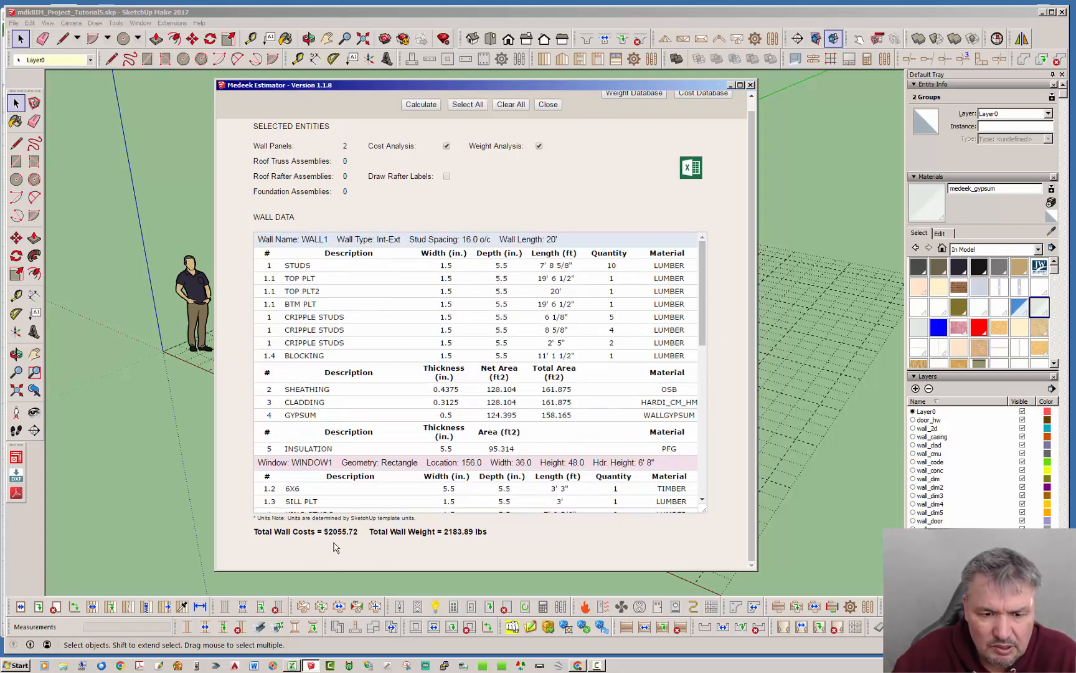
{"action": "mouse_move", "coordinate": [478, 544]}
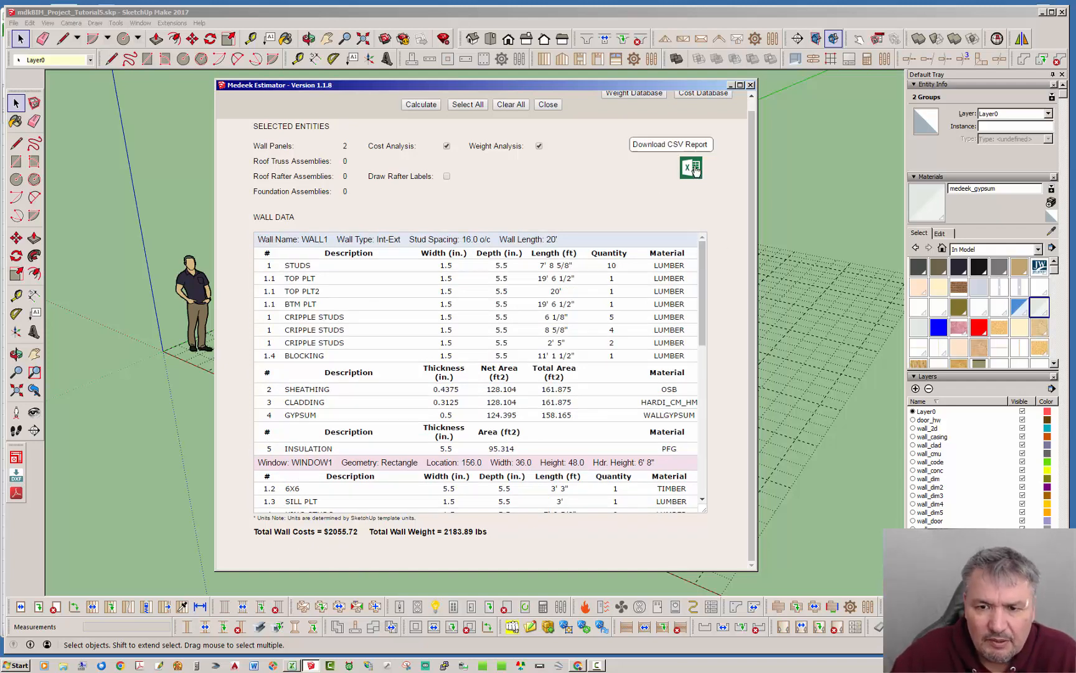
Export the report as CSV, overwriting test4.csv on the Desktop
{"action": "left_click", "coordinate": [690, 167]}
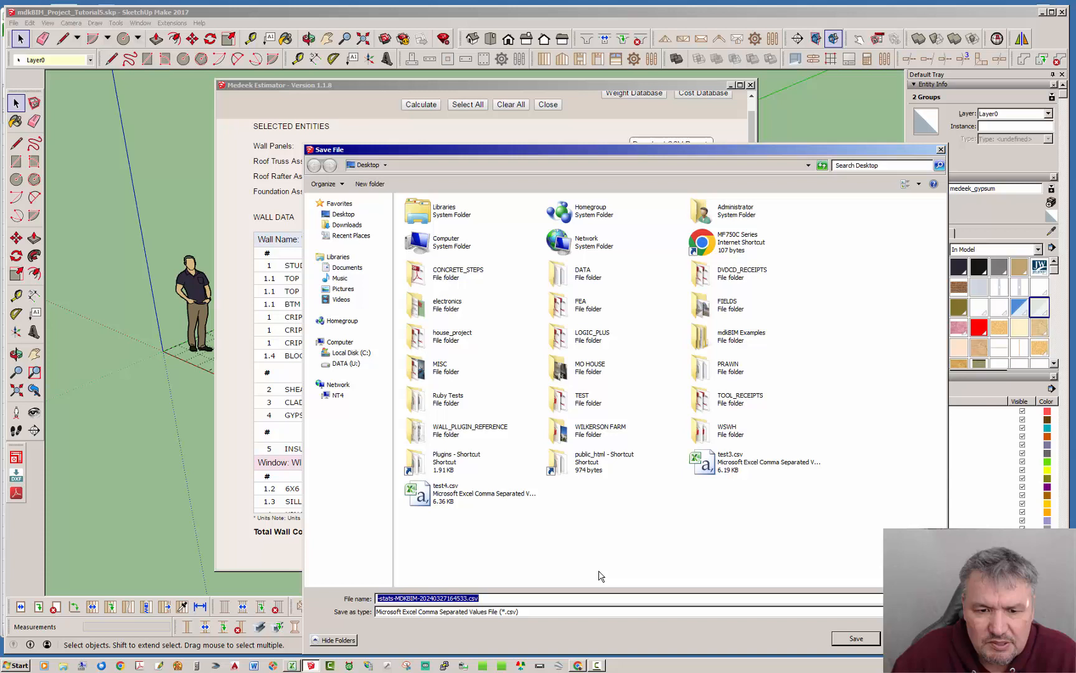
{"action": "left_click", "coordinate": [444, 493]}
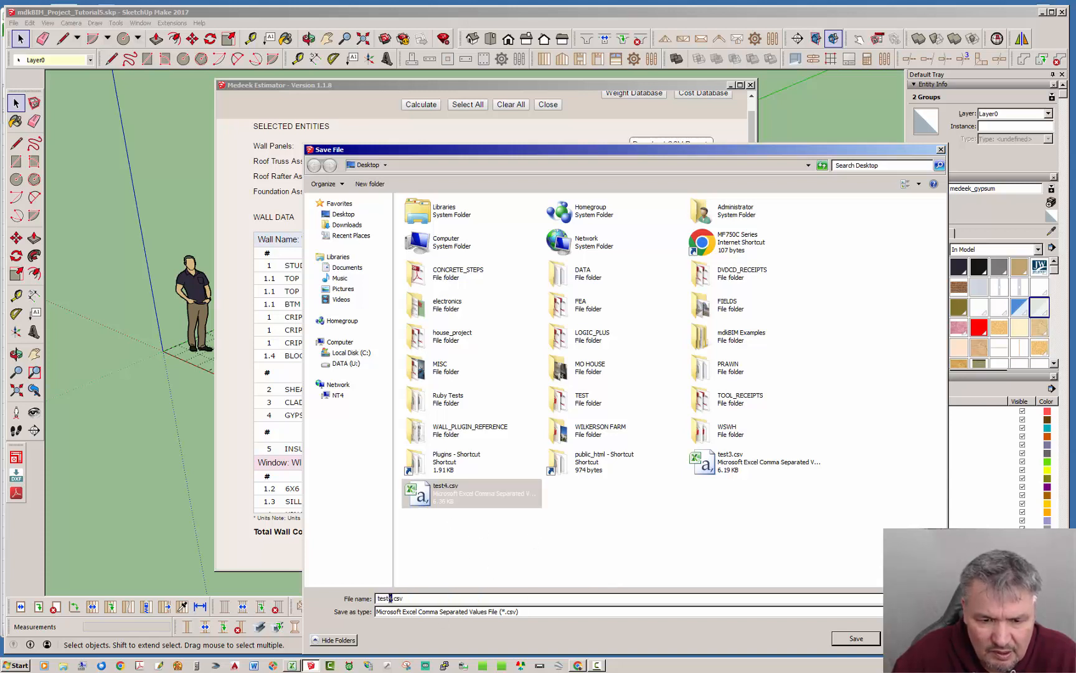
{"action": "left_click", "coordinate": [854, 637]}
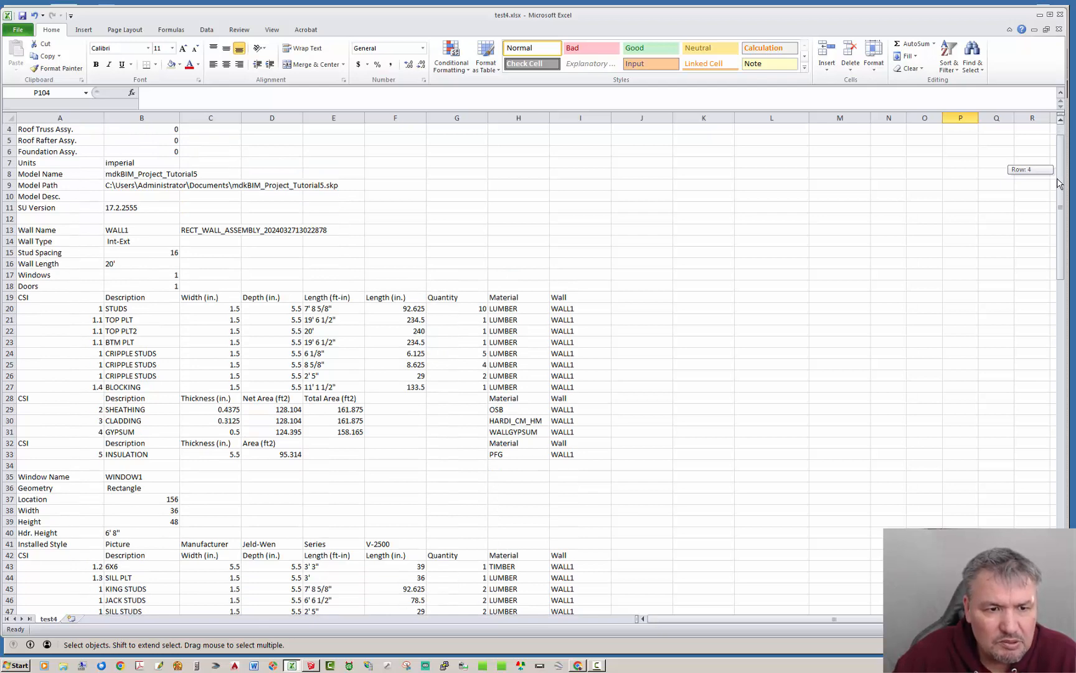
Review the WALL1 framing, sheathing and insulation rows of test4.csv
{"action": "scroll", "scroll_direction": "down", "scroll_amount": 3}
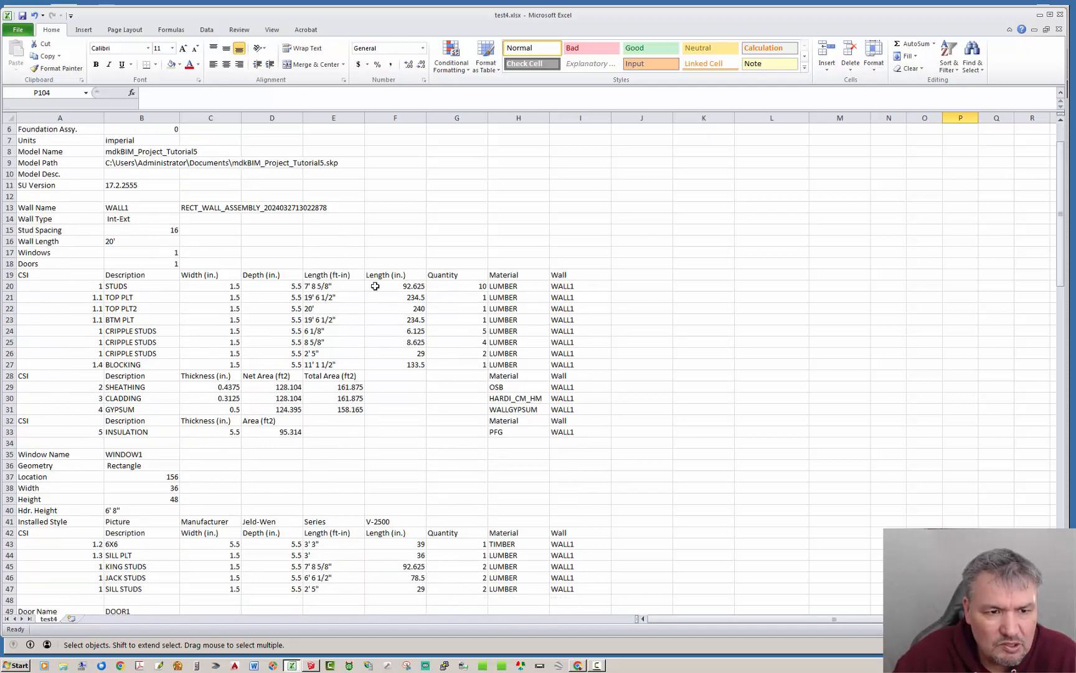
{"action": "scroll", "scroll_direction": "down", "scroll_amount": 3}
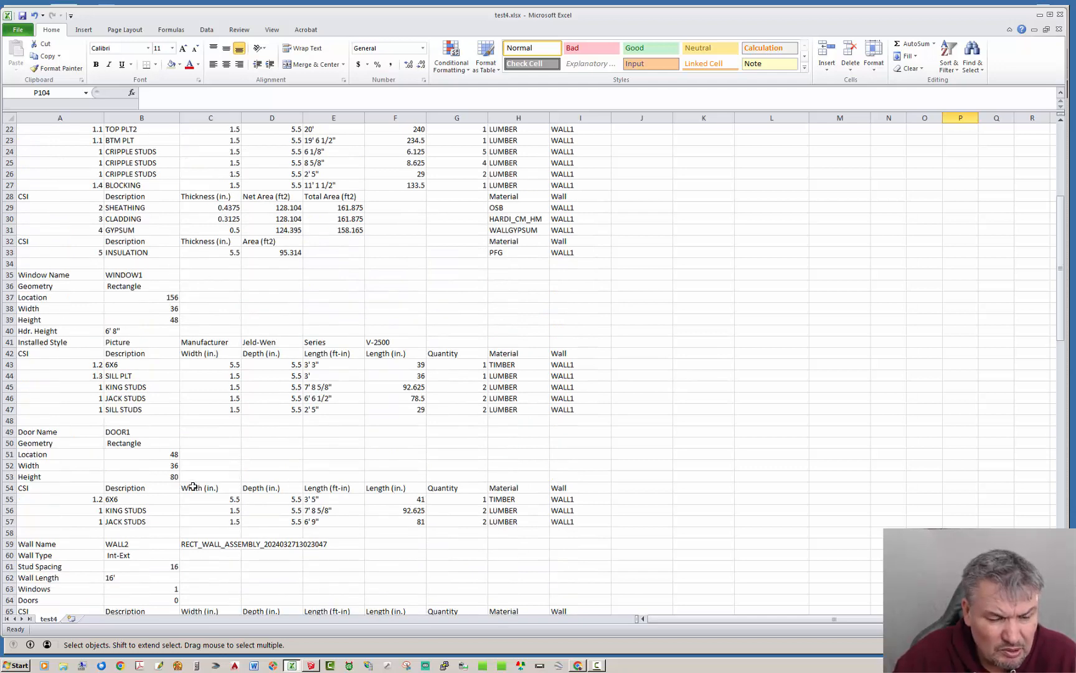
{"action": "scroll", "scroll_direction": "down", "scroll_amount": 3}
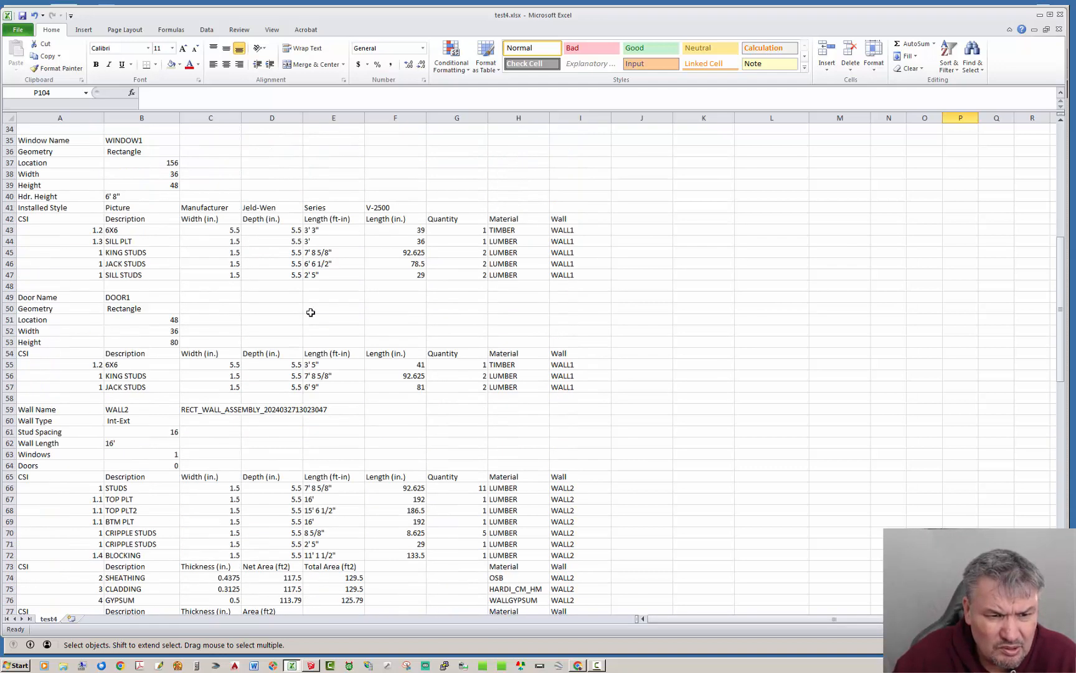
{"action": "scroll", "scroll_direction": "down", "scroll_amount": 3}
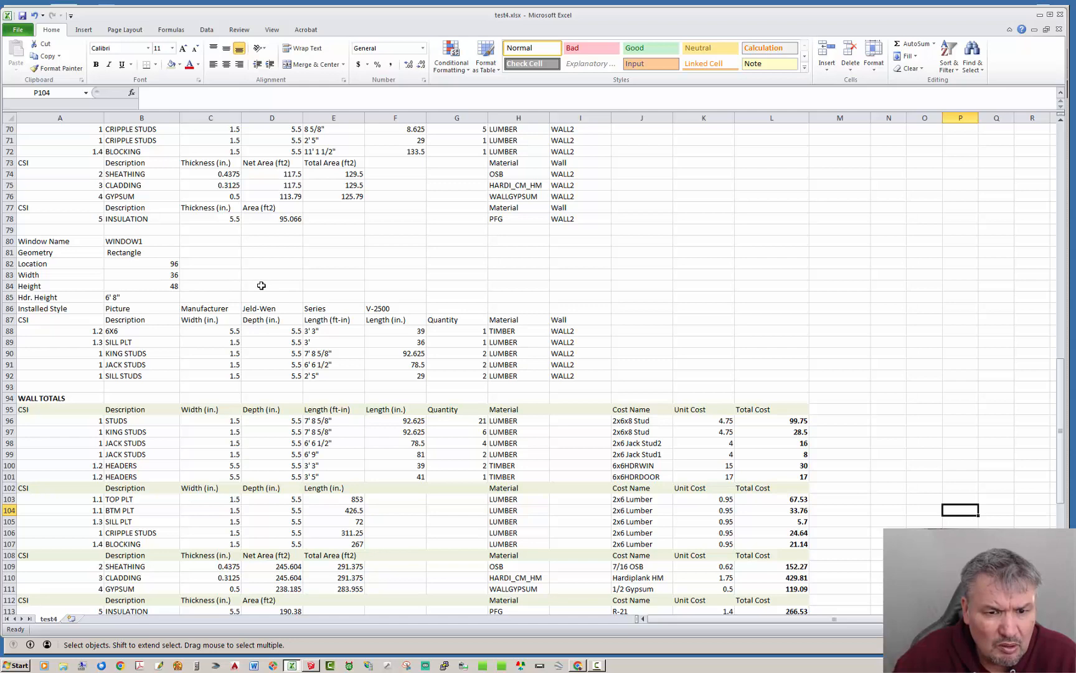
{"action": "scroll", "scroll_direction": "up", "scroll_amount": 3}
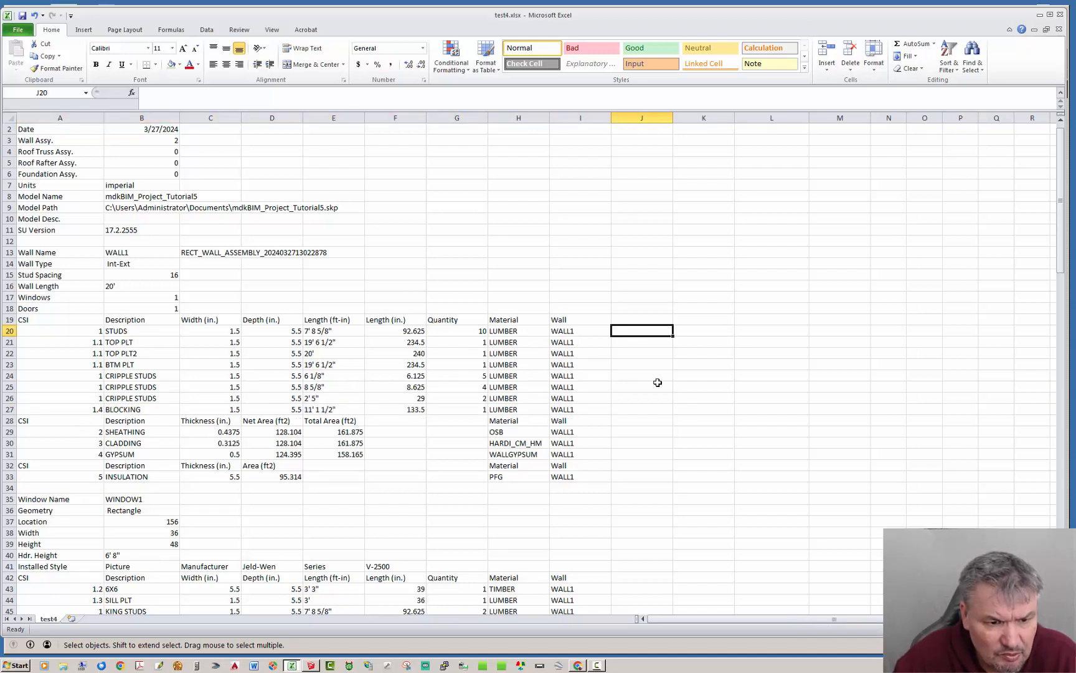
{"action": "left_click", "coordinate": [641, 399]}
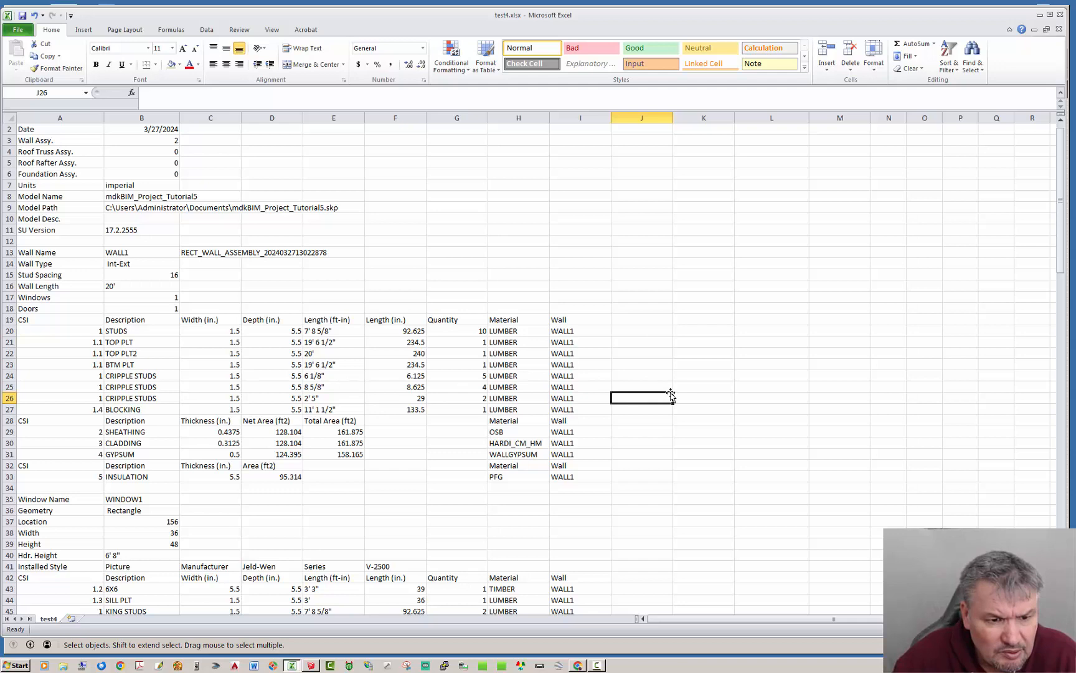
Highlight the WALL1 WINDOW1 rows and continue down to WALL2 and the WALL TOTALS section
{"action": "scroll", "scroll_direction": "down", "scroll_amount": 3}
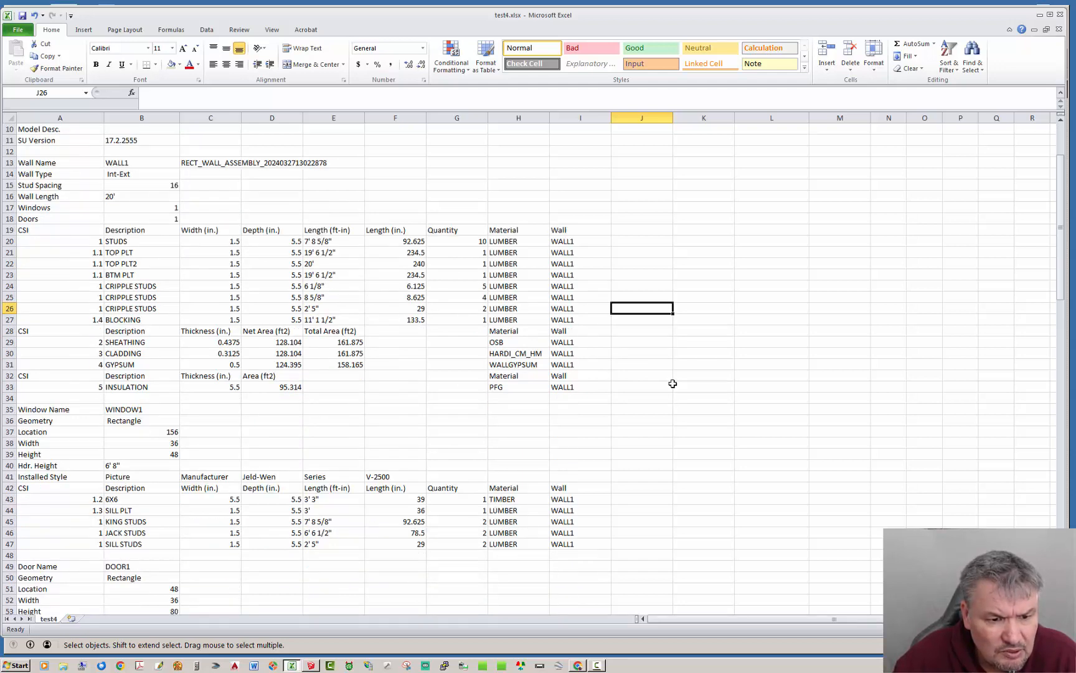
{"action": "scroll", "scroll_direction": "down", "scroll_amount": 3}
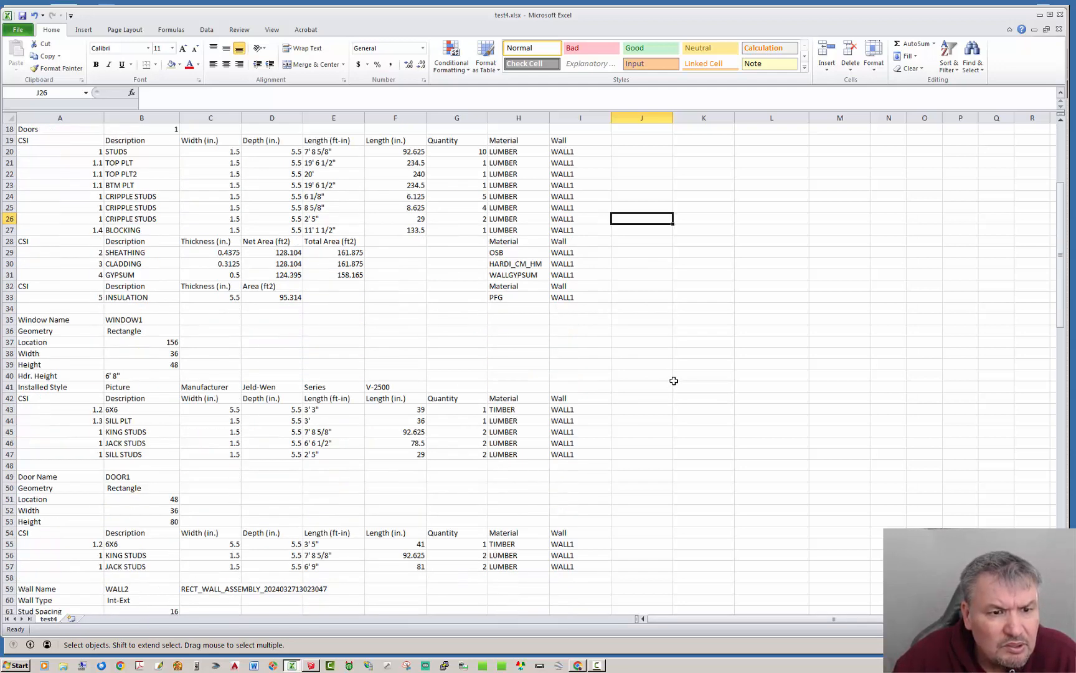
{"action": "scroll", "scroll_direction": "down", "scroll_amount": 3}
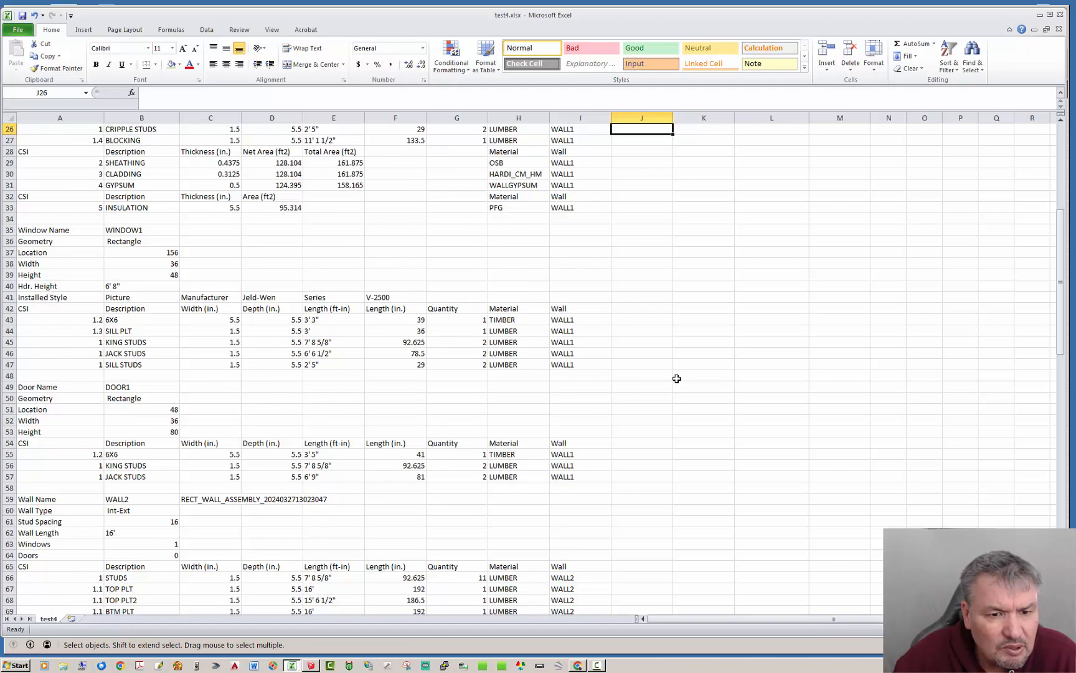
{"action": "mouse_move", "coordinate": [131, 457]}
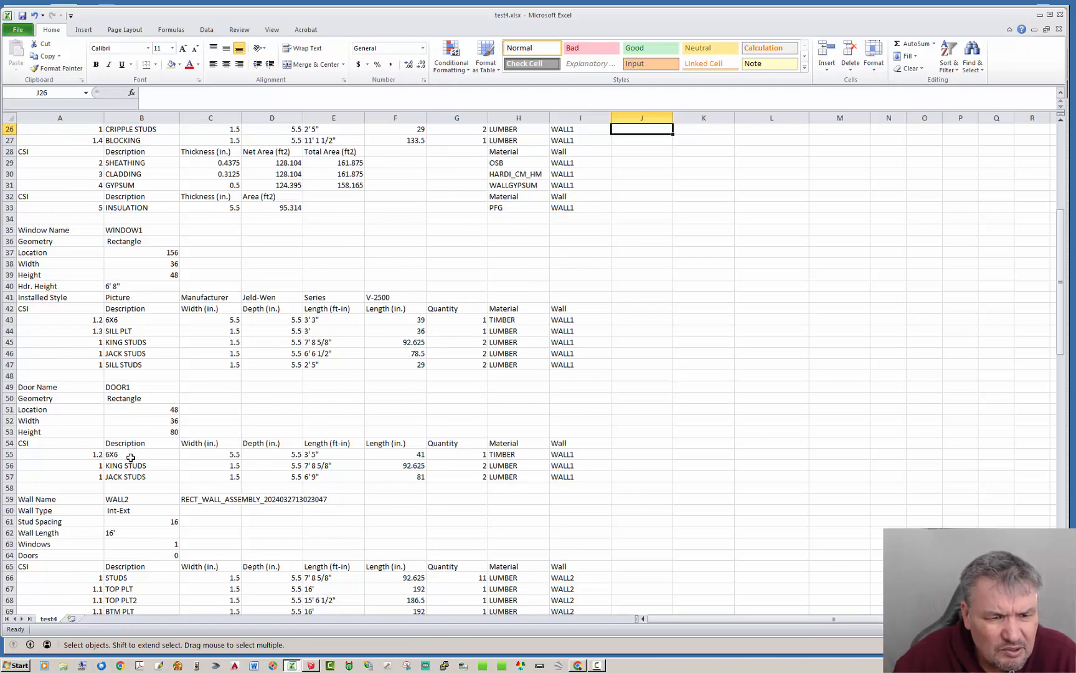
{"action": "scroll", "scroll_direction": "down", "scroll_amount": 3}
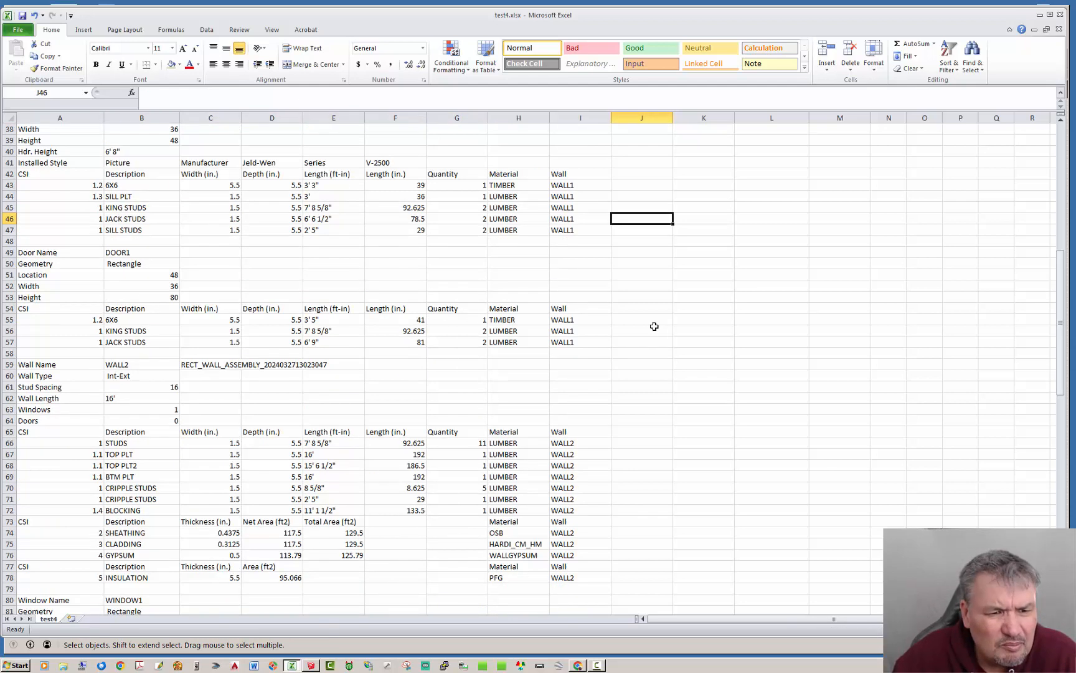
{"action": "scroll", "scroll_direction": "down", "scroll_amount": 3}
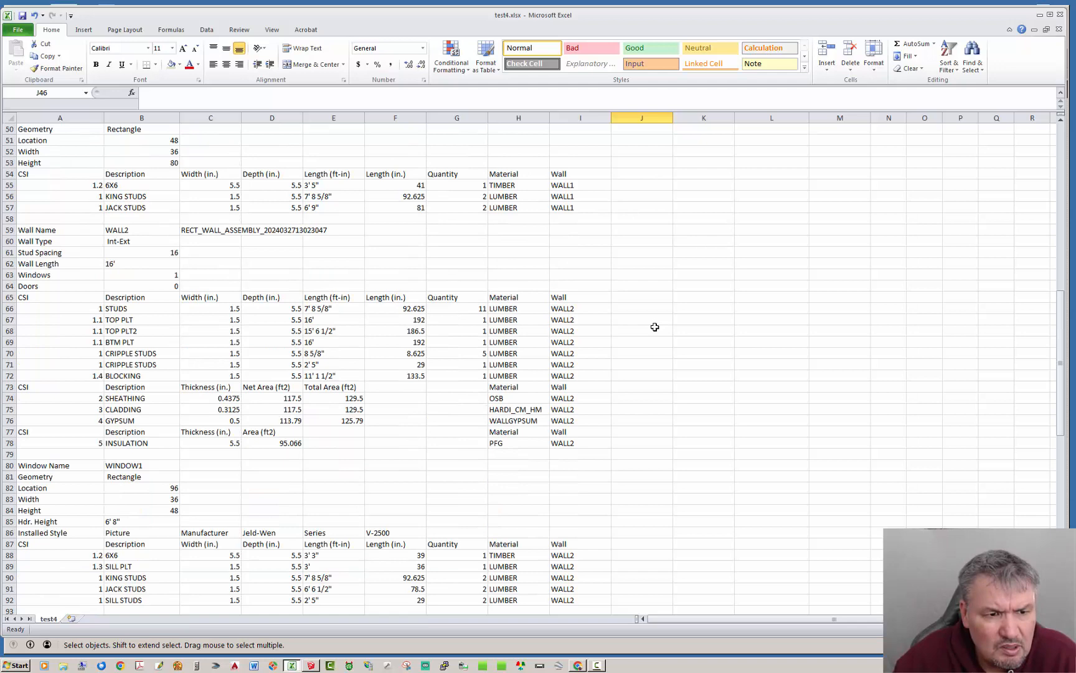
{"action": "scroll", "scroll_direction": "down", "scroll_amount": 3}
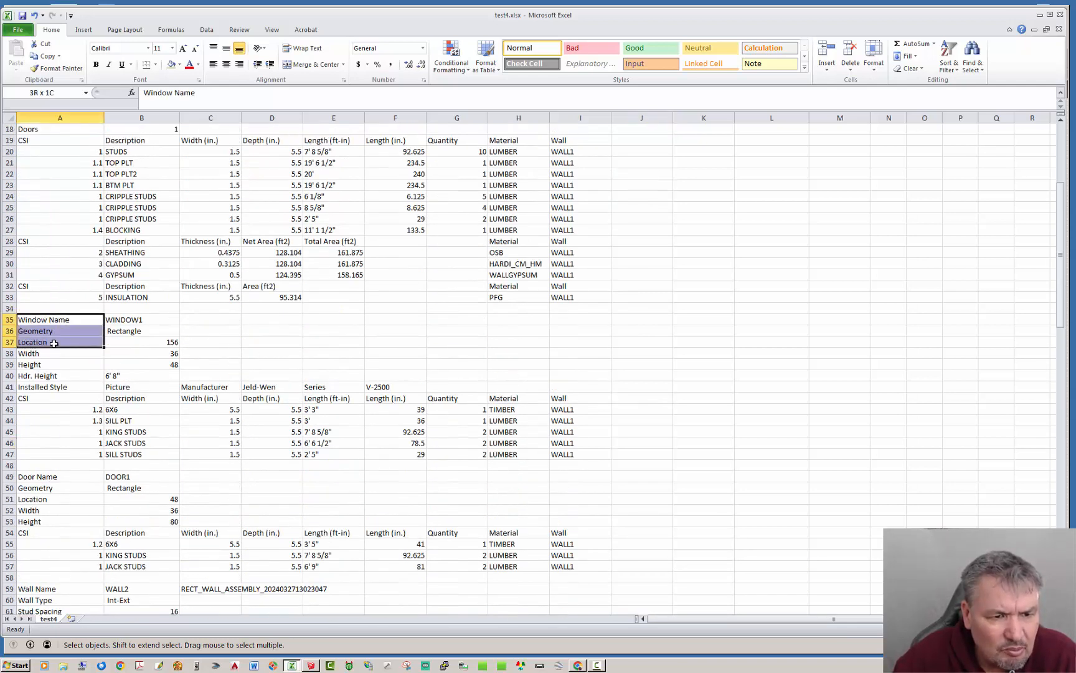
{"action": "left_click", "coordinate": [39, 386]}
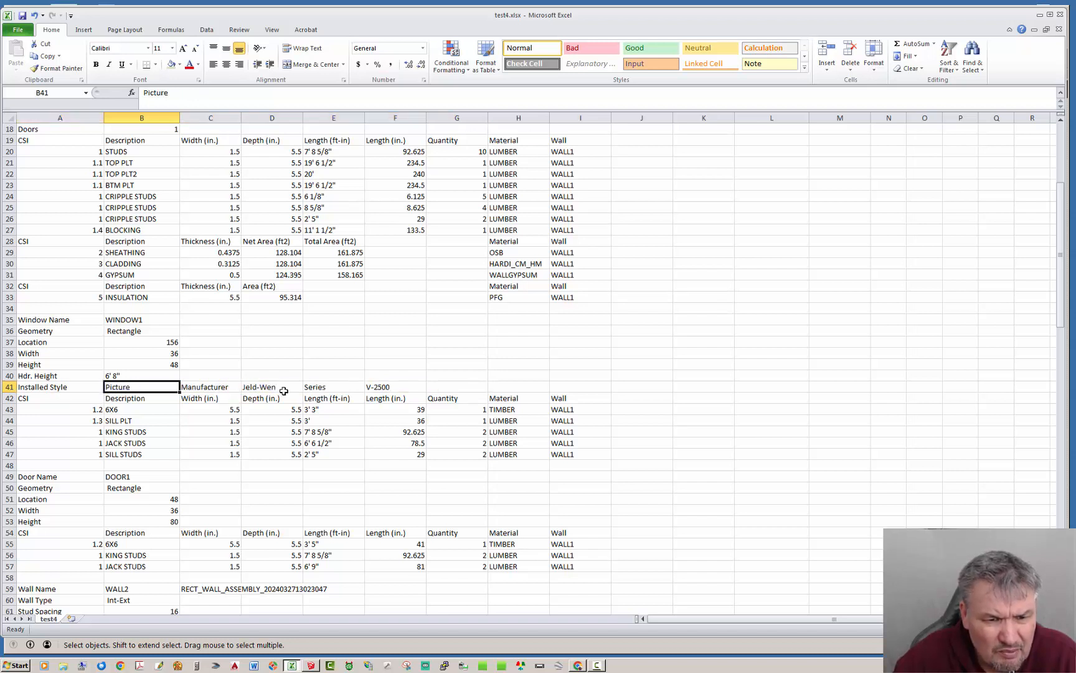
{"action": "mouse_move", "coordinate": [346, 387]}
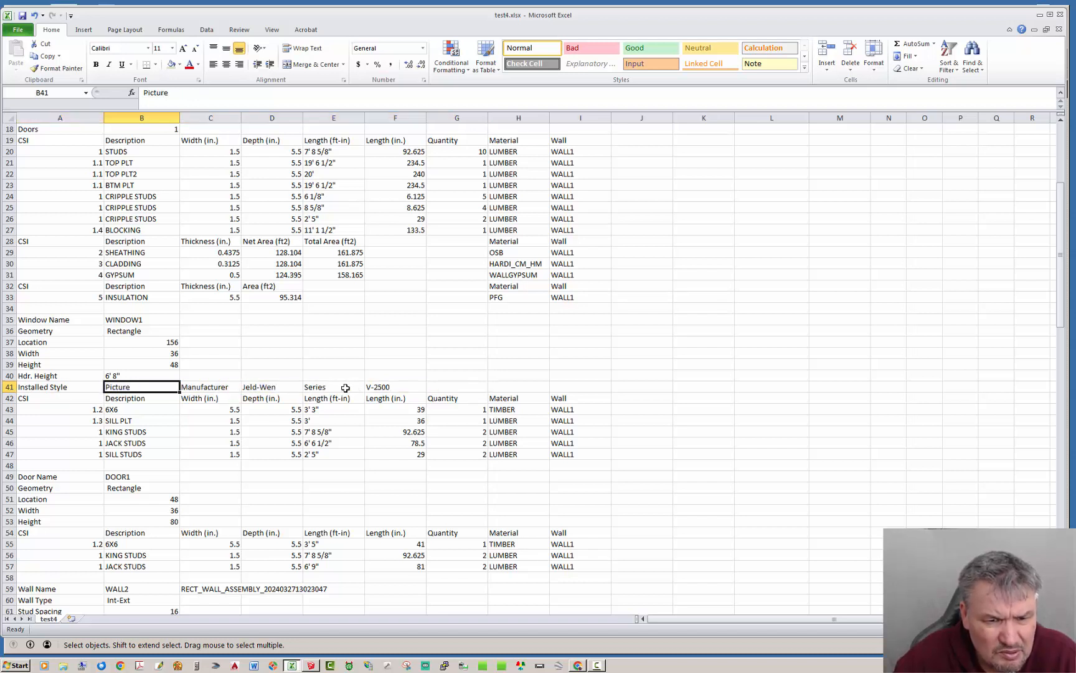
{"action": "scroll", "scroll_direction": "down", "scroll_amount": 3}
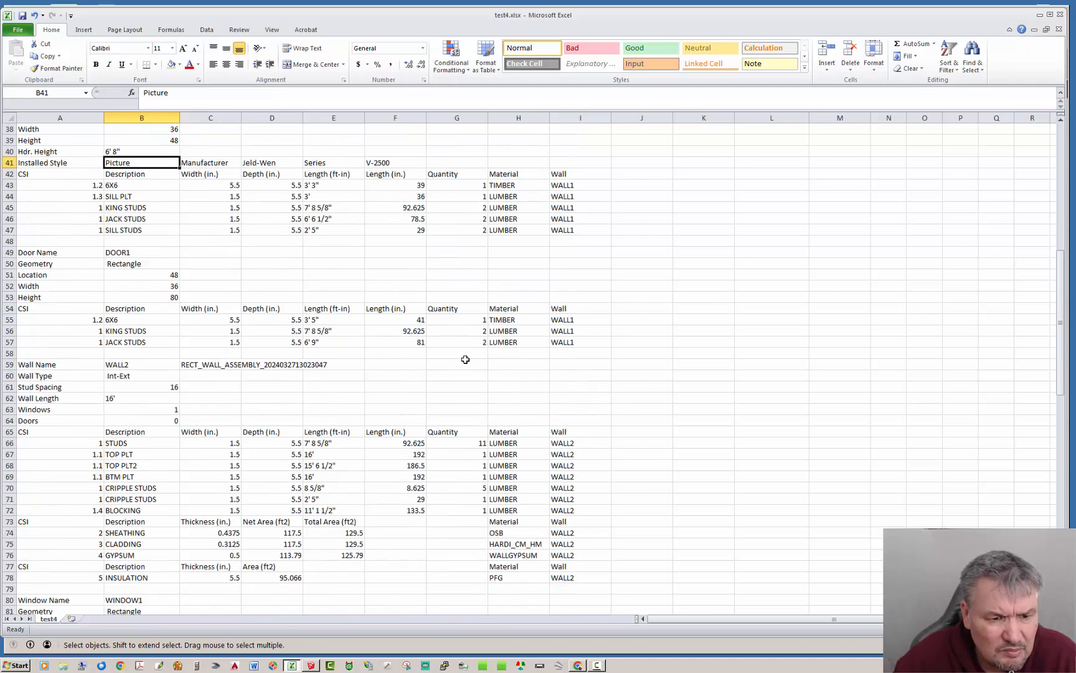
{"action": "scroll", "scroll_direction": "down", "scroll_amount": 3}
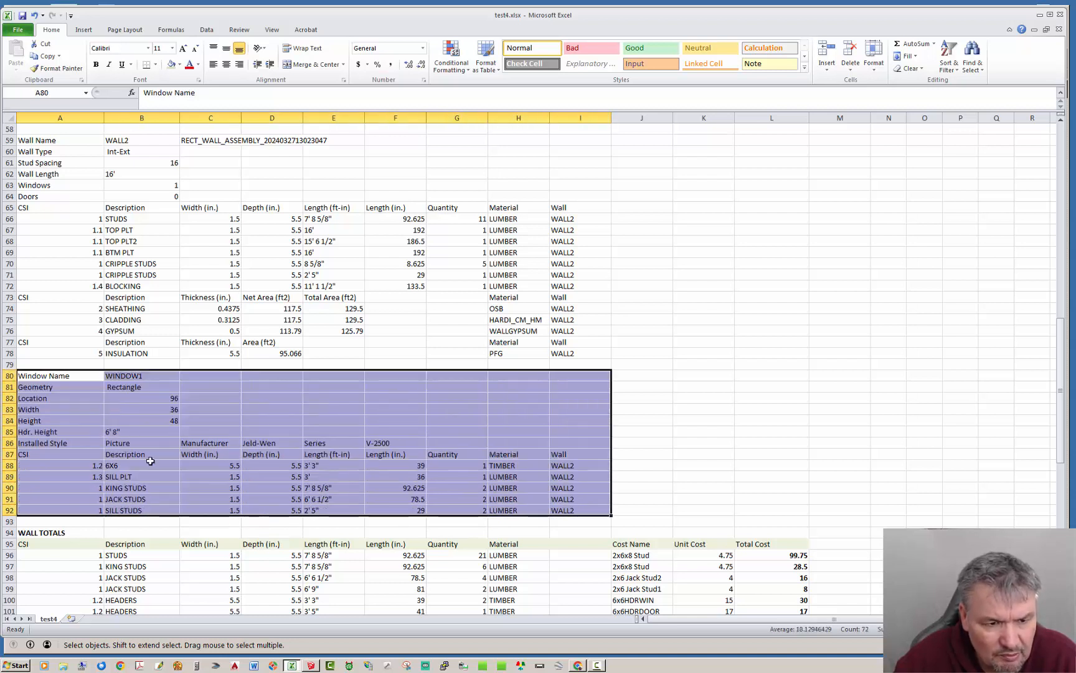
{"action": "left_click", "coordinate": [703, 375]}
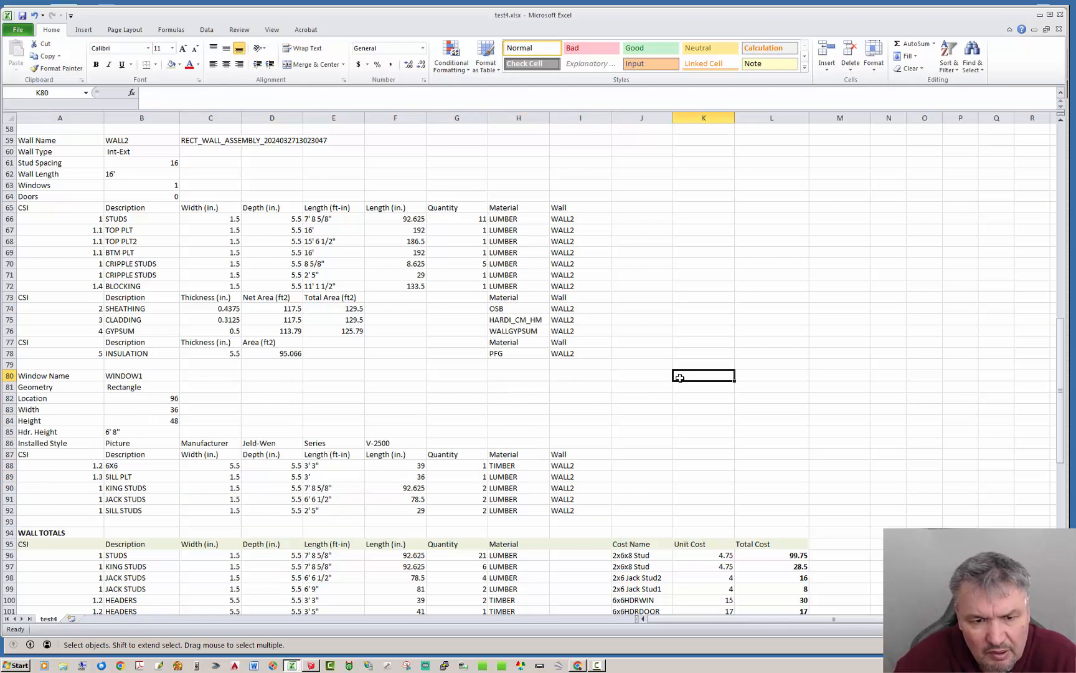
{"action": "scroll", "scroll_direction": "down", "scroll_amount": 3}
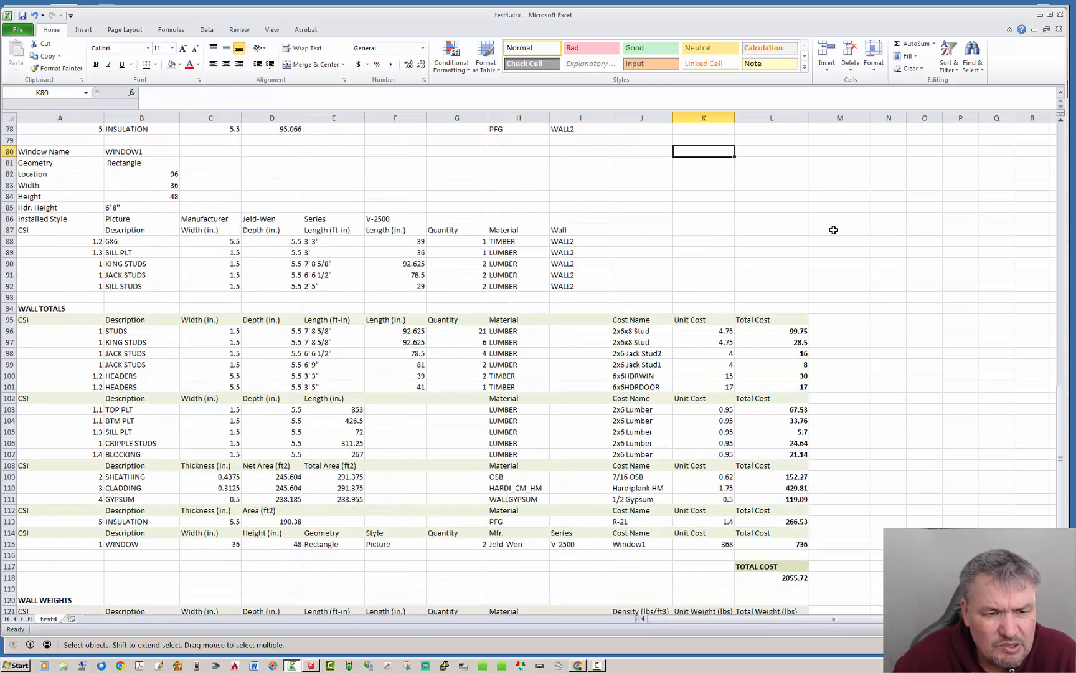
{"action": "scroll", "scroll_direction": "down", "scroll_amount": 3}
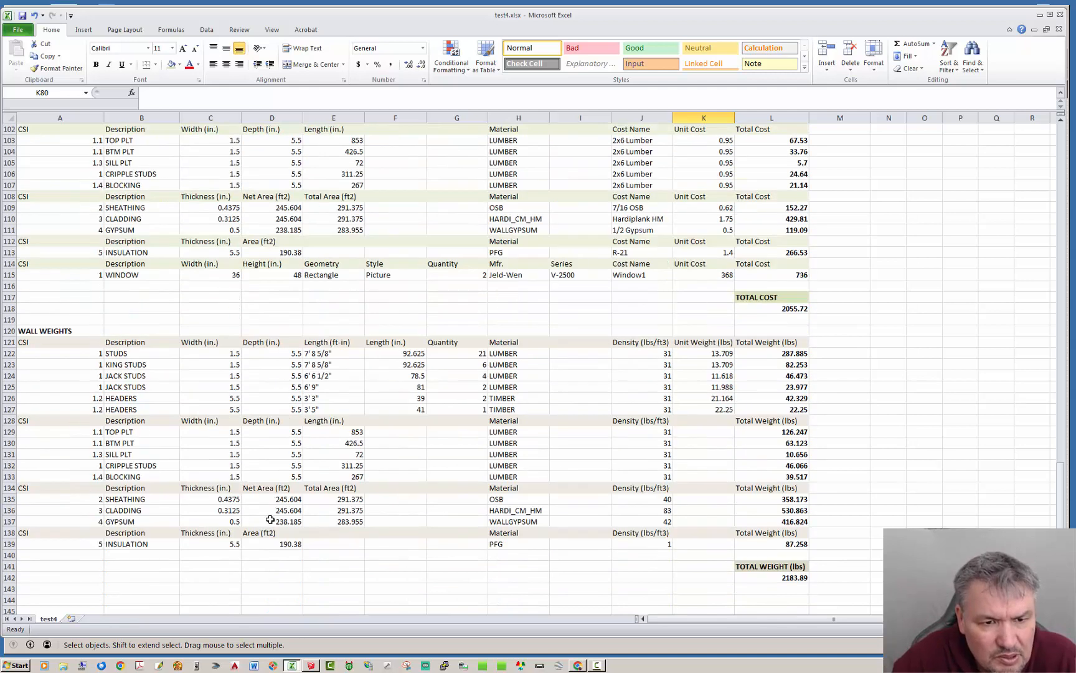
{"action": "left_click_drag", "start_coordinate": [45, 331], "coordinate": [790, 588]}
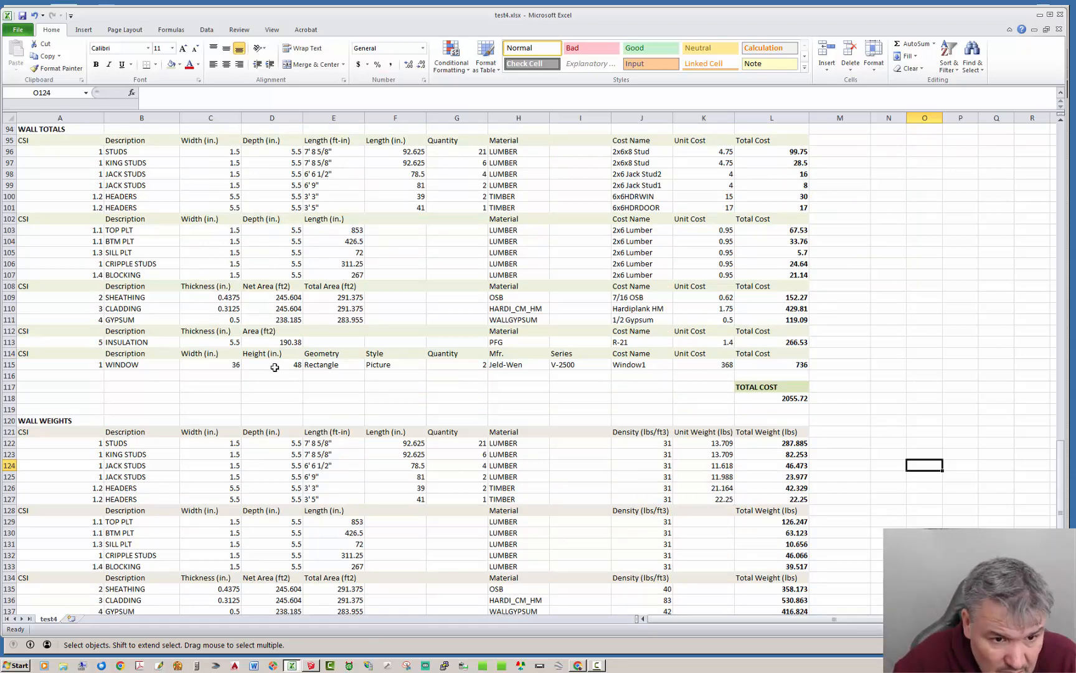
{"action": "mouse_move", "coordinate": [305, 489]}
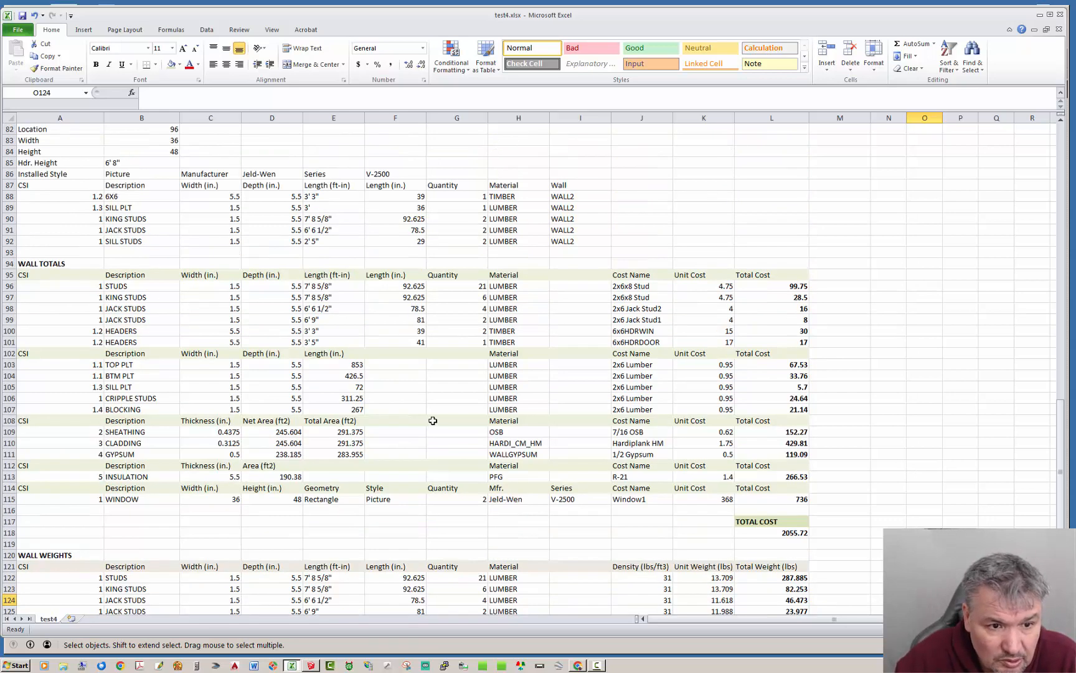
{"action": "mouse_move", "coordinate": [264, 406]}
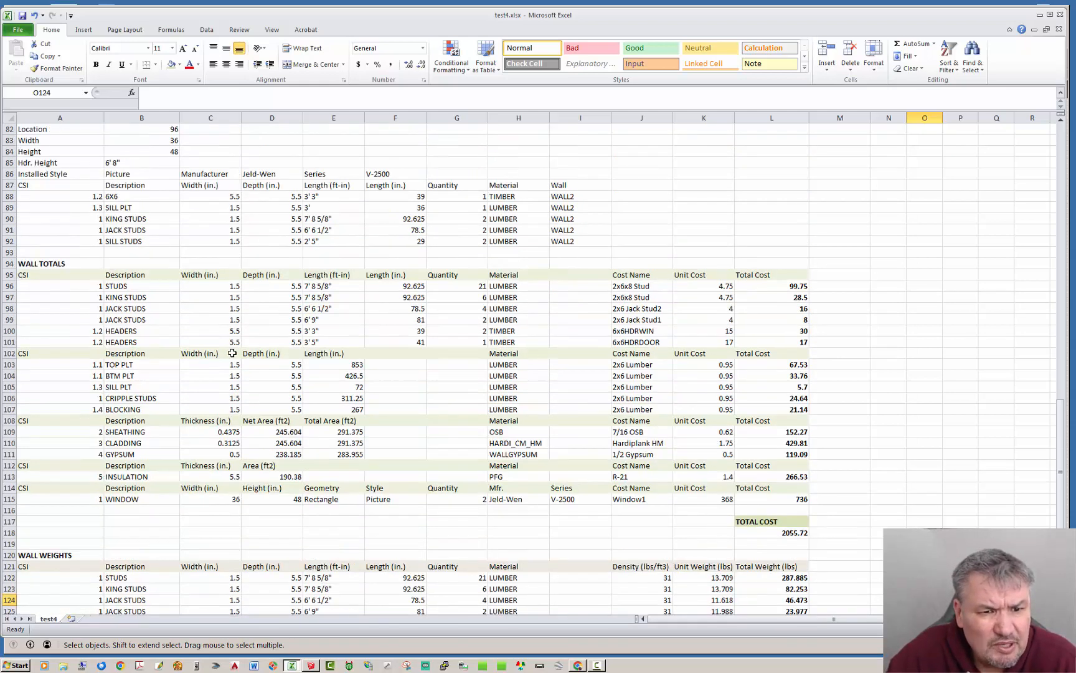
{"action": "mouse_move", "coordinate": [867, 379]}
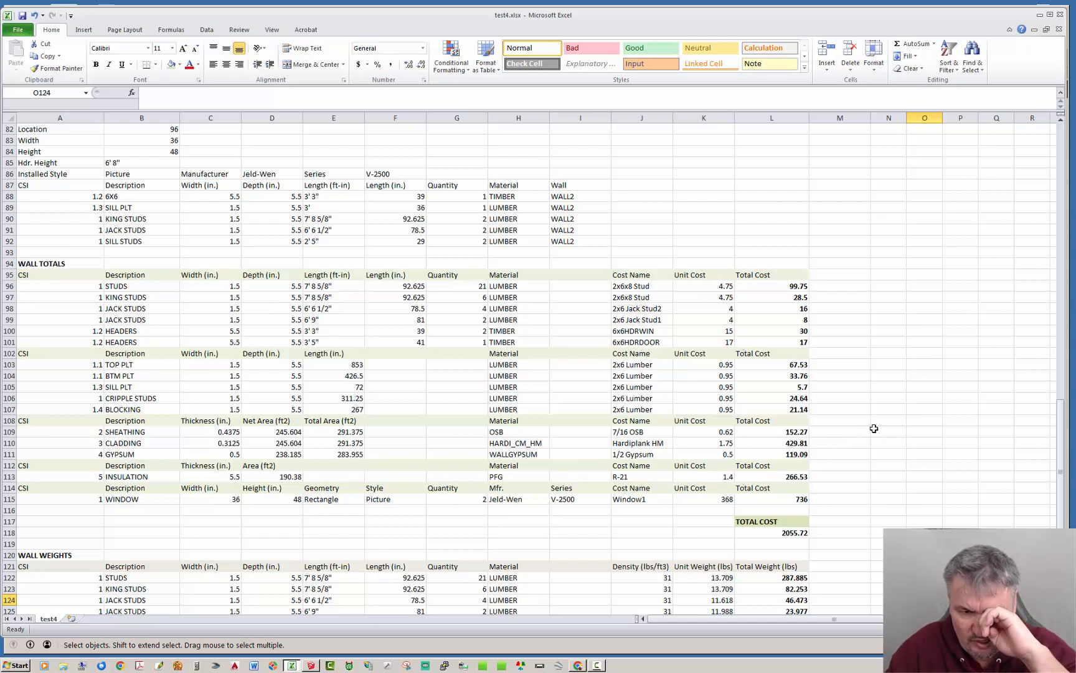
{"action": "mouse_move", "coordinate": [663, 526]}
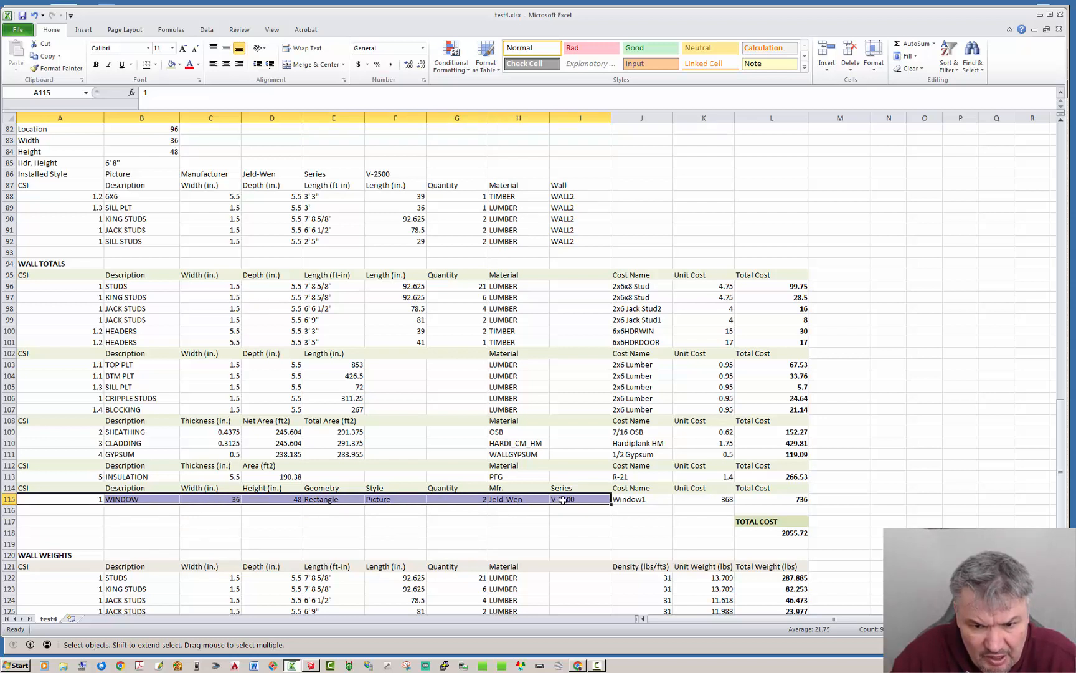
{"action": "left_click", "coordinate": [456, 500]}
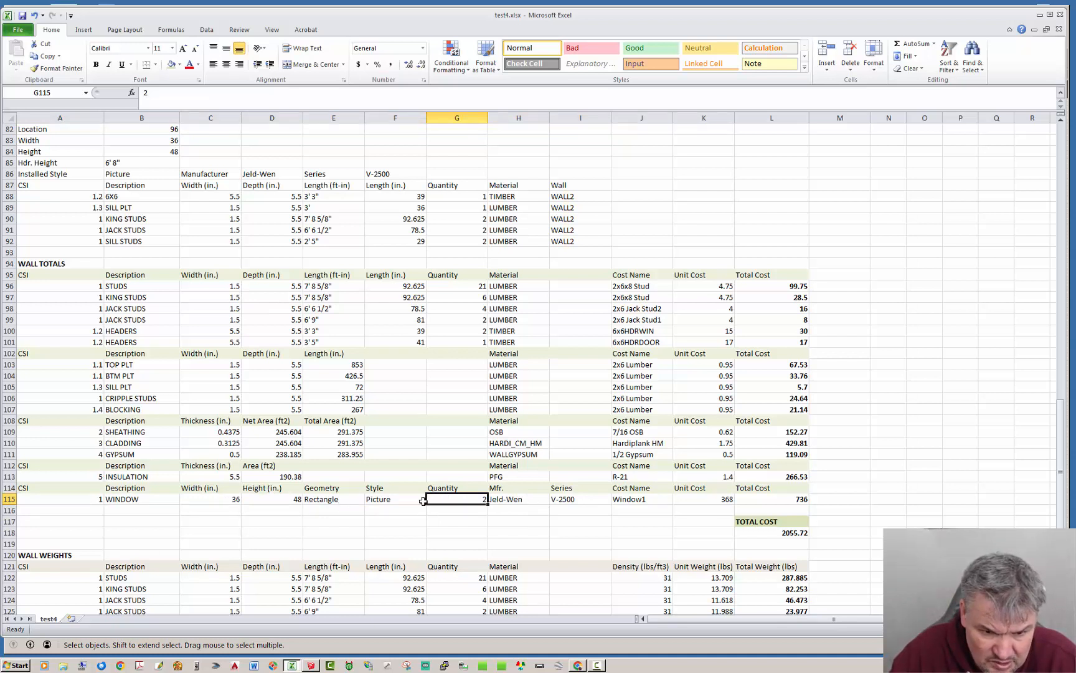
{"action": "left_click", "coordinate": [518, 500]}
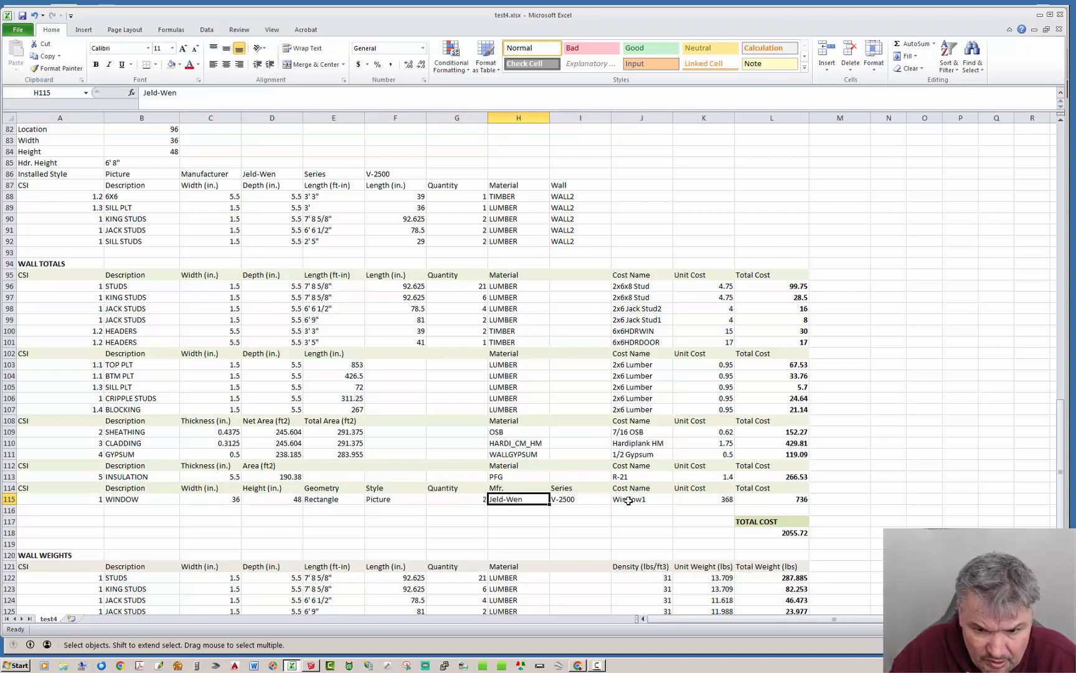
{"action": "left_click", "coordinate": [640, 499]}
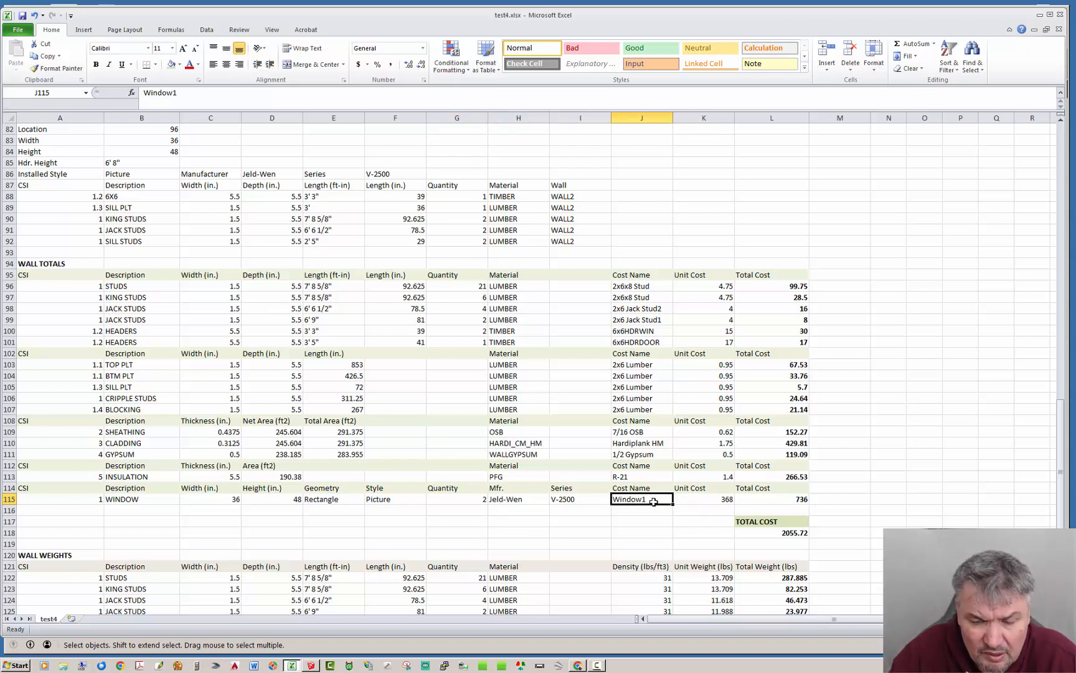
{"action": "left_click_drag", "start_coordinate": [236, 498], "coordinate": [604, 498]}
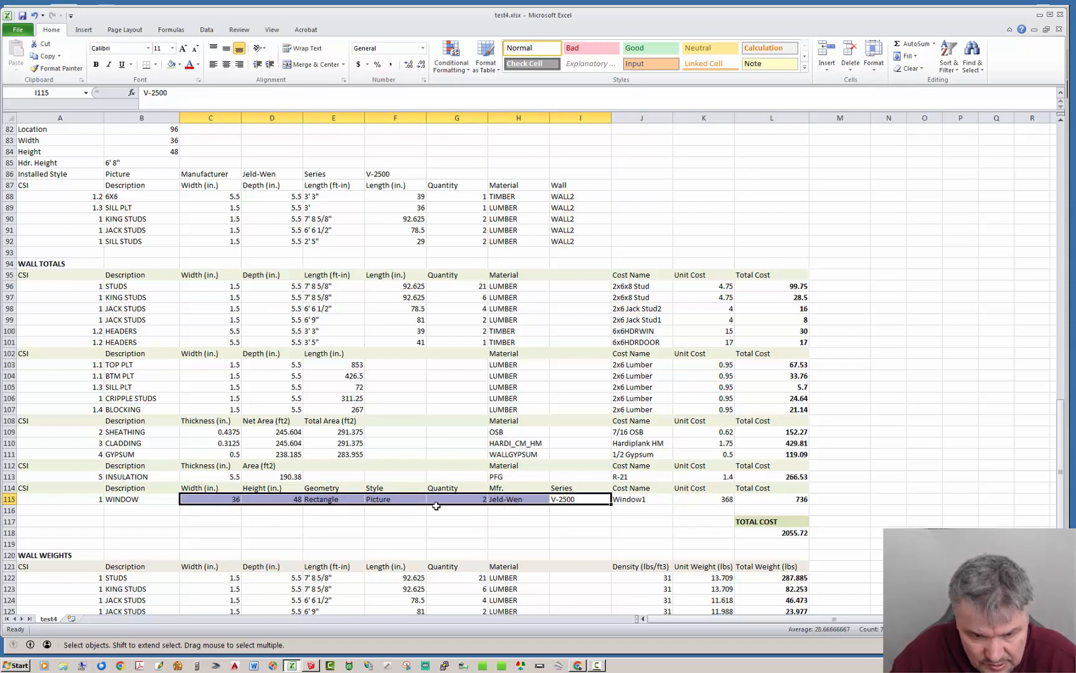
{"action": "left_click", "coordinate": [456, 498]}
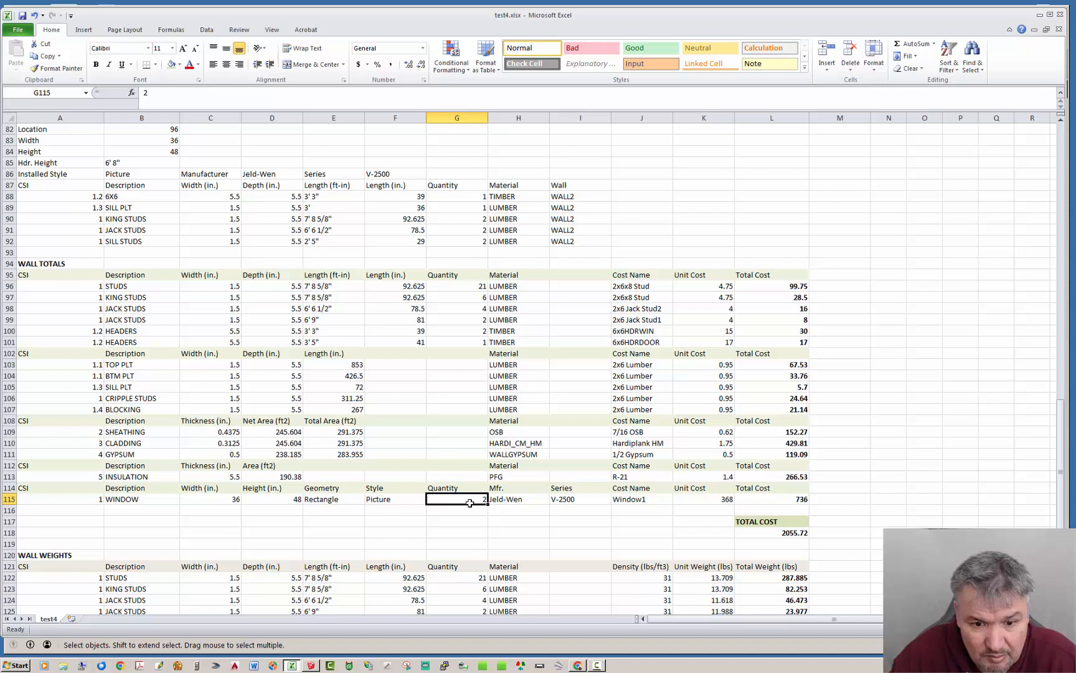
{"action": "left_click", "coordinate": [518, 499]}
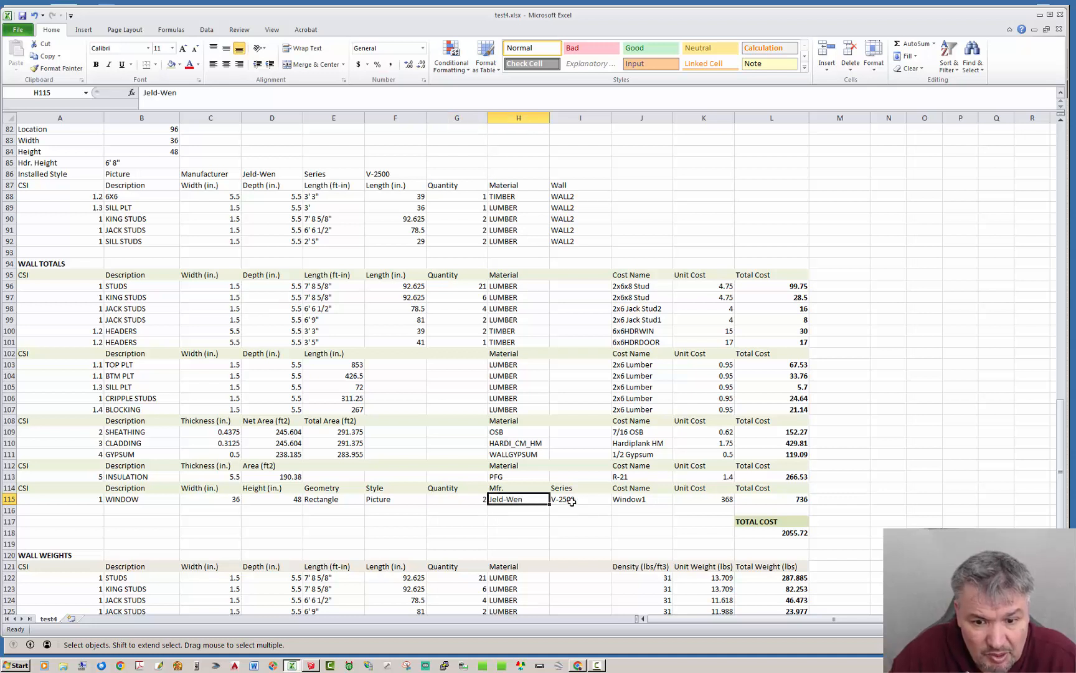
{"action": "left_click", "coordinate": [334, 500]}
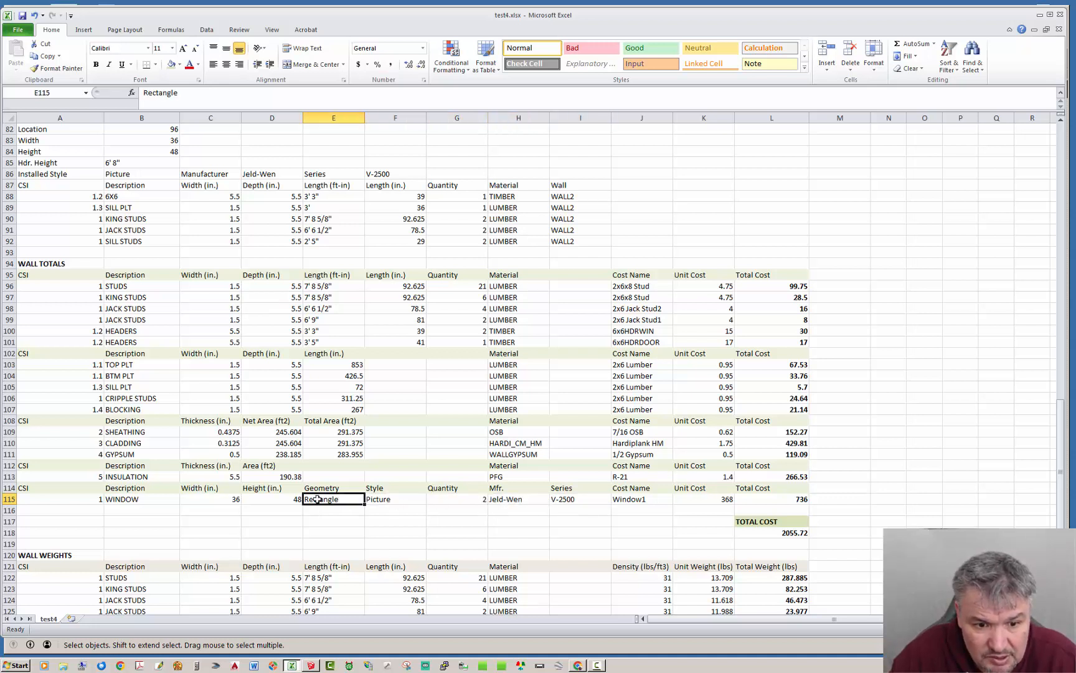
{"action": "left_click", "coordinate": [210, 500]}
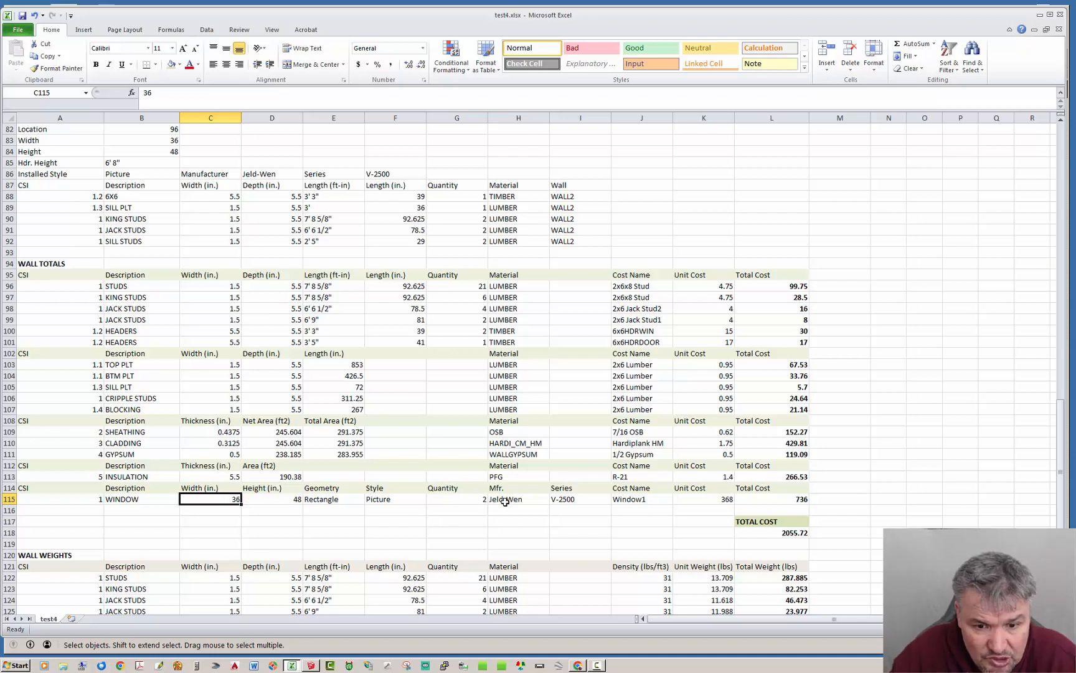
{"action": "left_click", "coordinate": [642, 498]}
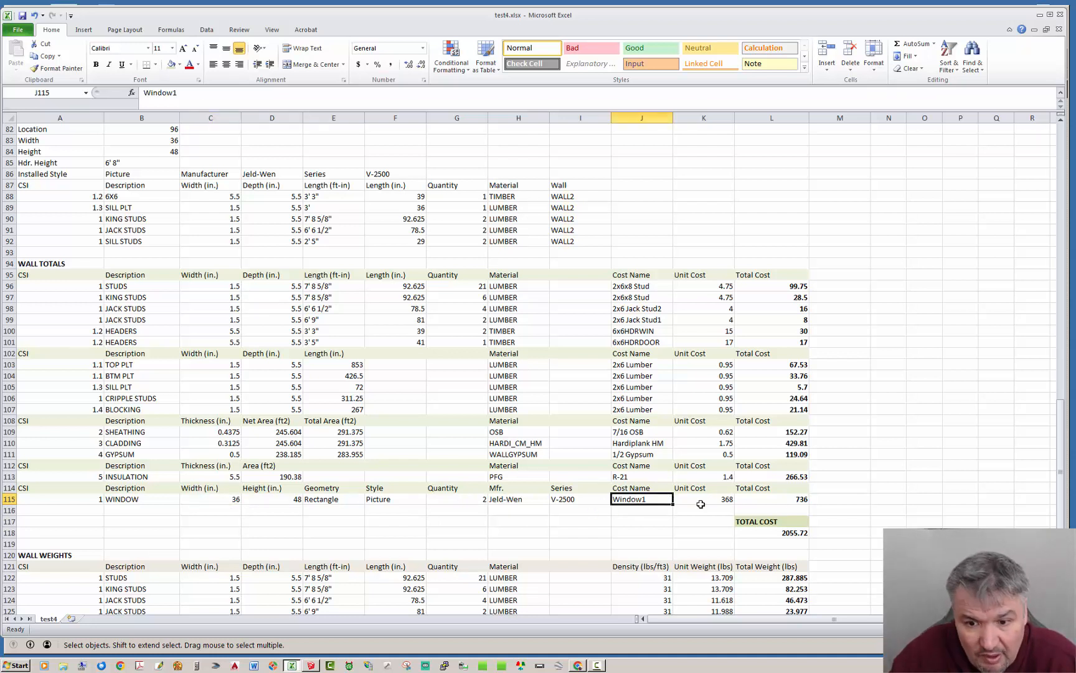
{"action": "left_click", "coordinate": [702, 498]}
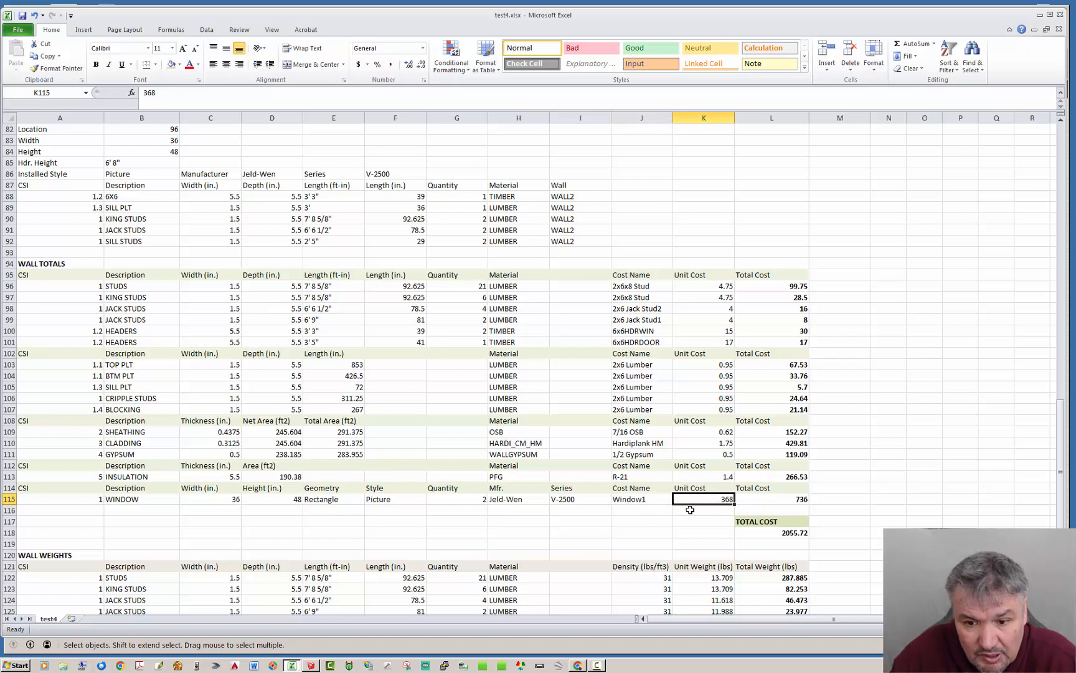
{"action": "mouse_move", "coordinate": [822, 507]}
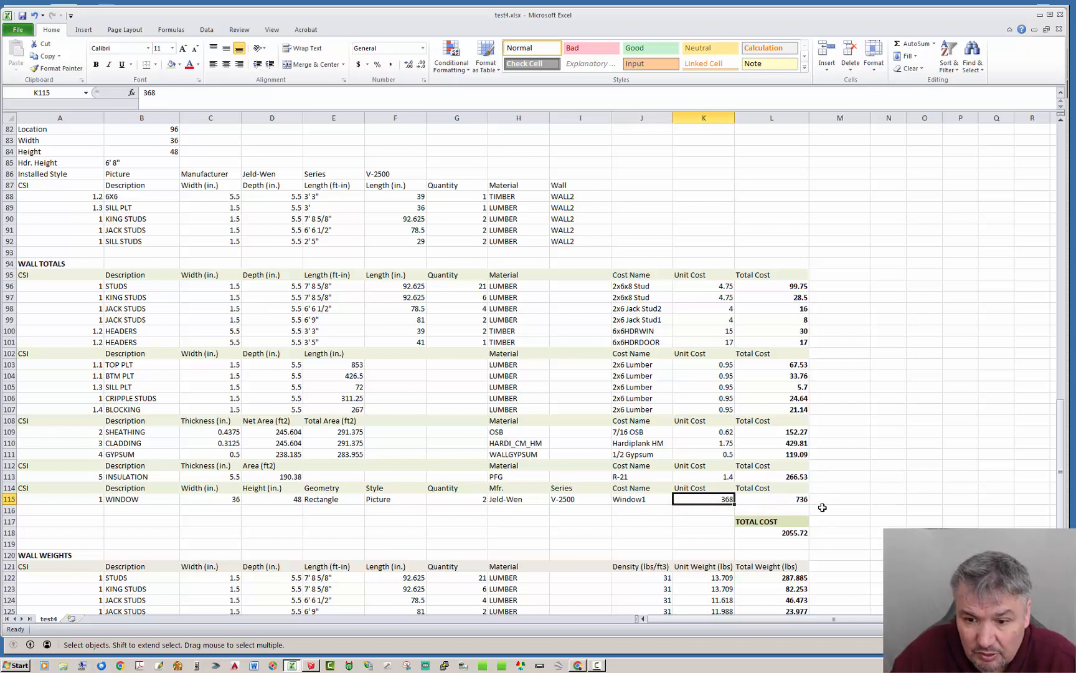
{"action": "left_click", "coordinate": [771, 499]}
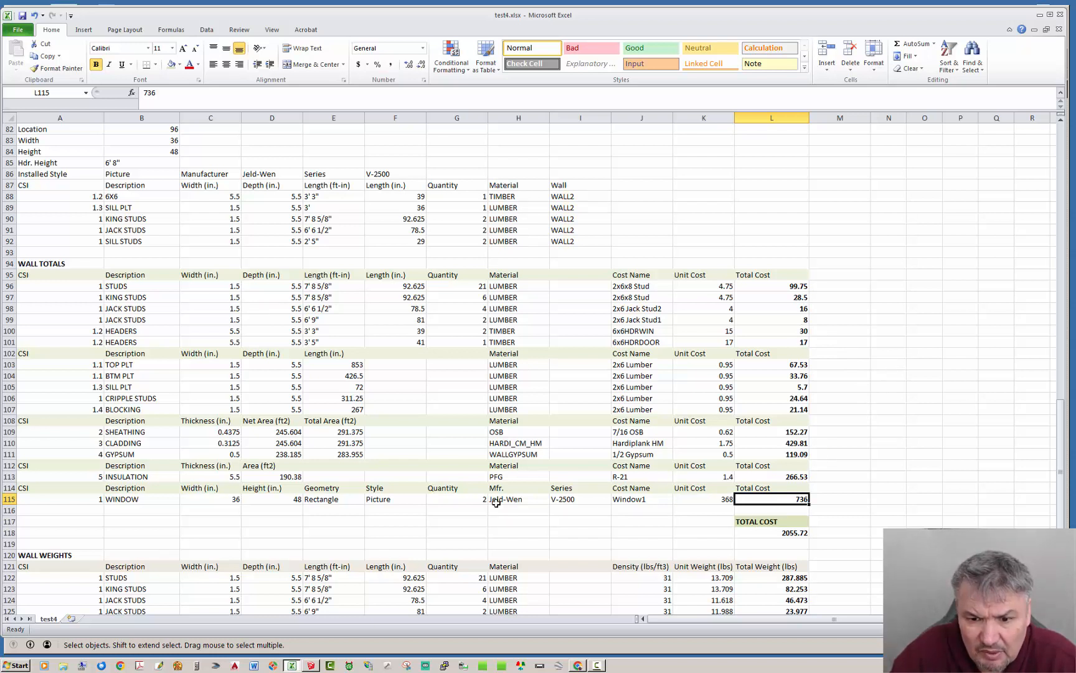
{"action": "mouse_move", "coordinate": [890, 420]}
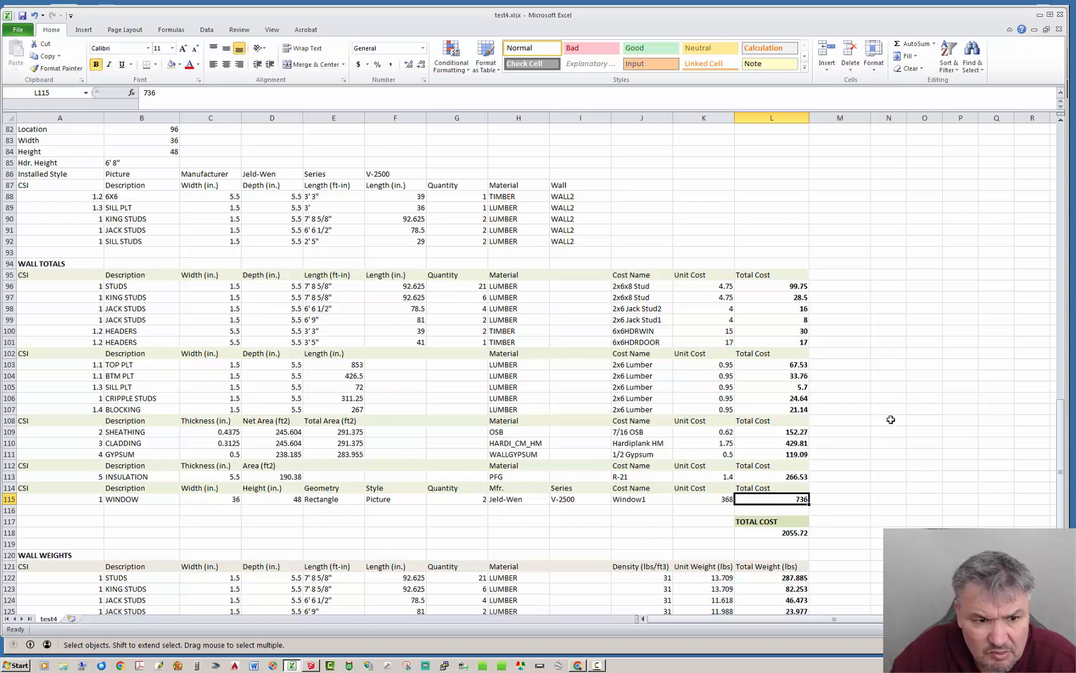
{"action": "mouse_move", "coordinate": [824, 387]}
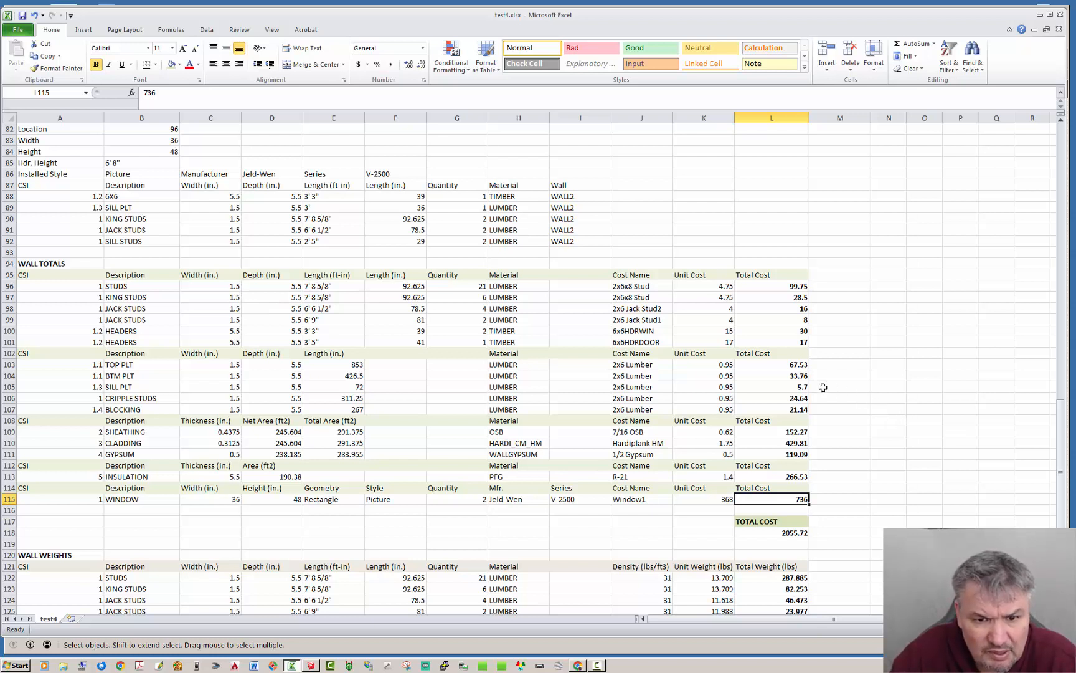
{"action": "left_click", "coordinate": [122, 341]}
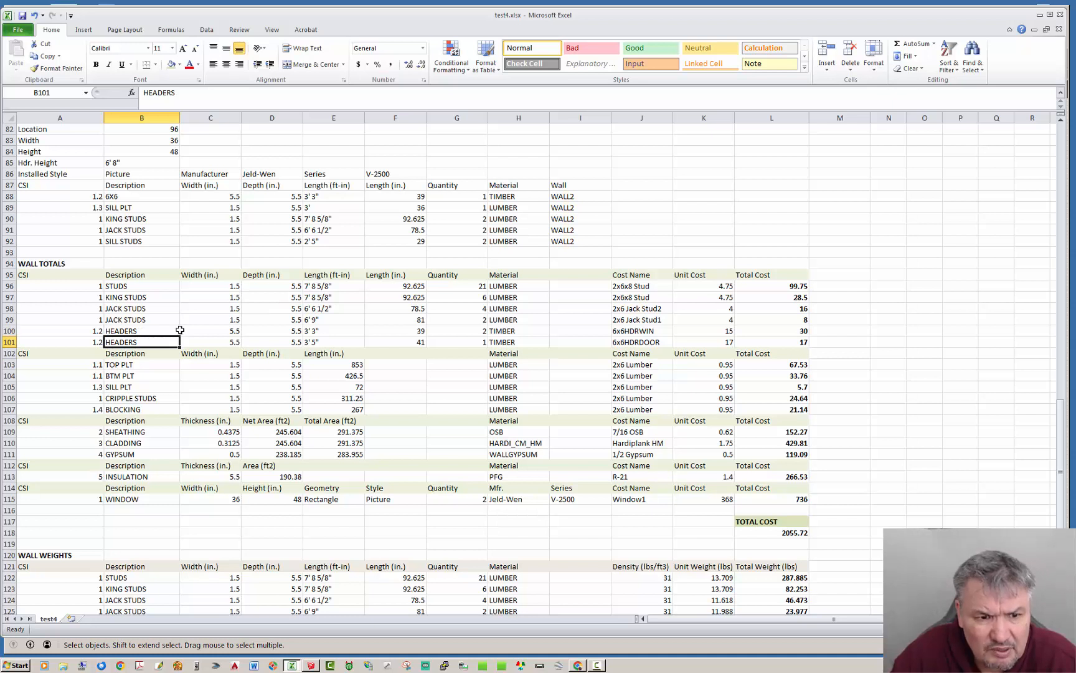
{"action": "left_click", "coordinate": [122, 409]}
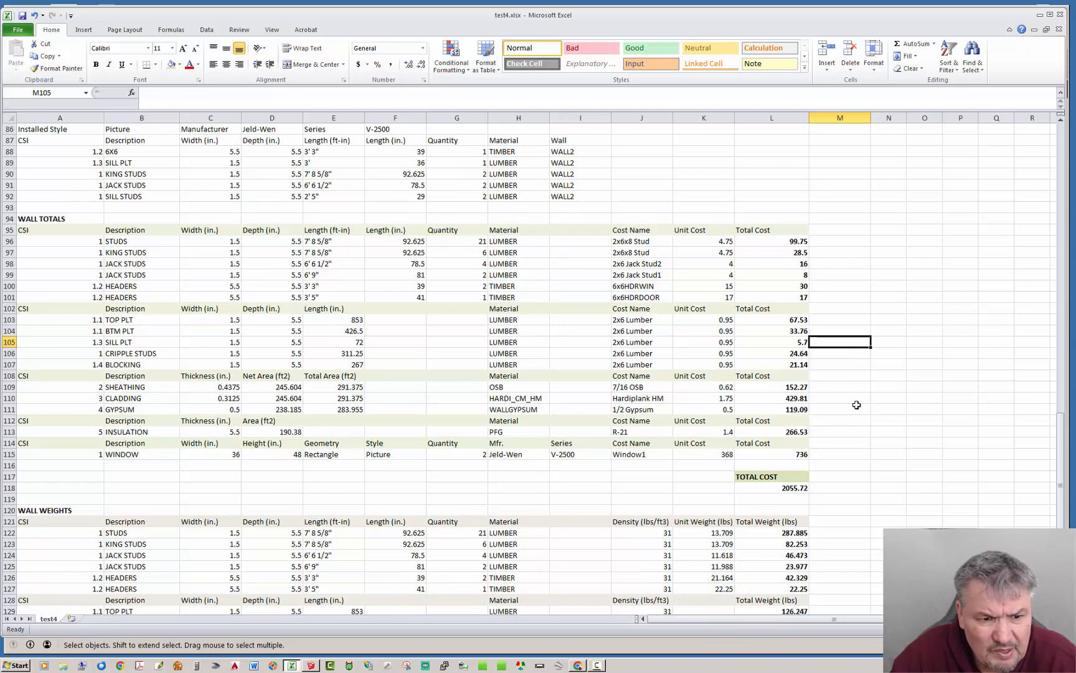
Bring the WALL WEIGHTS section into view down to the 2183.89 lbs total weight cell
{"action": "scroll", "scroll_direction": "down", "scroll_amount": 3}
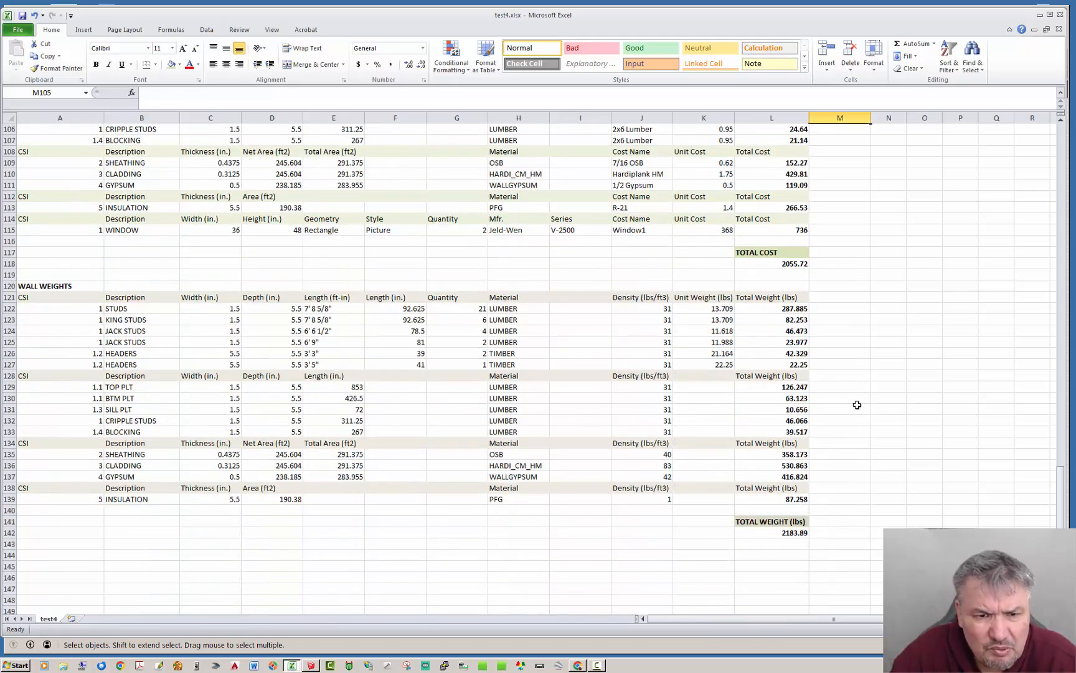
{"action": "mouse_move", "coordinate": [163, 481]}
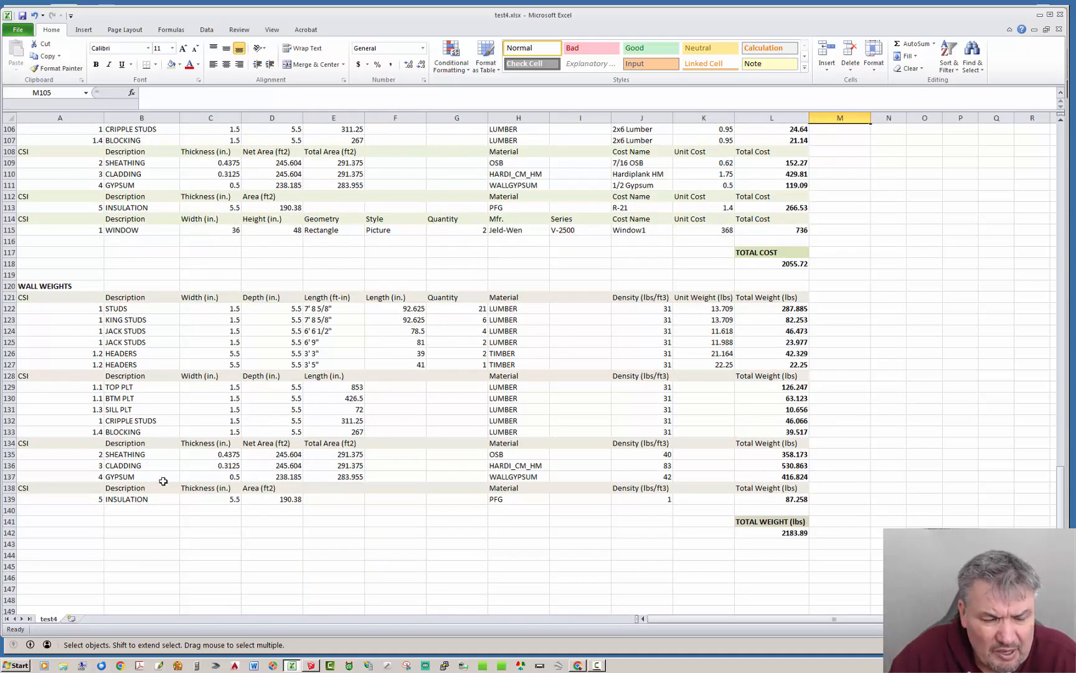
{"action": "mouse_move", "coordinate": [212, 522]}
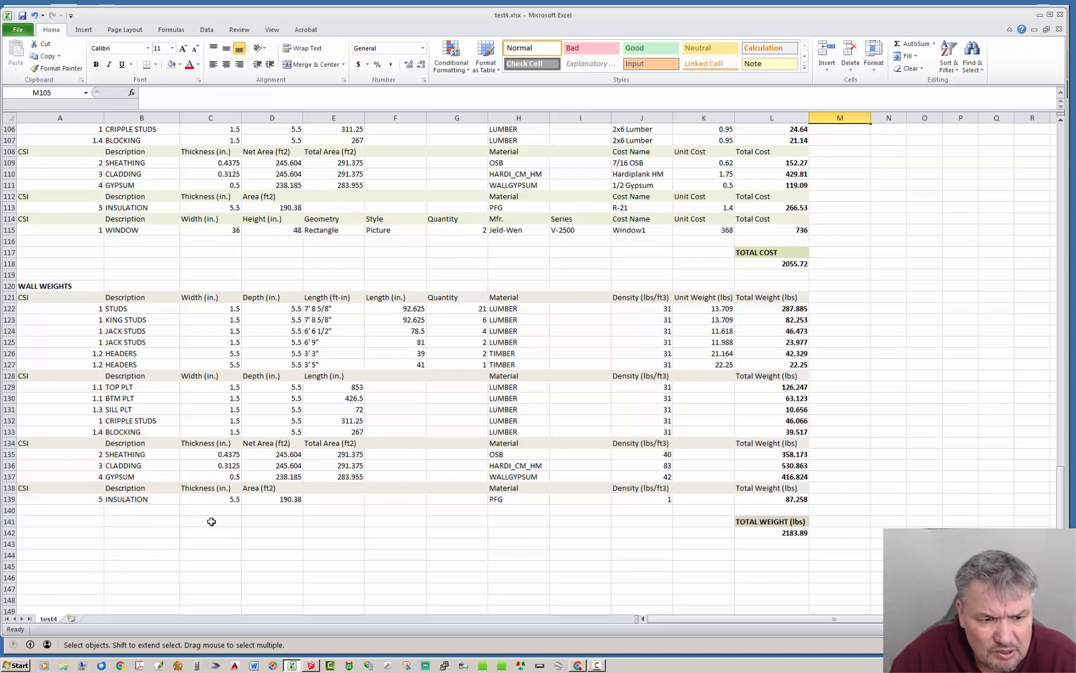
{"action": "left_click", "coordinate": [210, 510]}
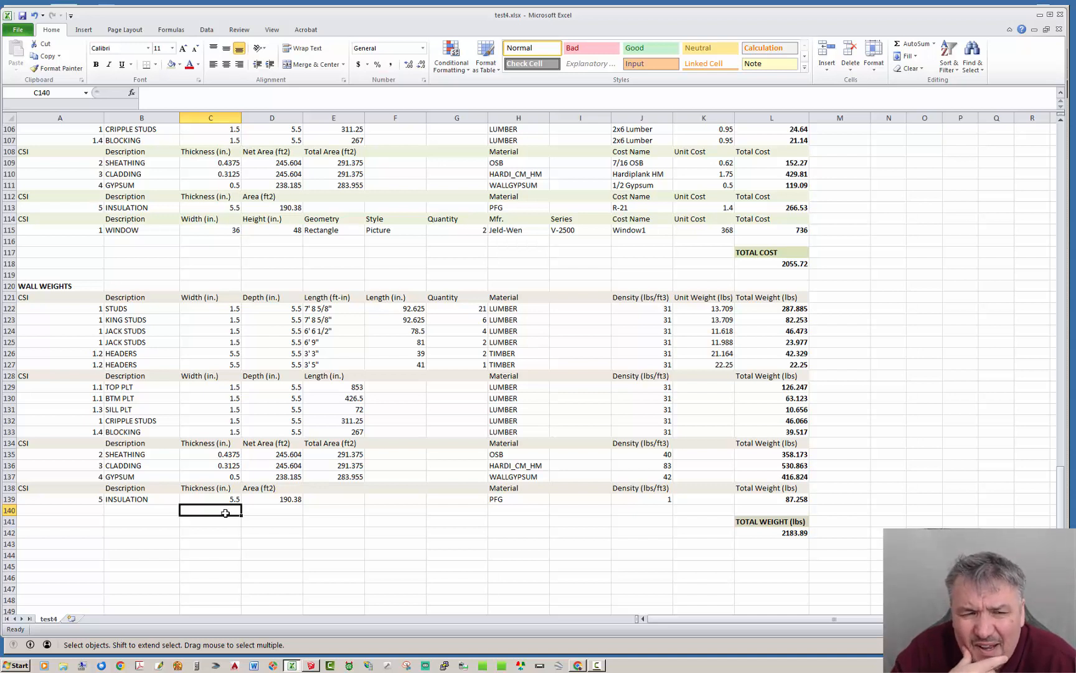
{"action": "mouse_move", "coordinate": [282, 523]}
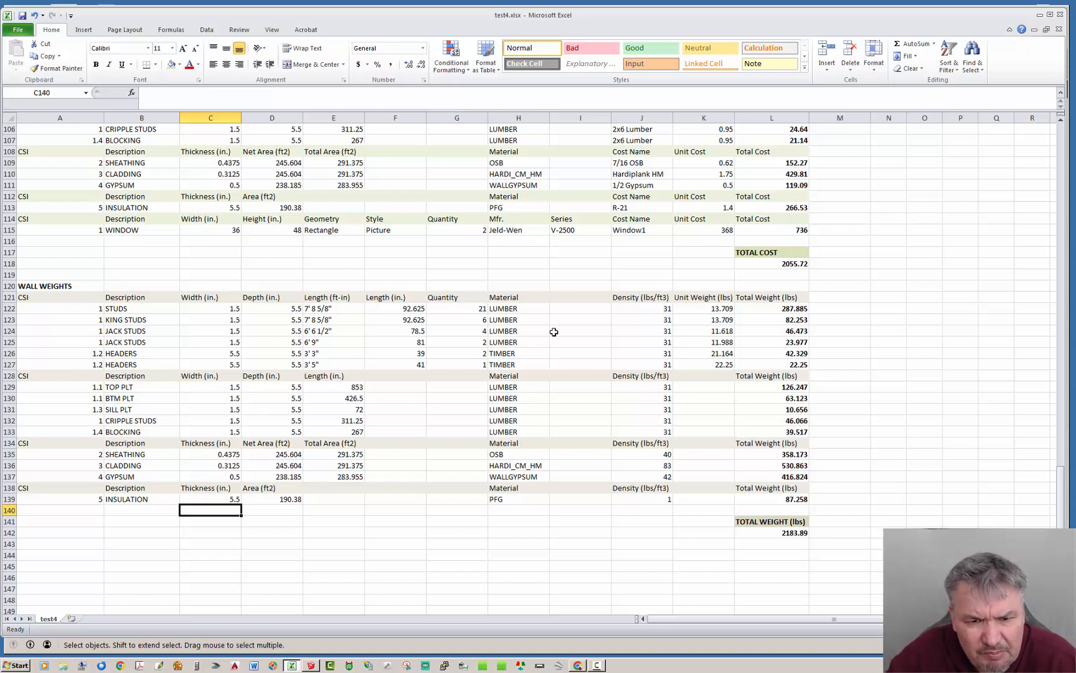
{"action": "mouse_move", "coordinate": [100, 298]}
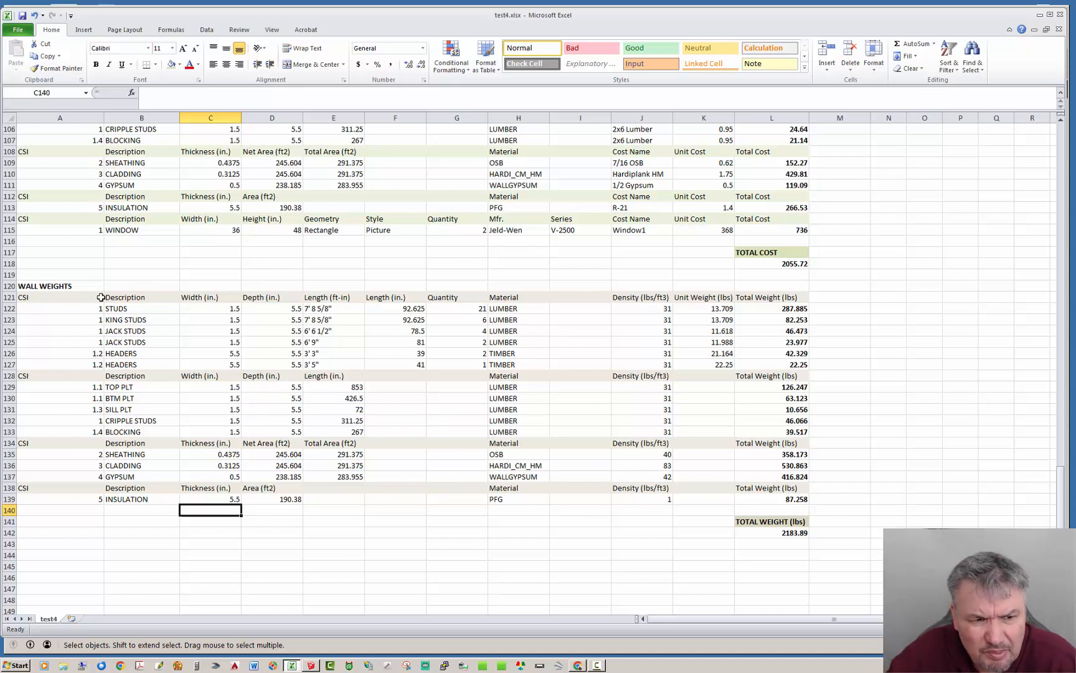
{"action": "mouse_move", "coordinate": [629, 426]}
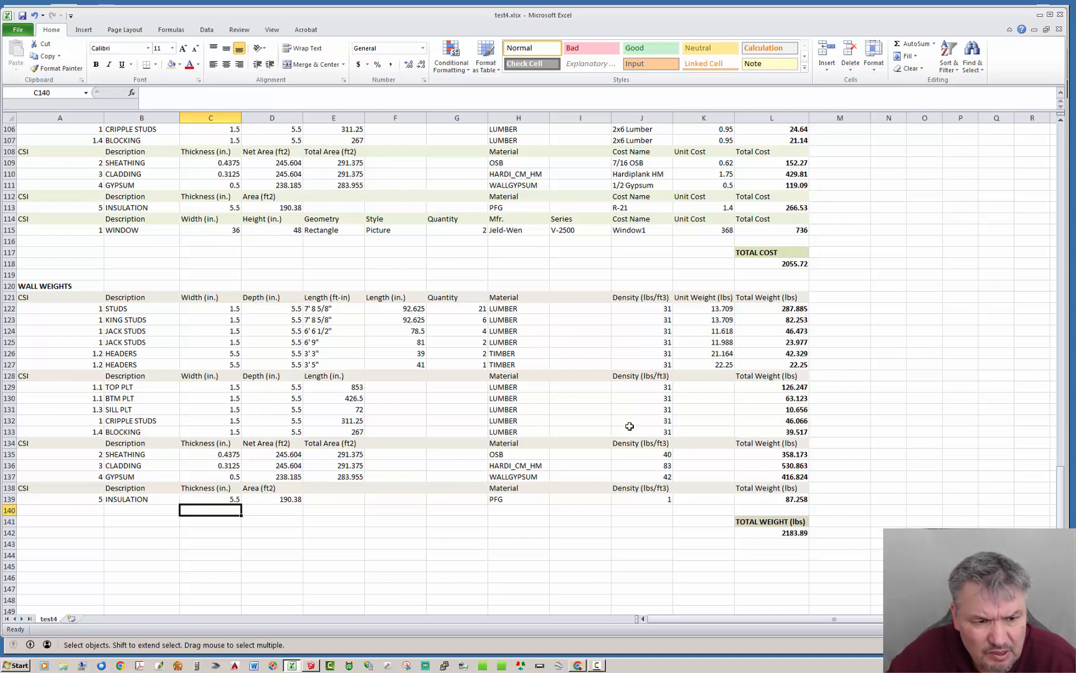
{"action": "mouse_move", "coordinate": [174, 373]}
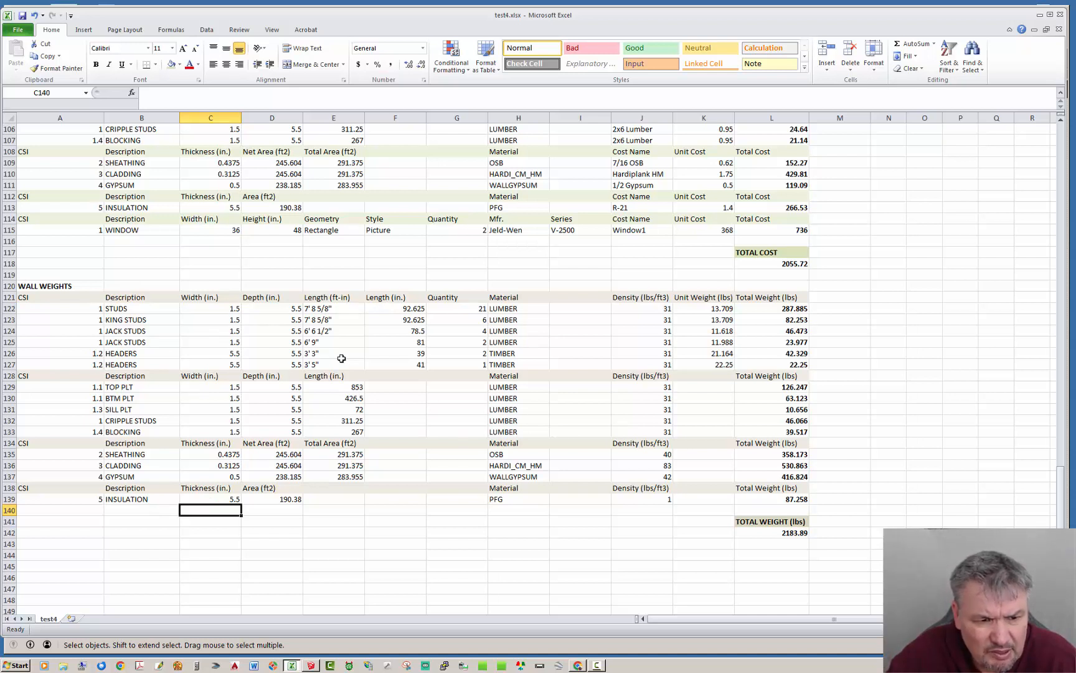
{"action": "mouse_move", "coordinate": [185, 473]}
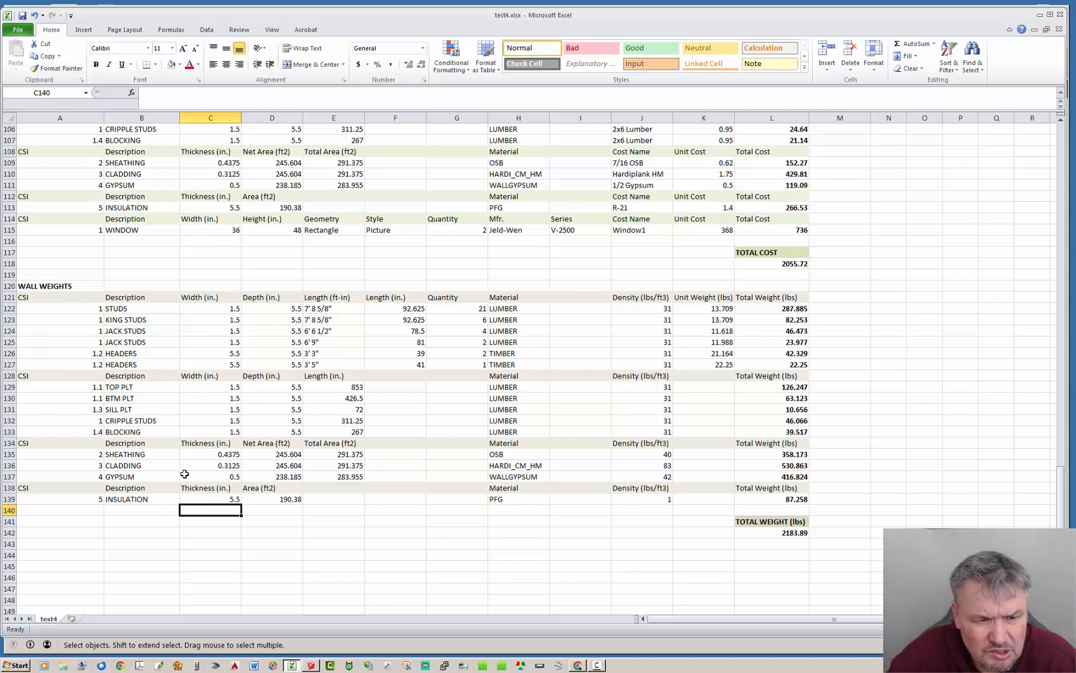
{"action": "left_click", "coordinate": [142, 500]}
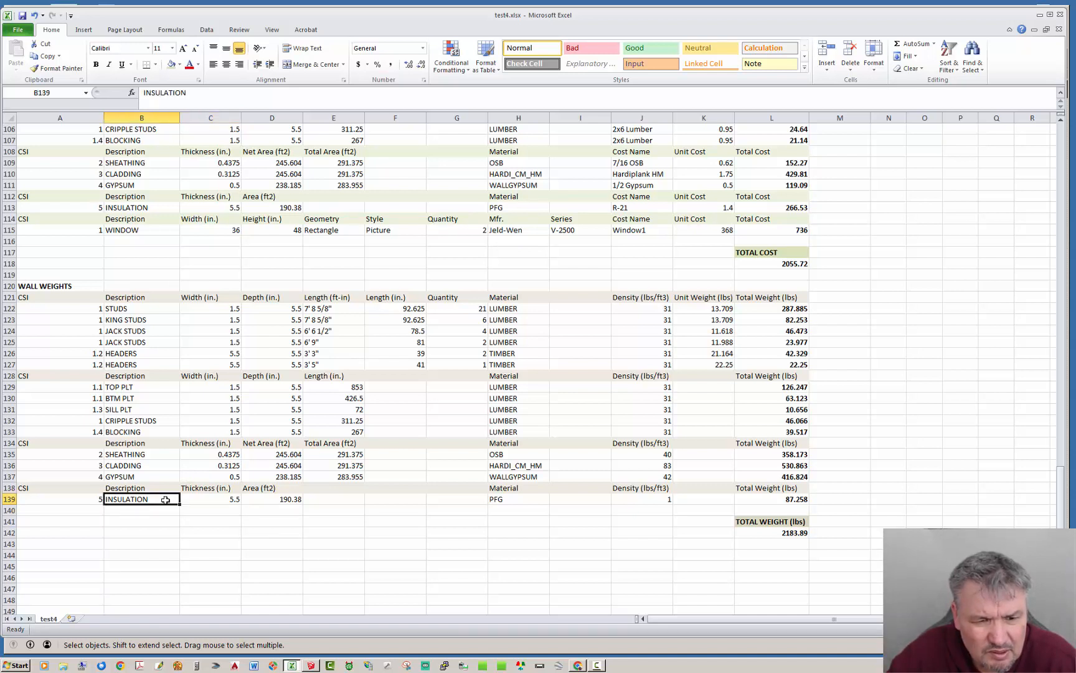
{"action": "left_click", "coordinate": [210, 510]}
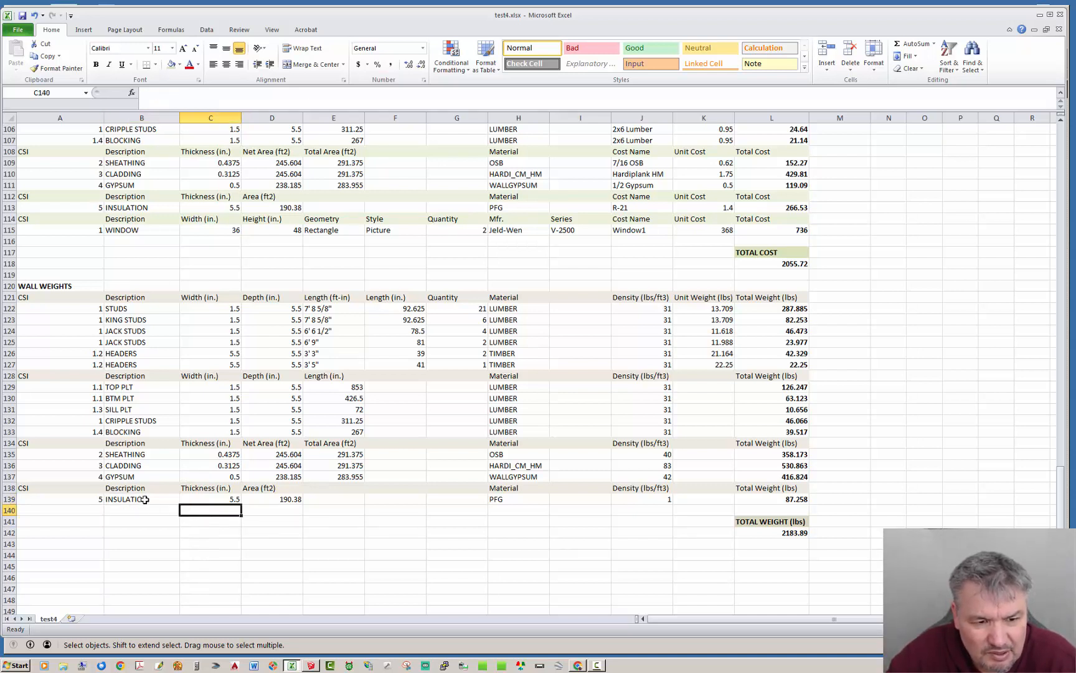
{"action": "left_click", "coordinate": [141, 498]}
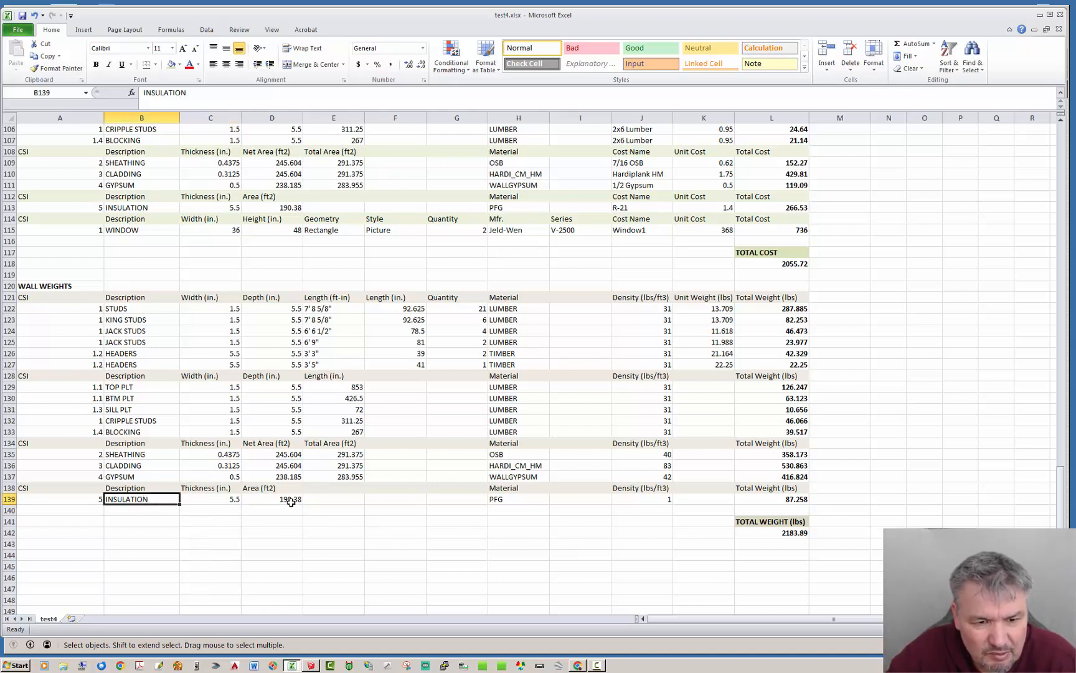
{"action": "left_click", "coordinate": [210, 500]}
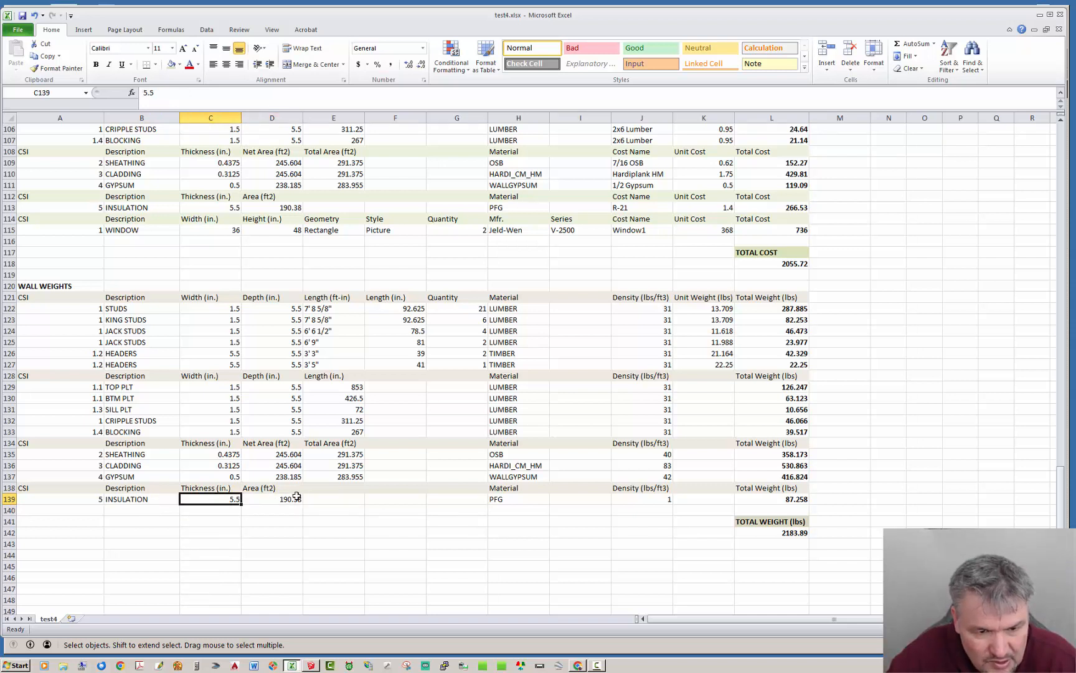
{"action": "left_click", "coordinate": [271, 499]}
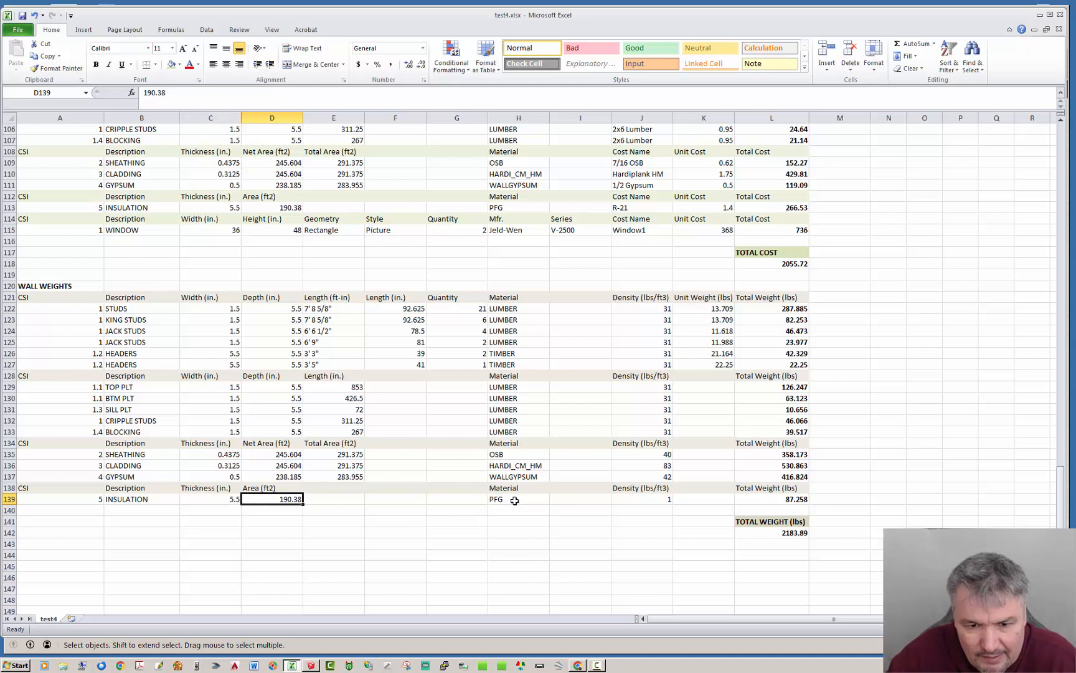
{"action": "left_click", "coordinate": [517, 500]}
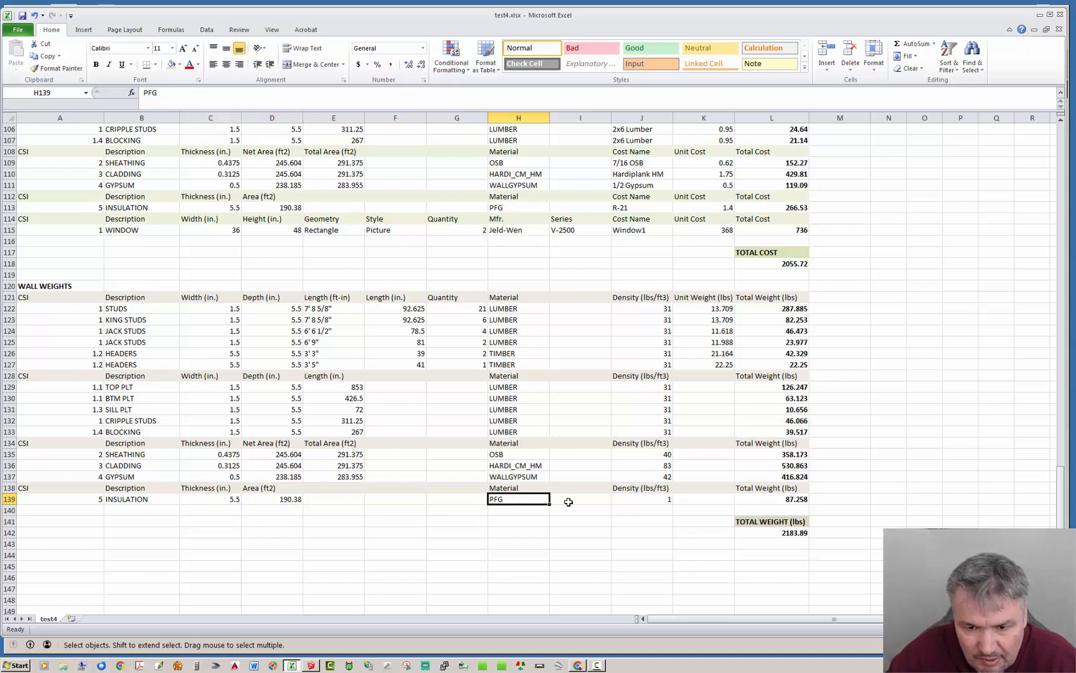
{"action": "left_click", "coordinate": [642, 499]}
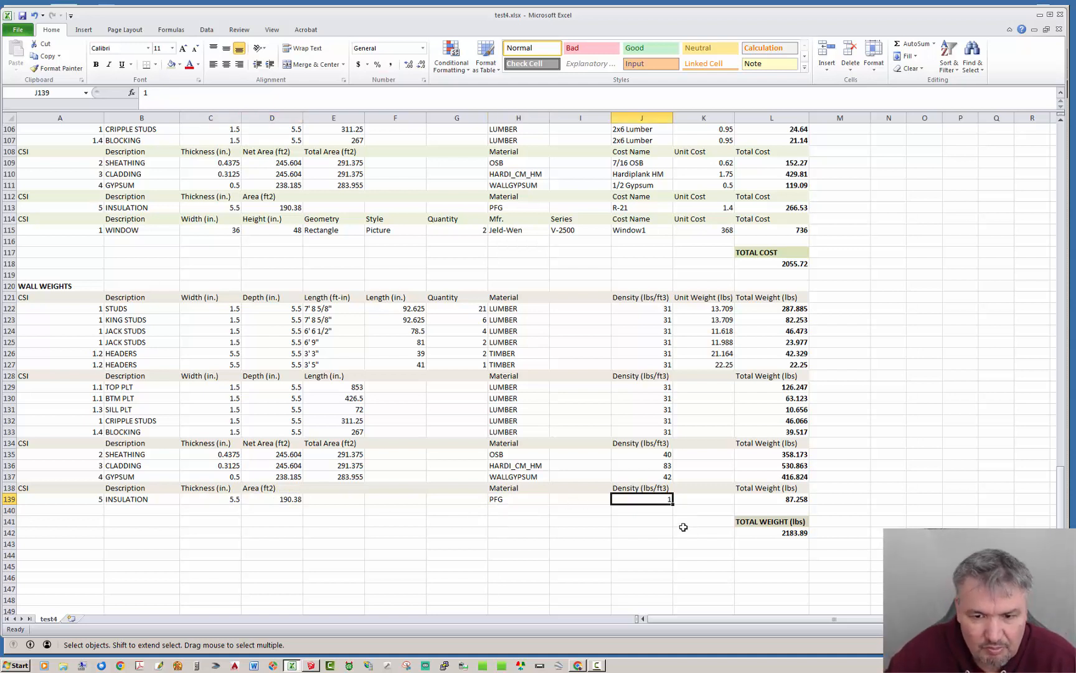
{"action": "mouse_move", "coordinate": [690, 535]}
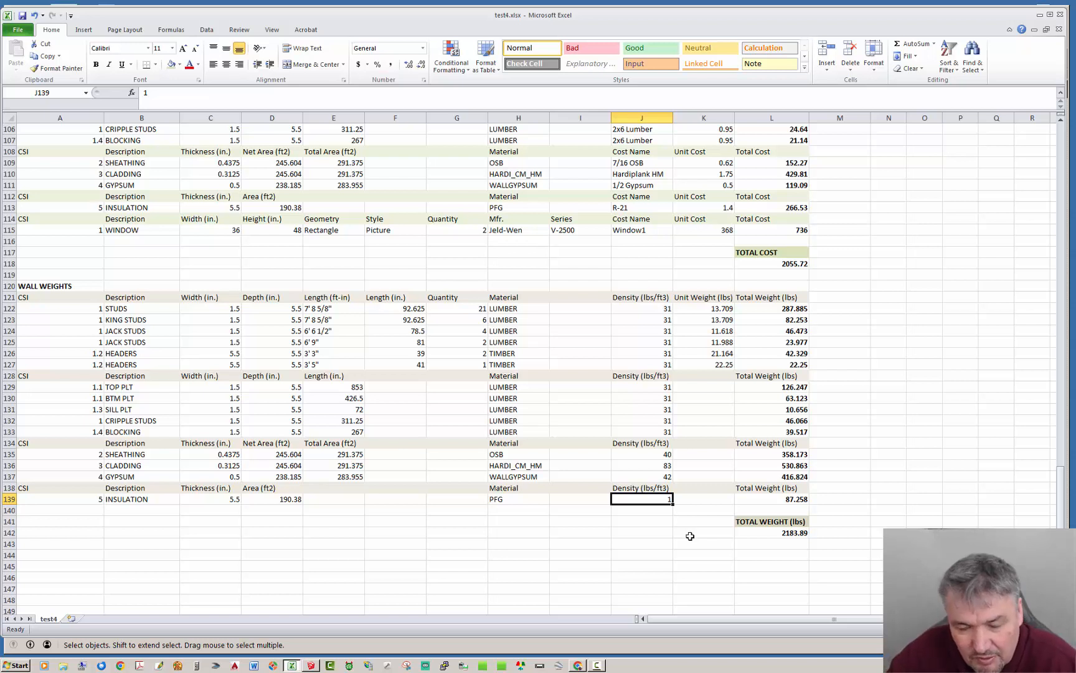
{"action": "mouse_move", "coordinate": [770, 499]}
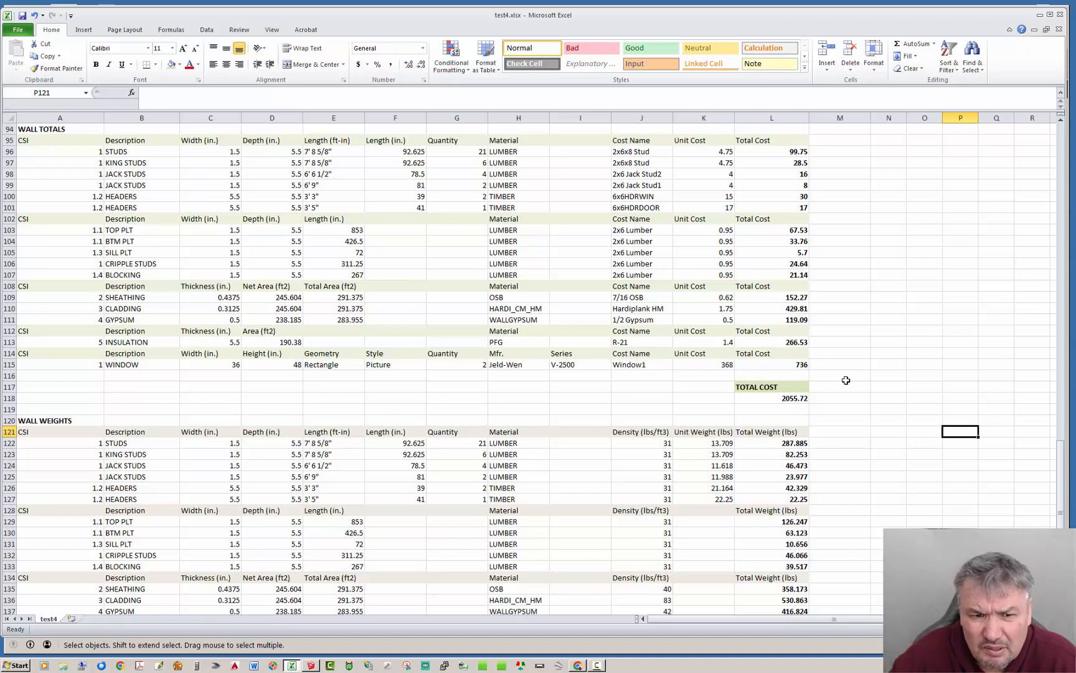
{"action": "left_click", "coordinate": [771, 341]}
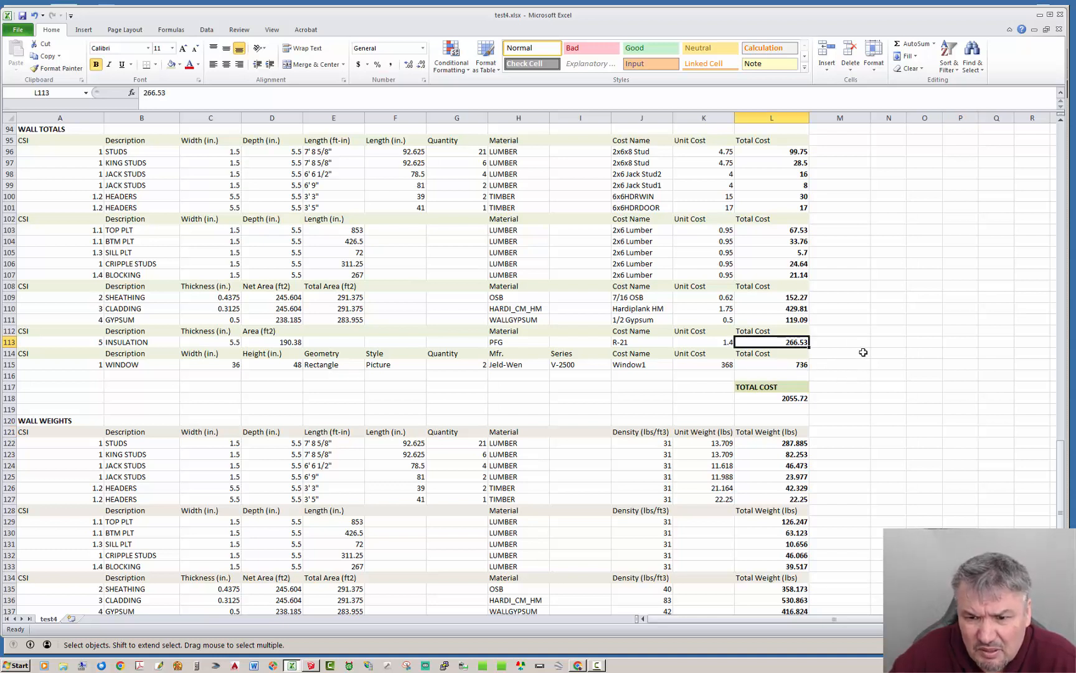
{"action": "mouse_move", "coordinate": [1018, 268]}
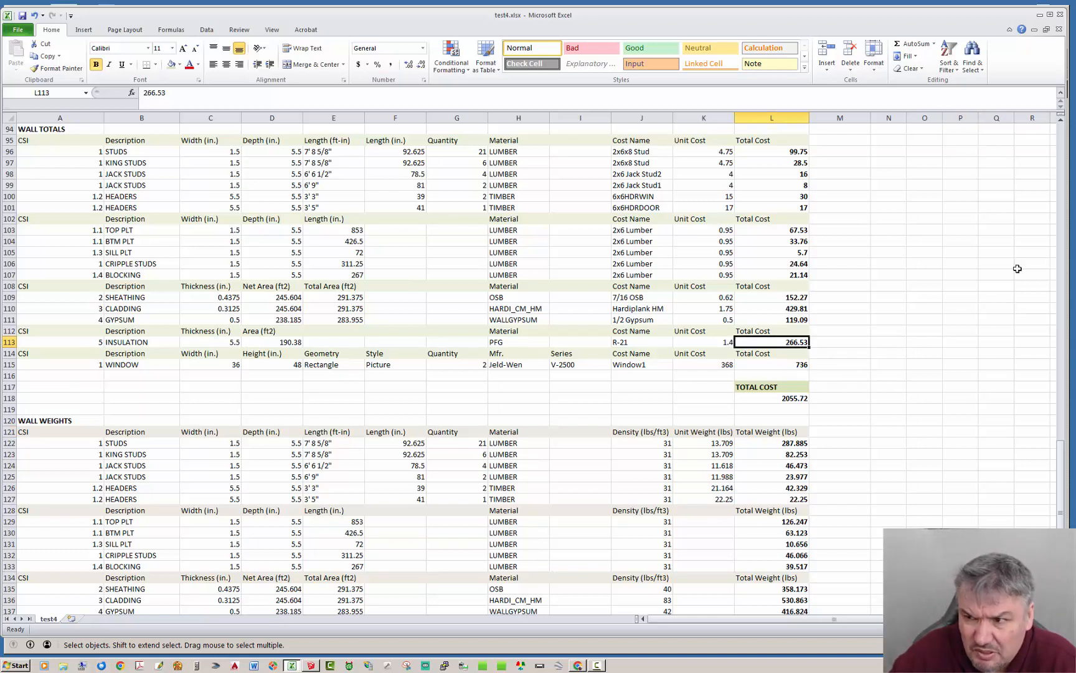
{"action": "left_click", "coordinate": [702, 341]}
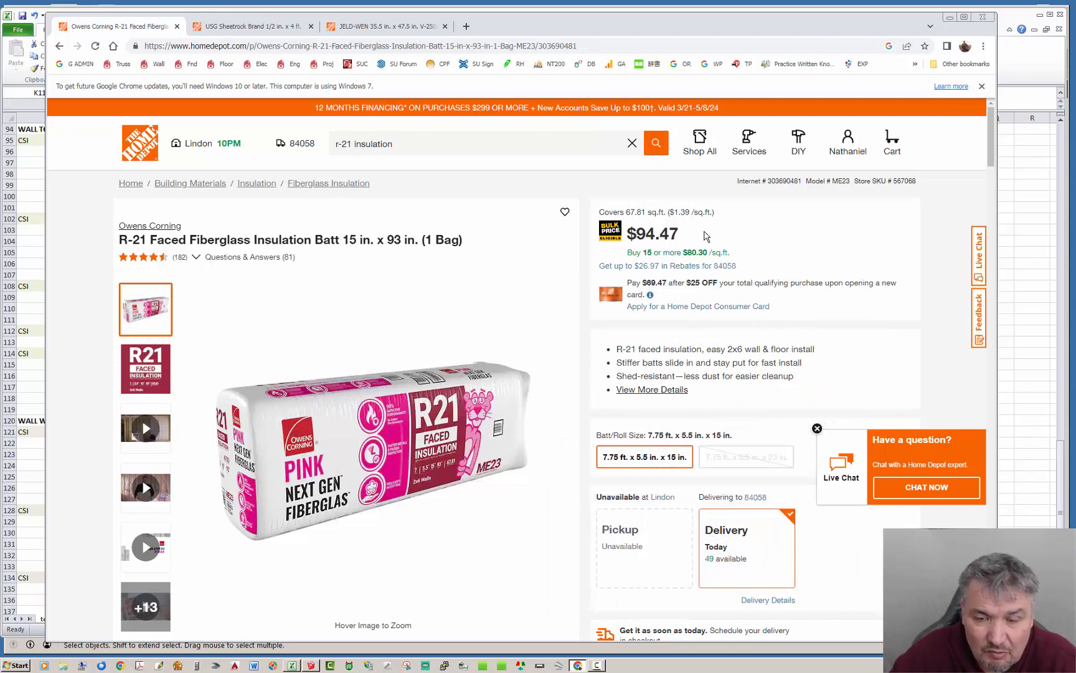
{"action": "mouse_move", "coordinate": [721, 232]}
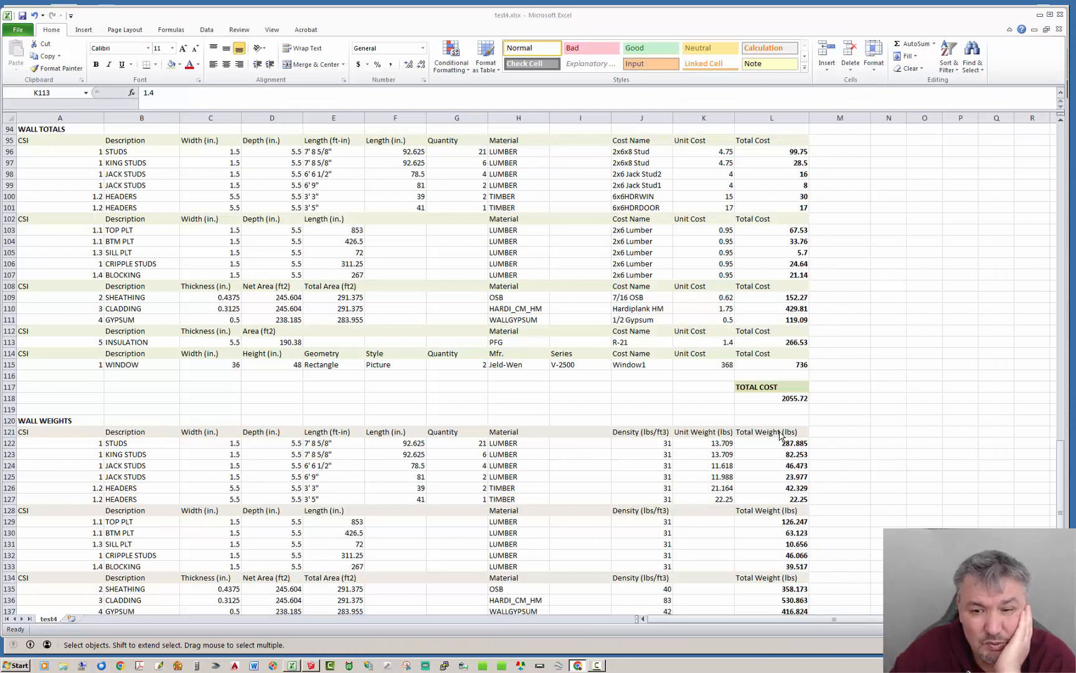
{"action": "left_click", "coordinate": [701, 341]}
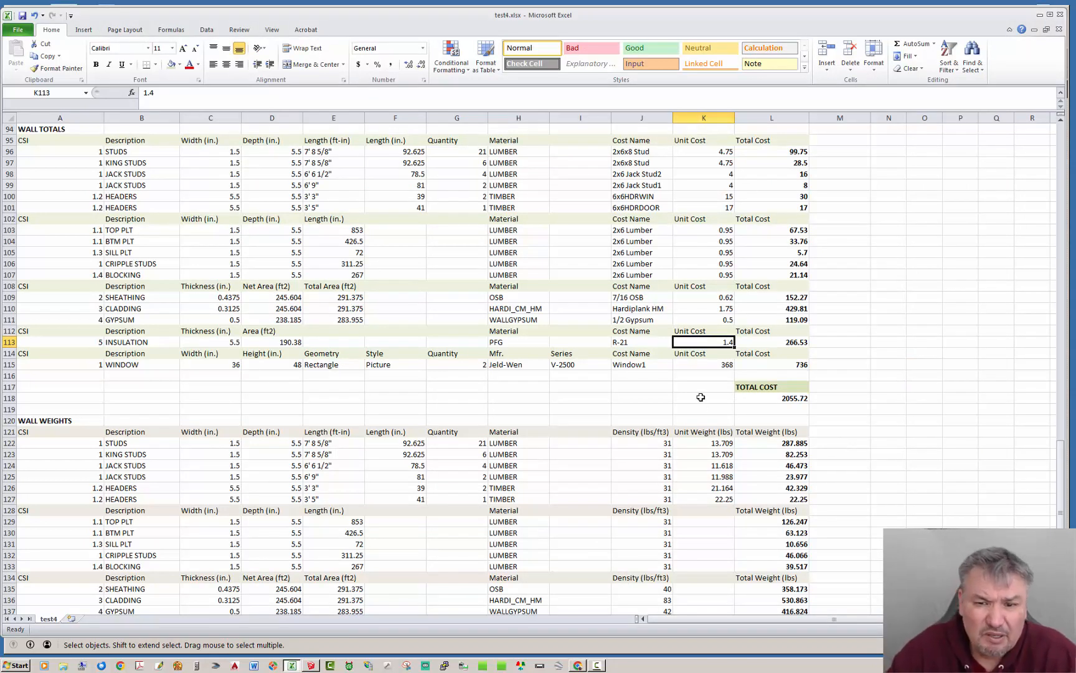
{"action": "left_click", "coordinate": [701, 398]}
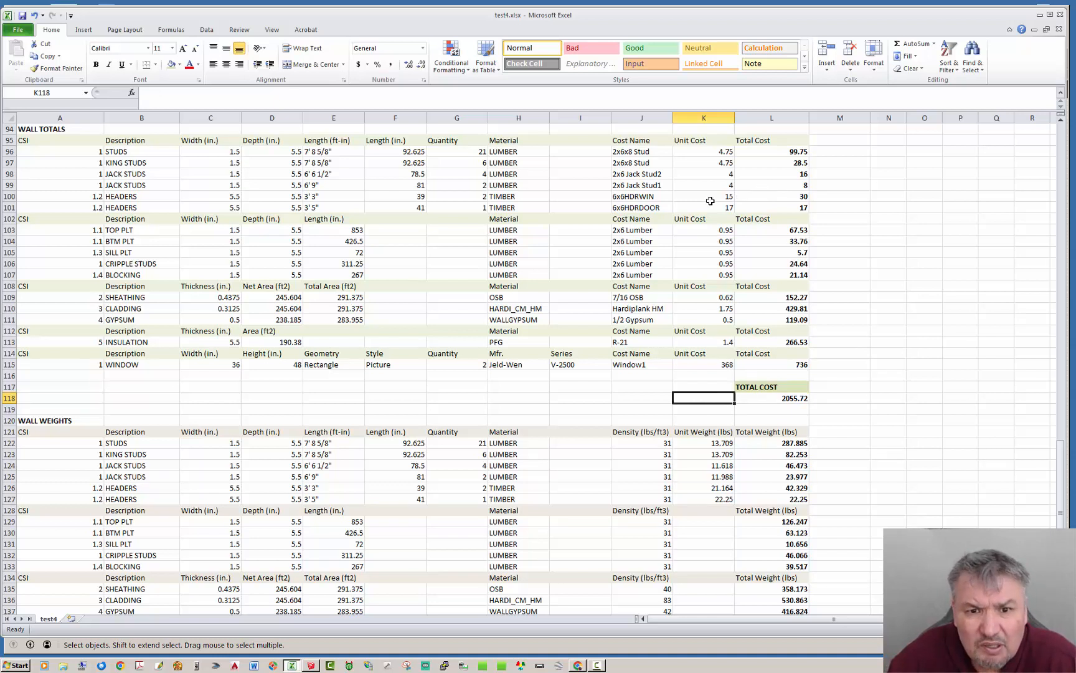
{"action": "mouse_move", "coordinate": [445, 215]}
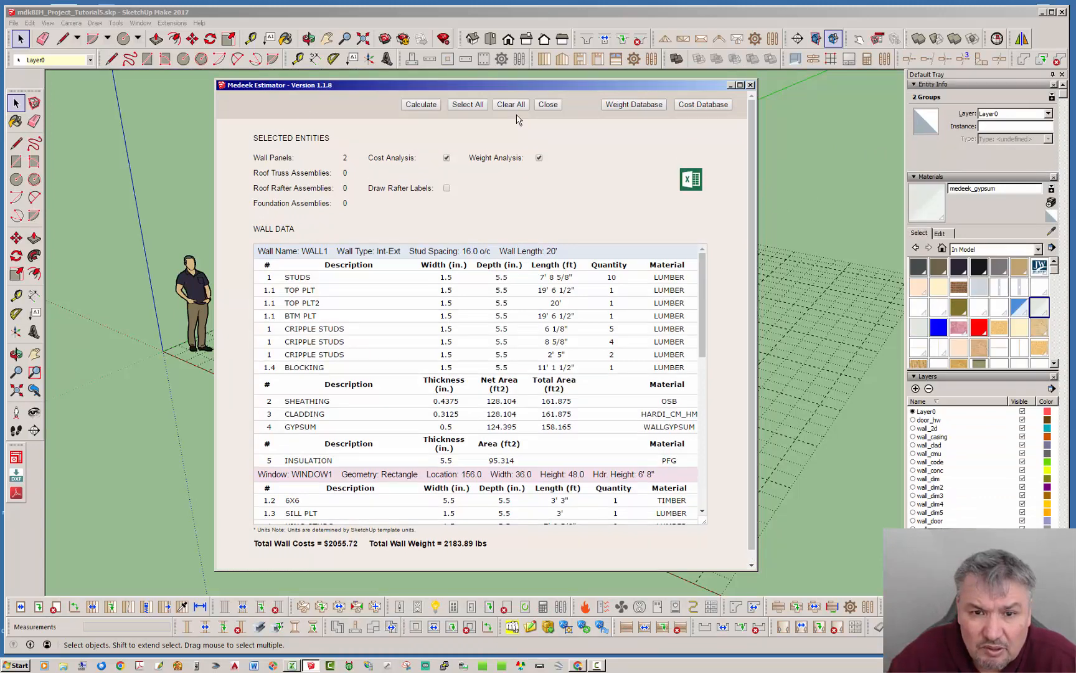
{"action": "mouse_move", "coordinate": [554, 148]}
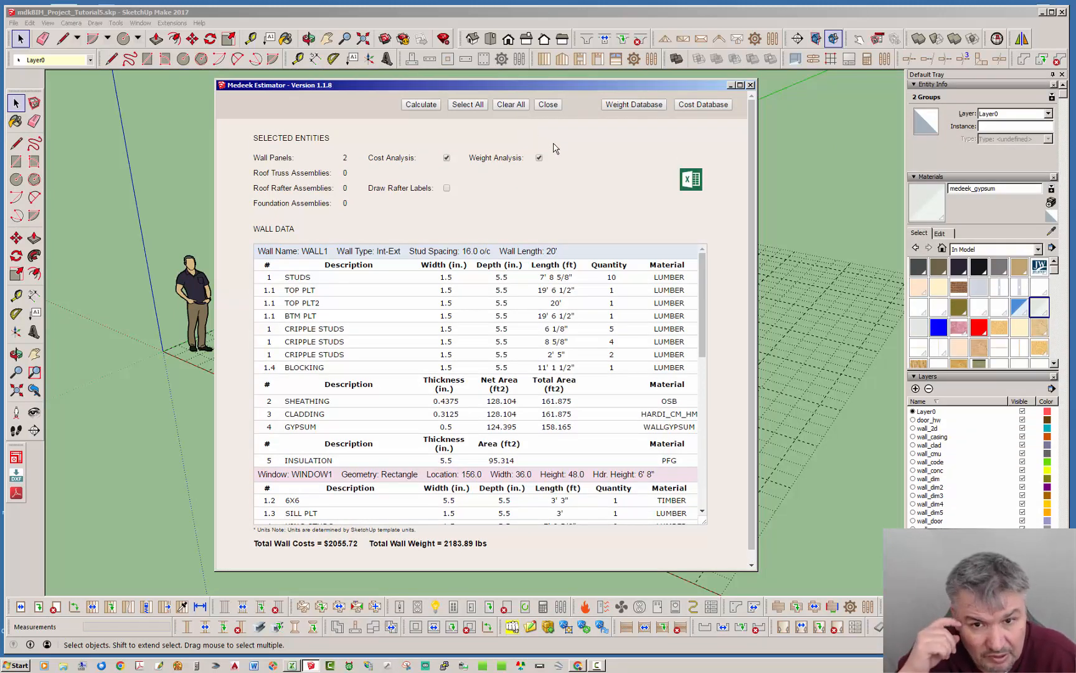
Open the Medeek weight database listing lumber, header and sheathing densities
{"action": "left_click", "coordinate": [633, 105]}
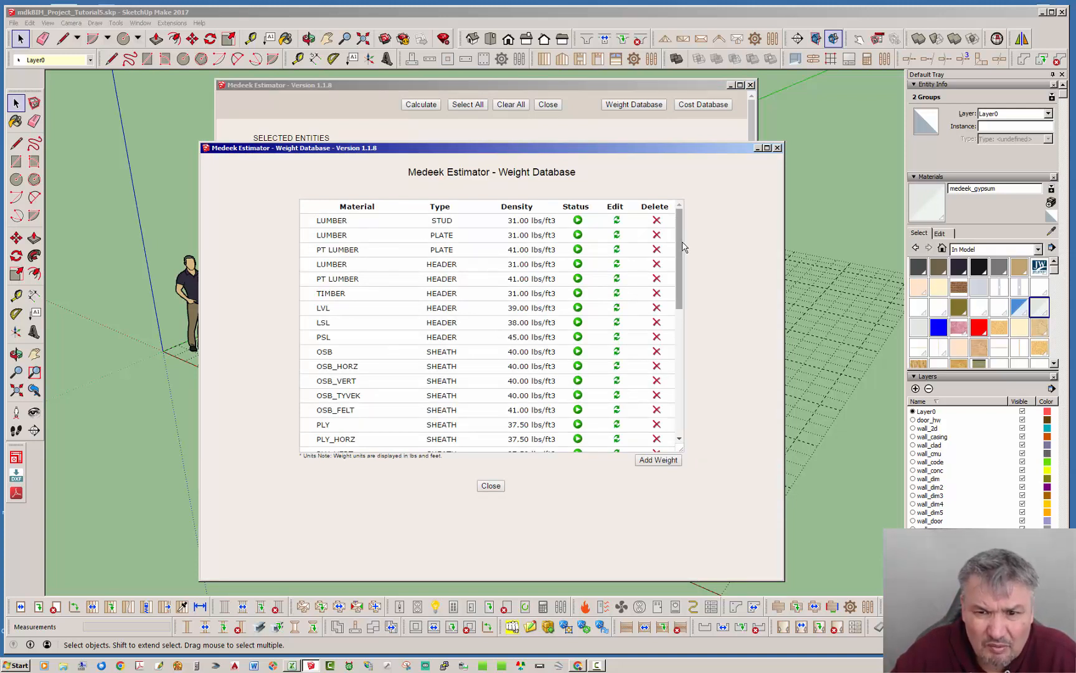
Review the material densities, then close the weight database for the cost database
{"action": "scroll", "scroll_direction": "down", "scroll_amount": 3}
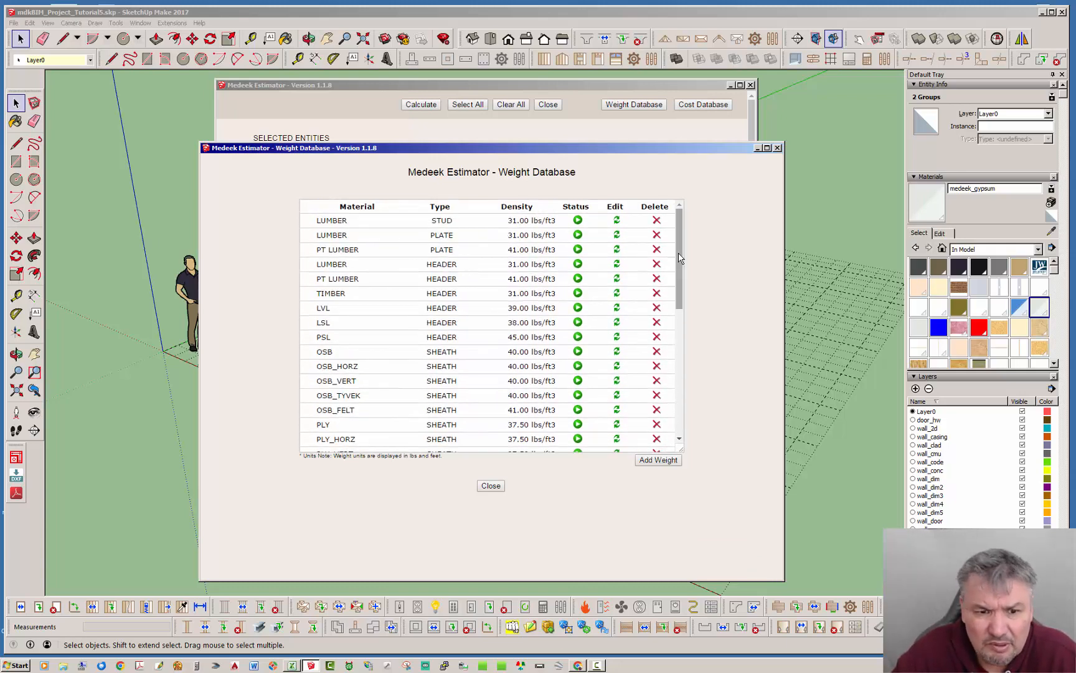
{"action": "scroll", "scroll_direction": "down", "scroll_amount": 3}
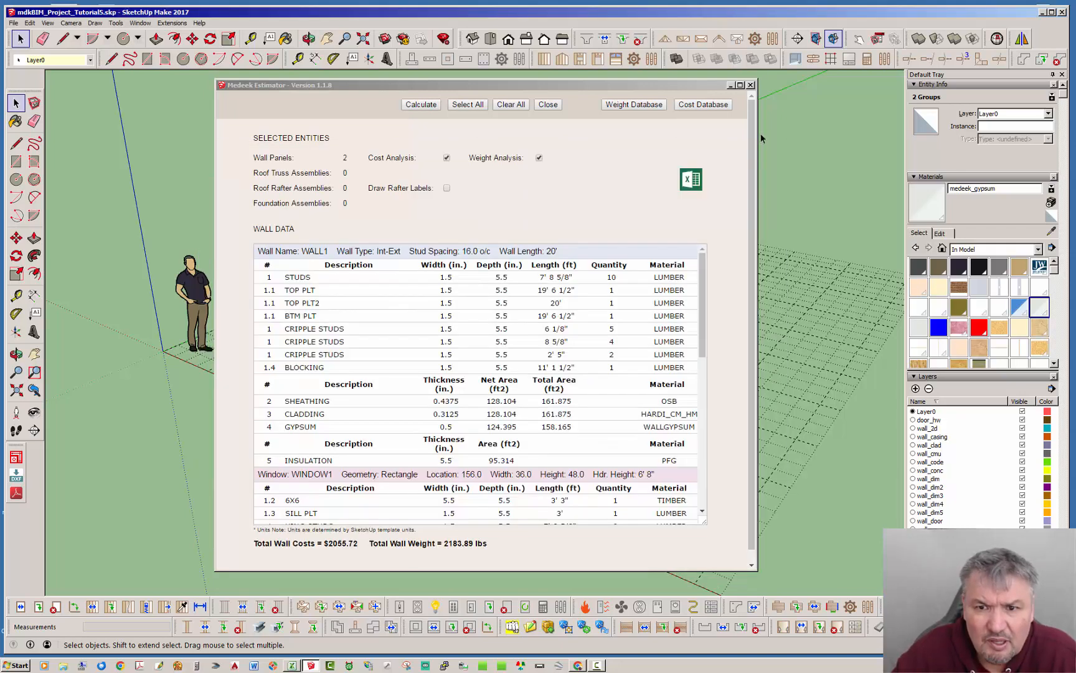
{"action": "left_click", "coordinate": [701, 105]}
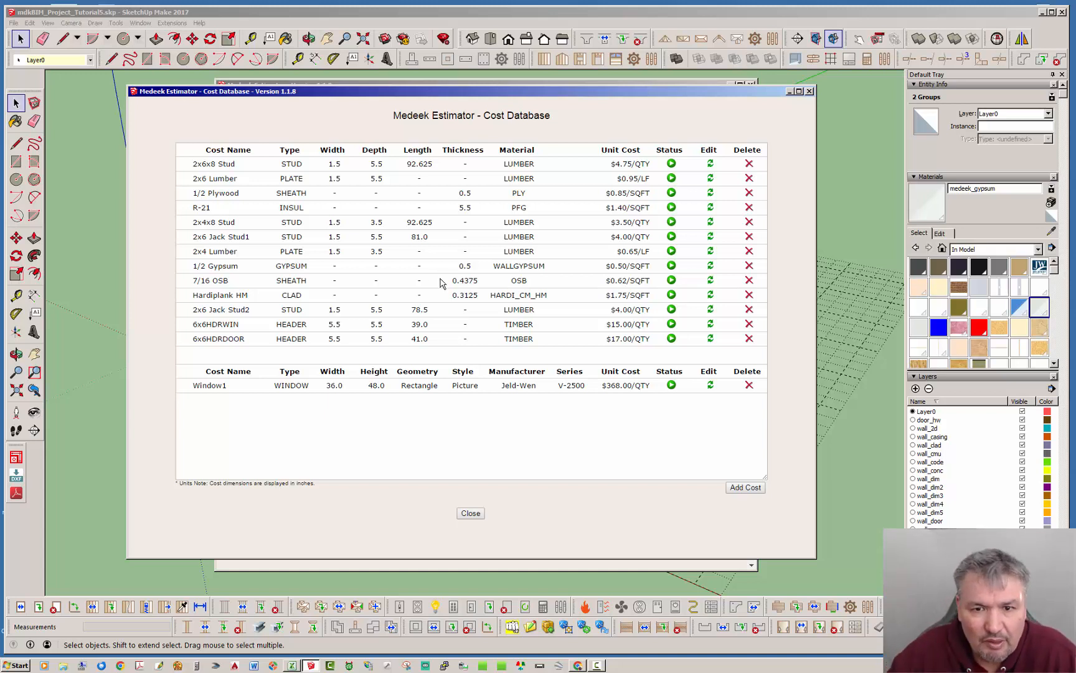
{"action": "left_click_drag", "start_coordinate": [472, 91], "coordinate": [437, 101]}
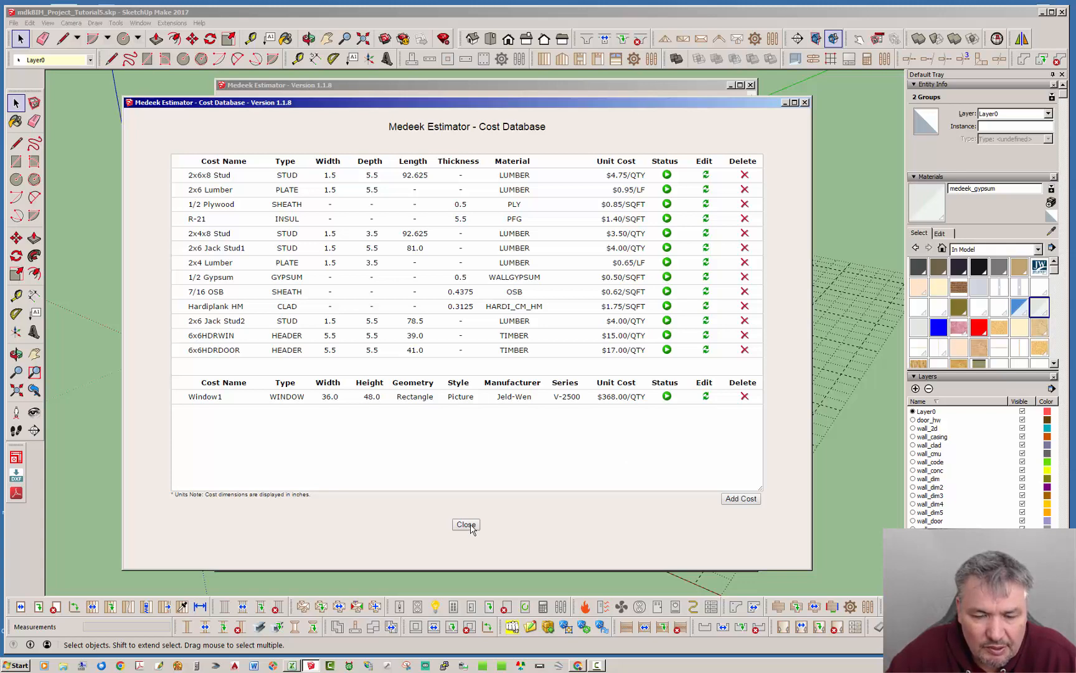
{"action": "left_click", "coordinate": [466, 524]}
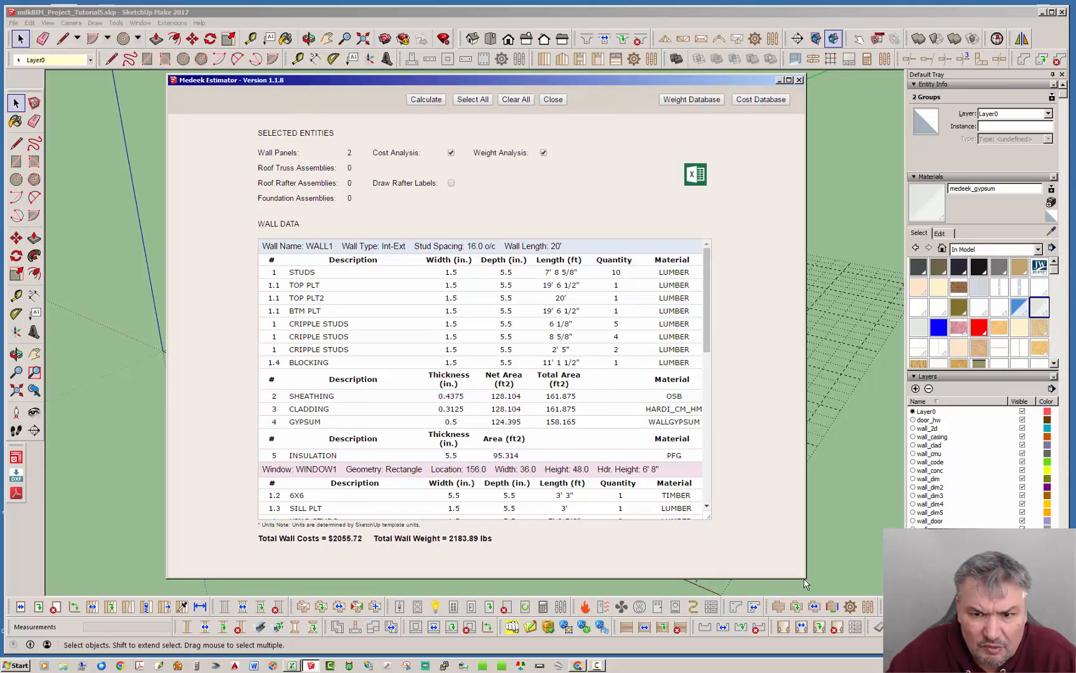
{"action": "mouse_move", "coordinate": [751, 413]}
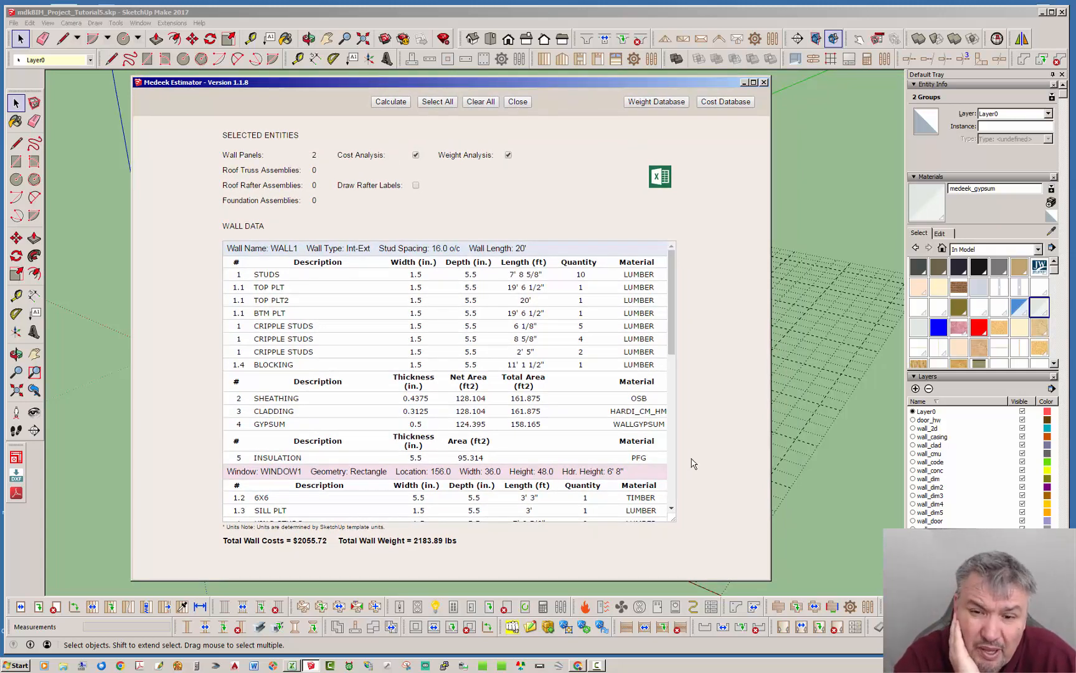
{"action": "mouse_move", "coordinate": [426, 204]}
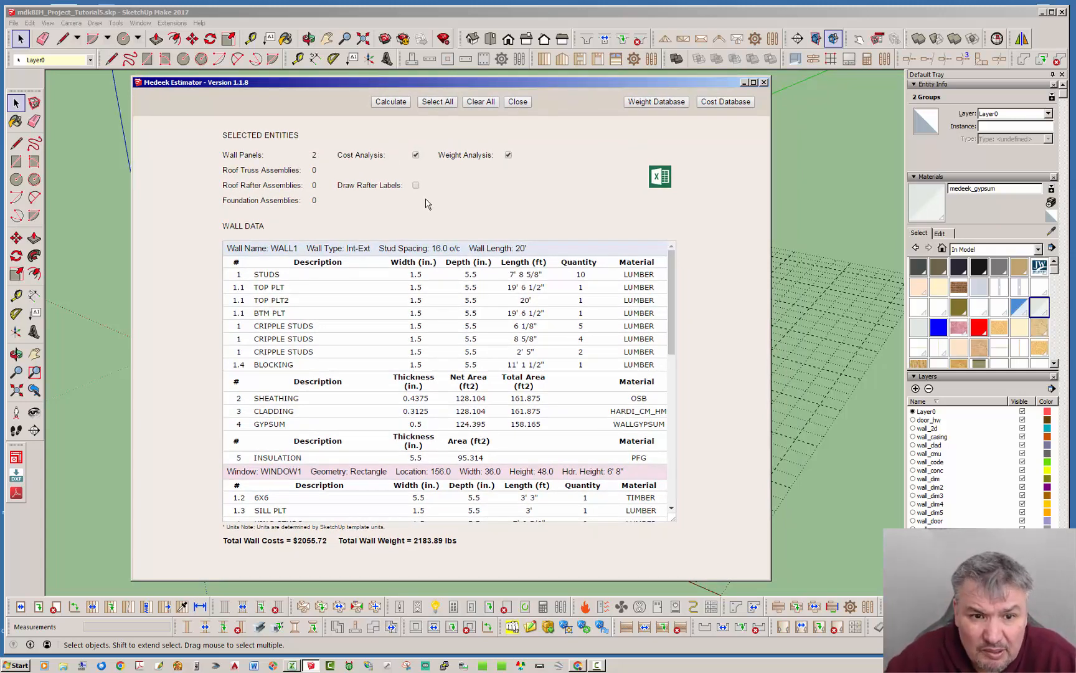
Move the estimator window aside and select a single wall panel in the model
{"action": "left_click_drag", "start_coordinate": [192, 82], "coordinate": [549, 102]}
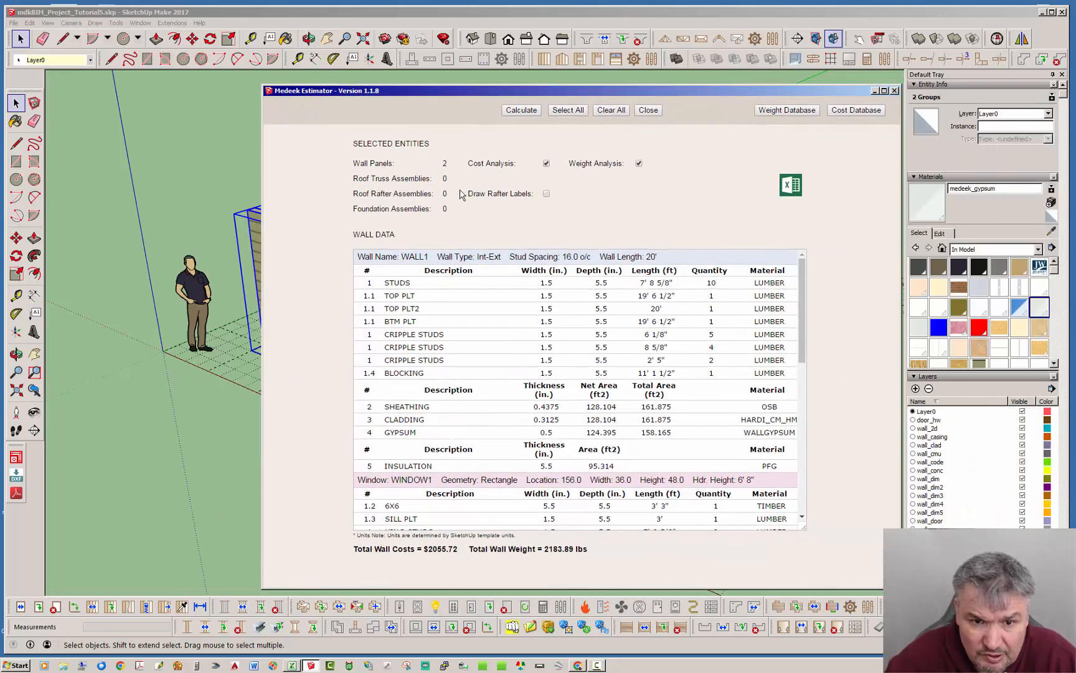
{"action": "left_click", "coordinate": [610, 110]}
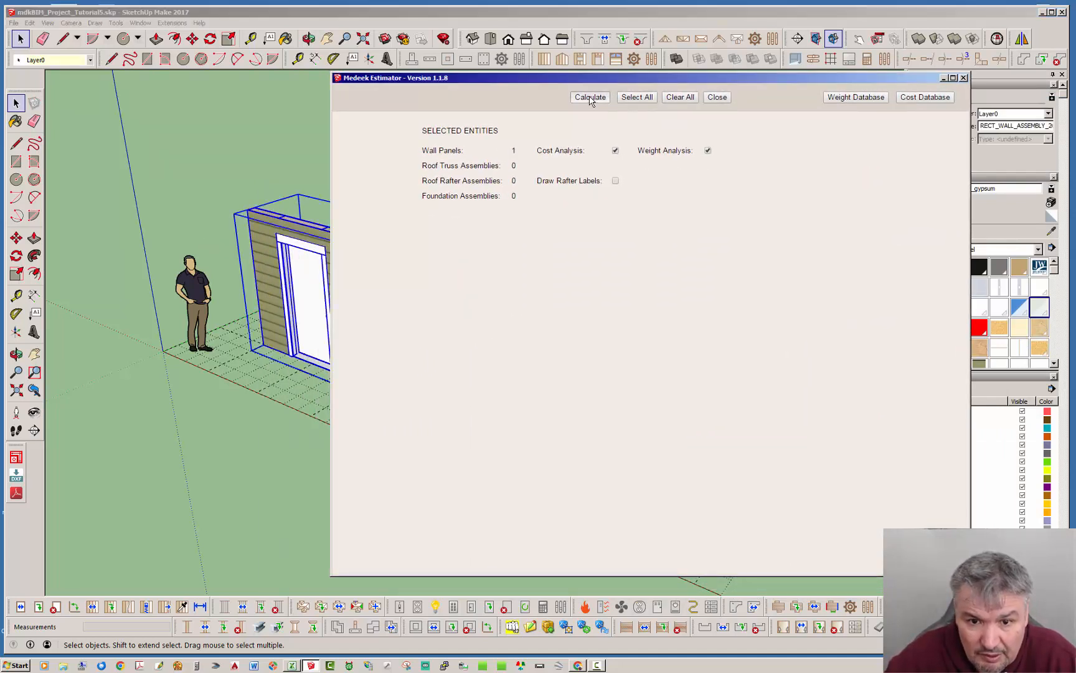
Recalculate the one-wall report, totaling $1065.62 and 1164.47 lbs with WINDOW1 and DOOR1 rows
{"action": "left_click", "coordinate": [588, 97]}
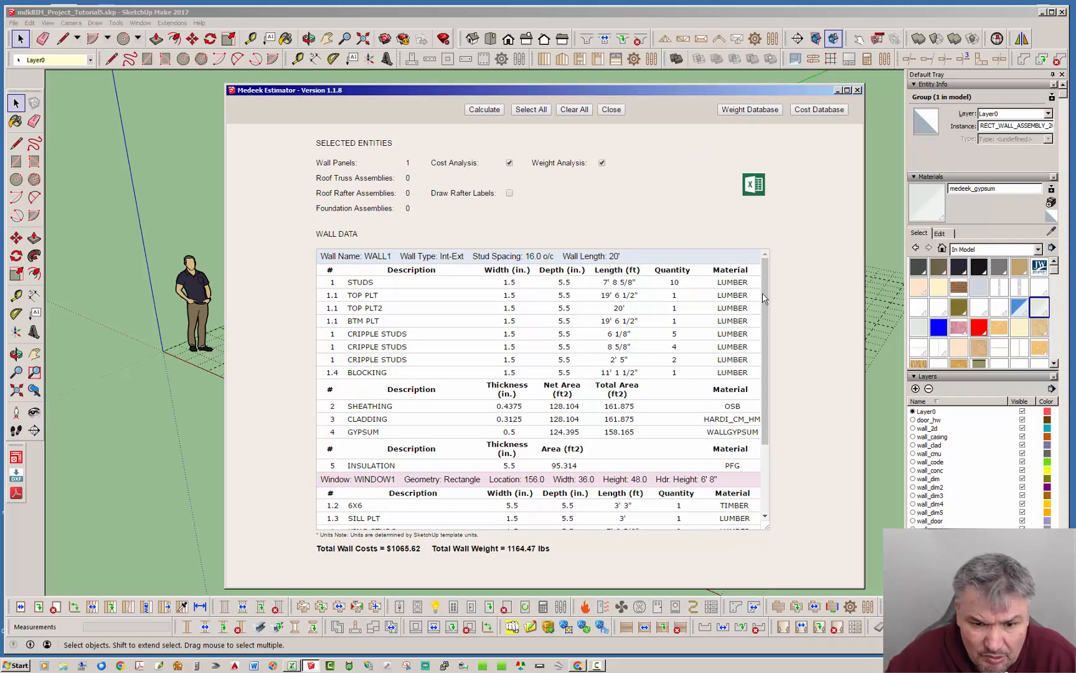
{"action": "mouse_move", "coordinate": [569, 572]}
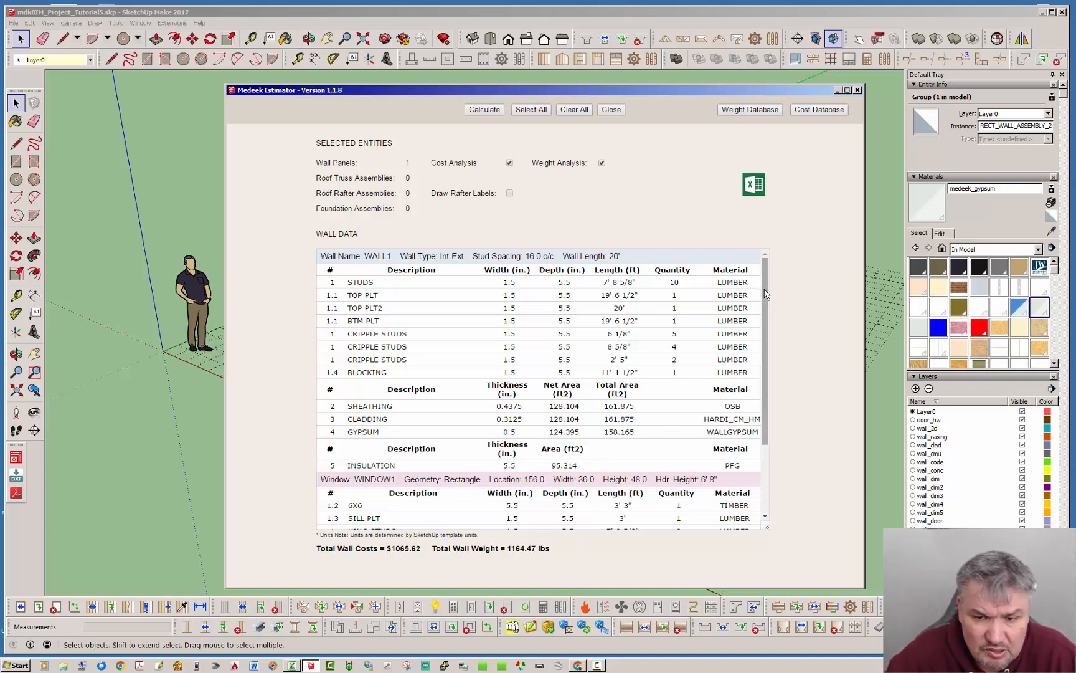
{"action": "scroll", "scroll_direction": "down", "scroll_amount": 3}
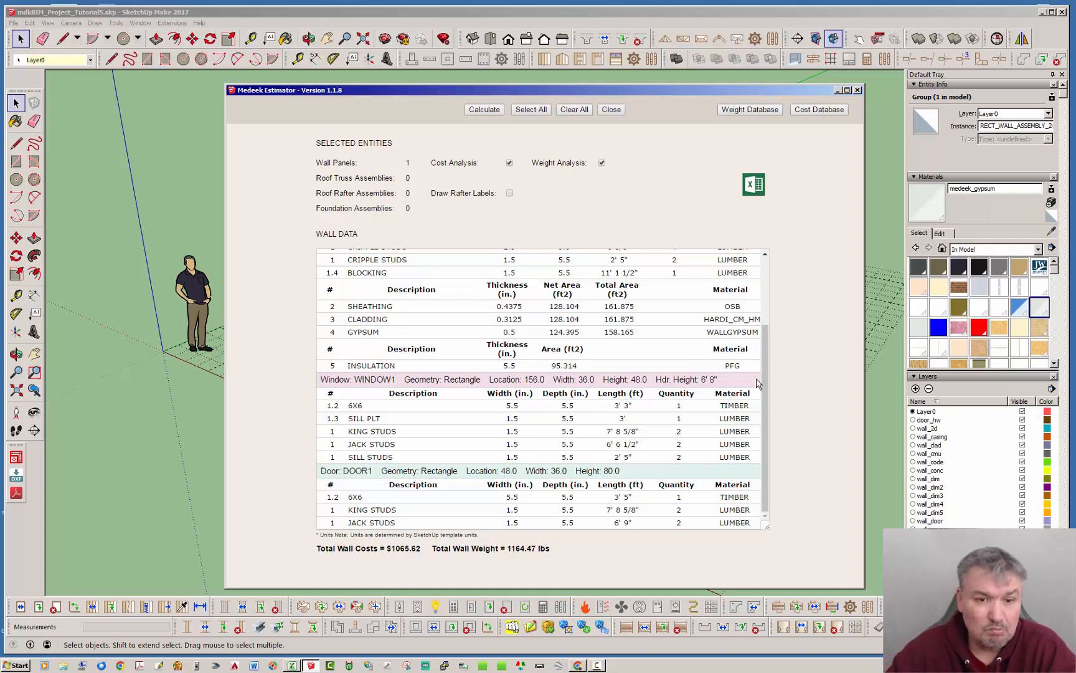
{"action": "mouse_move", "coordinate": [695, 360]}
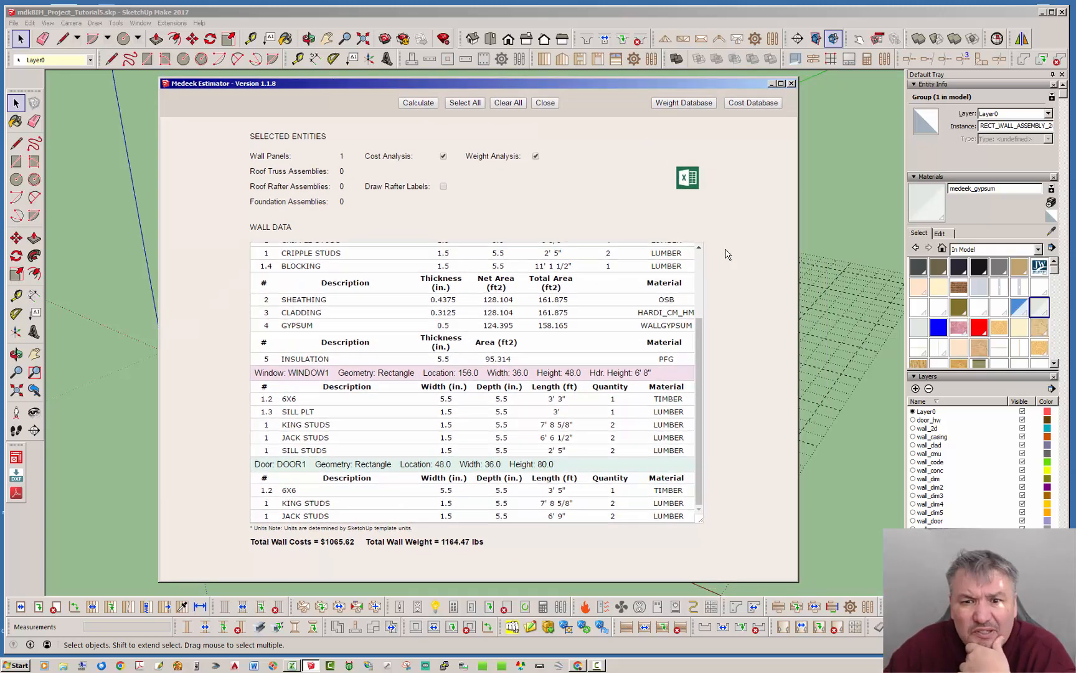
{"action": "mouse_move", "coordinate": [583, 204]}
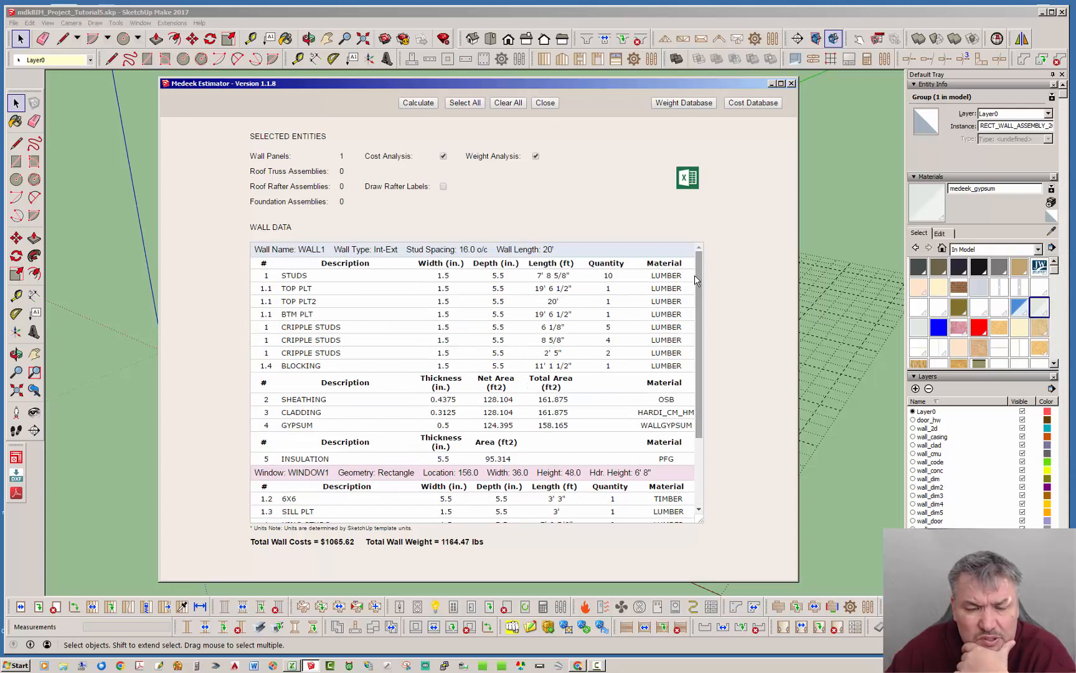
{"action": "mouse_move", "coordinate": [707, 262]}
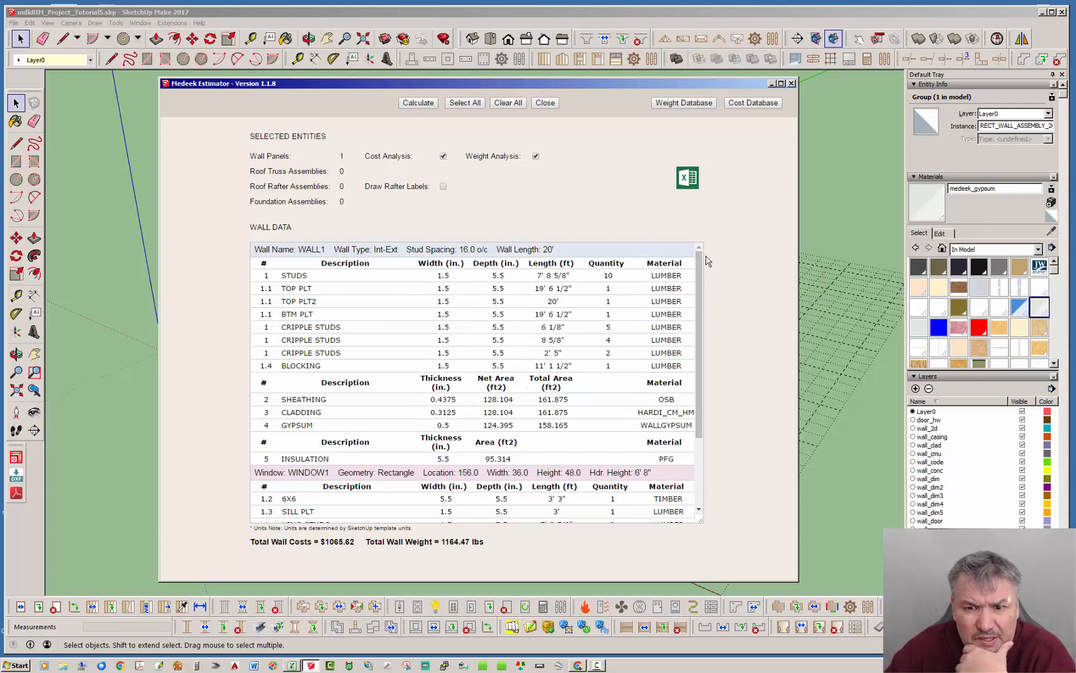